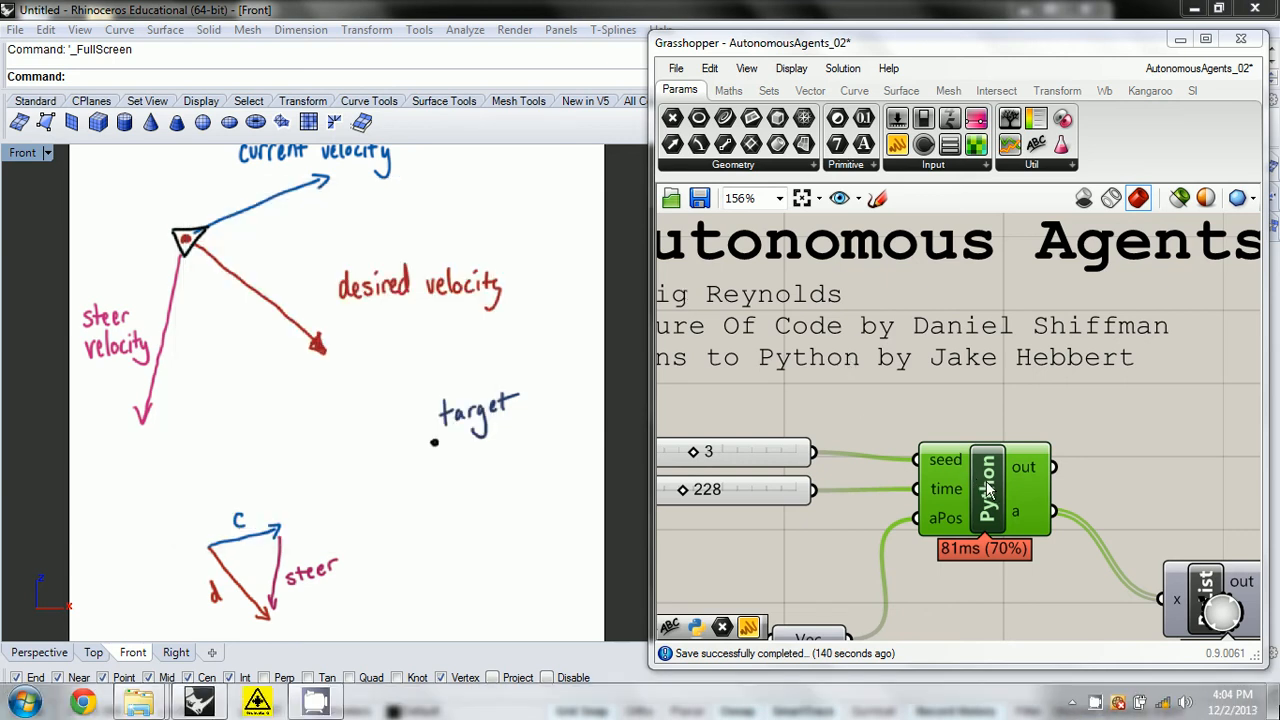
Open the Python component's script and scroll down to the empty Vehicle class
double_click(984, 490)
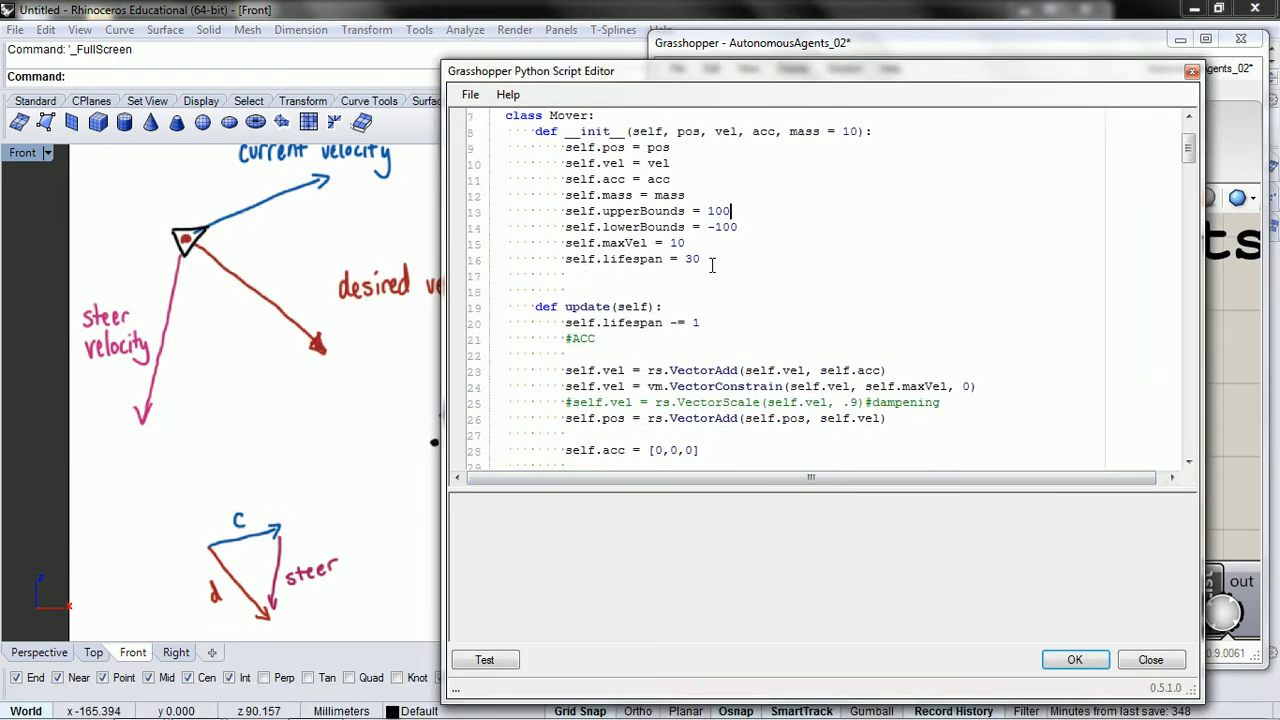
scroll("down", 3)
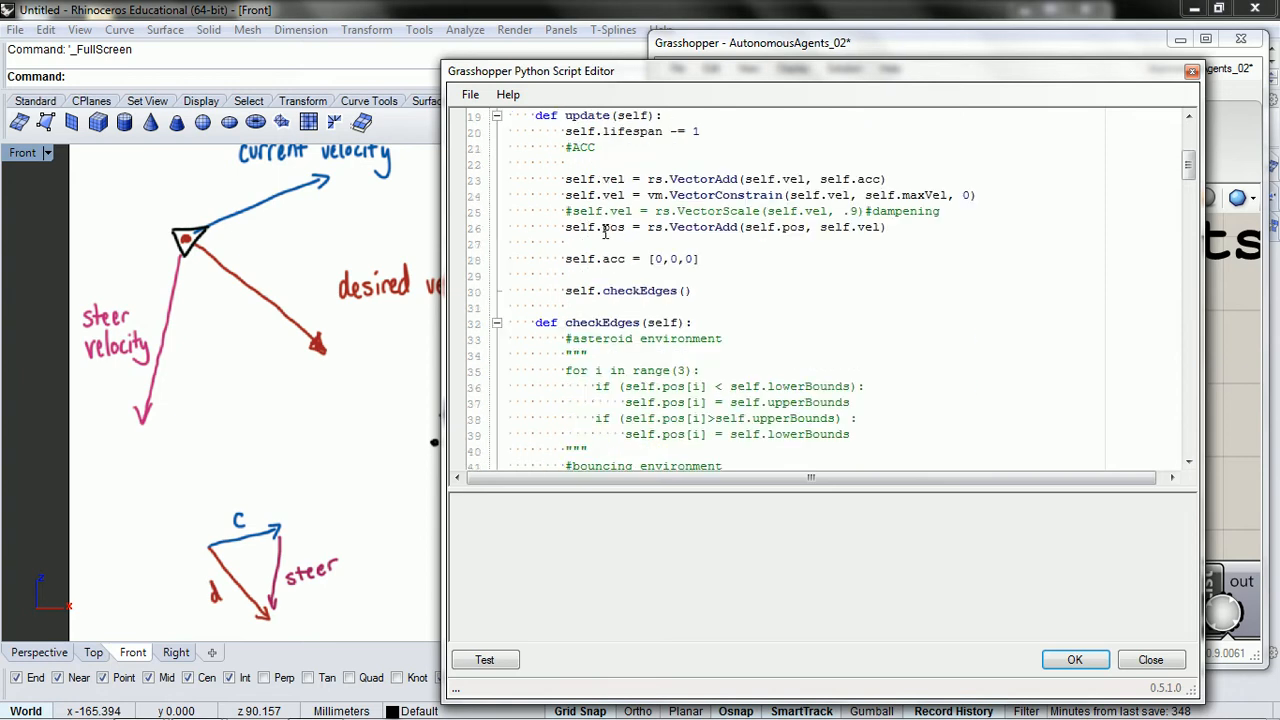
scroll("down", 3)
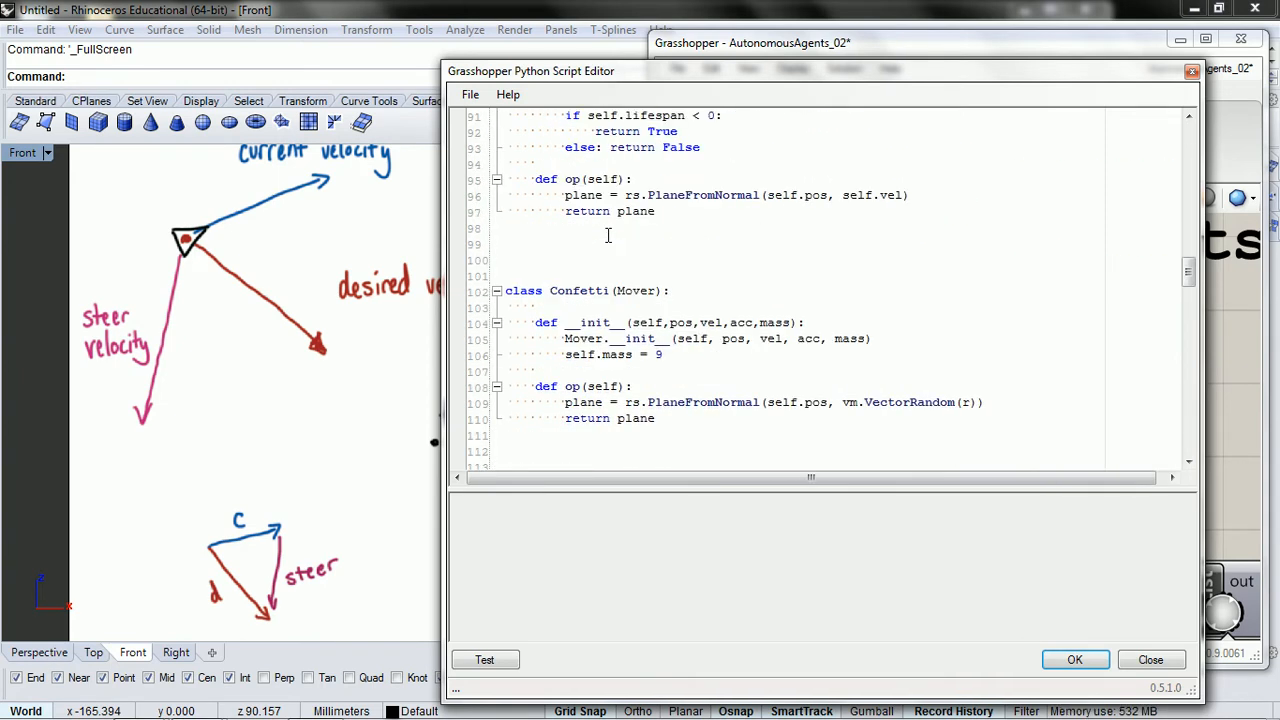
scroll("down", 3)
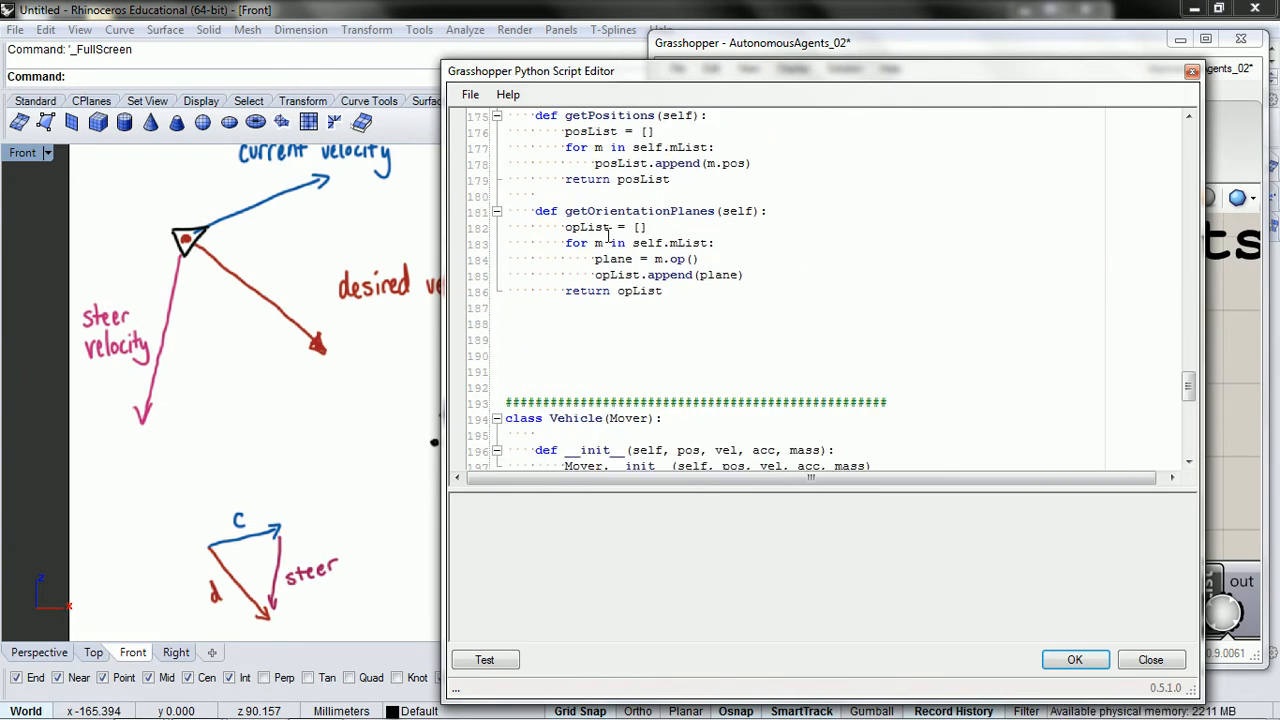
scroll("down", 3)
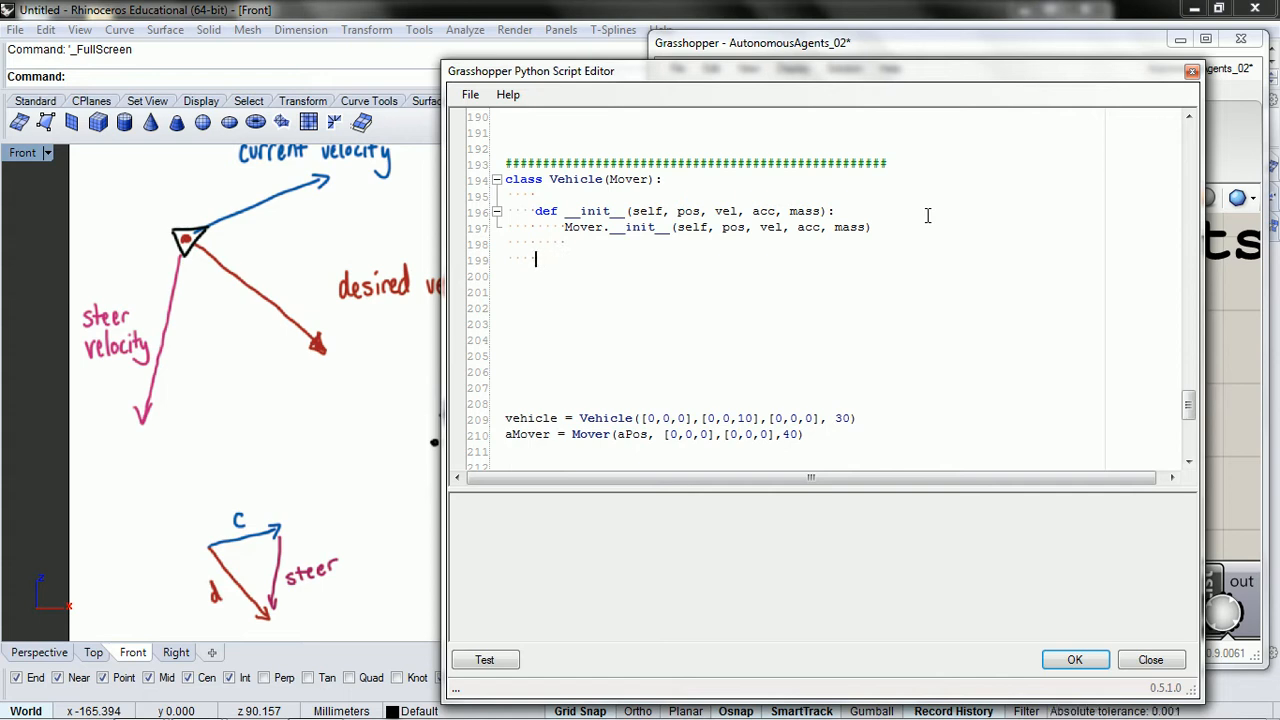
Start a 'def seek(loc):' method below __init__ in the Vehicle class
type("def se")
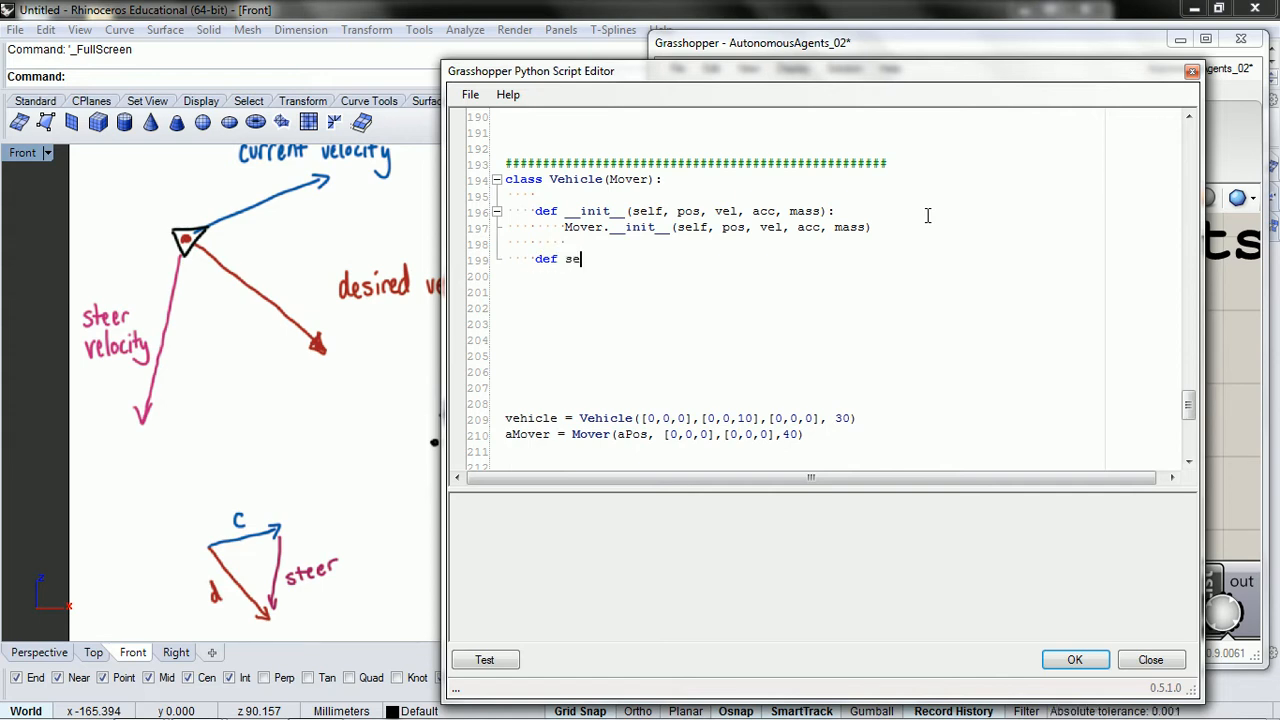
type("ek(loc):")
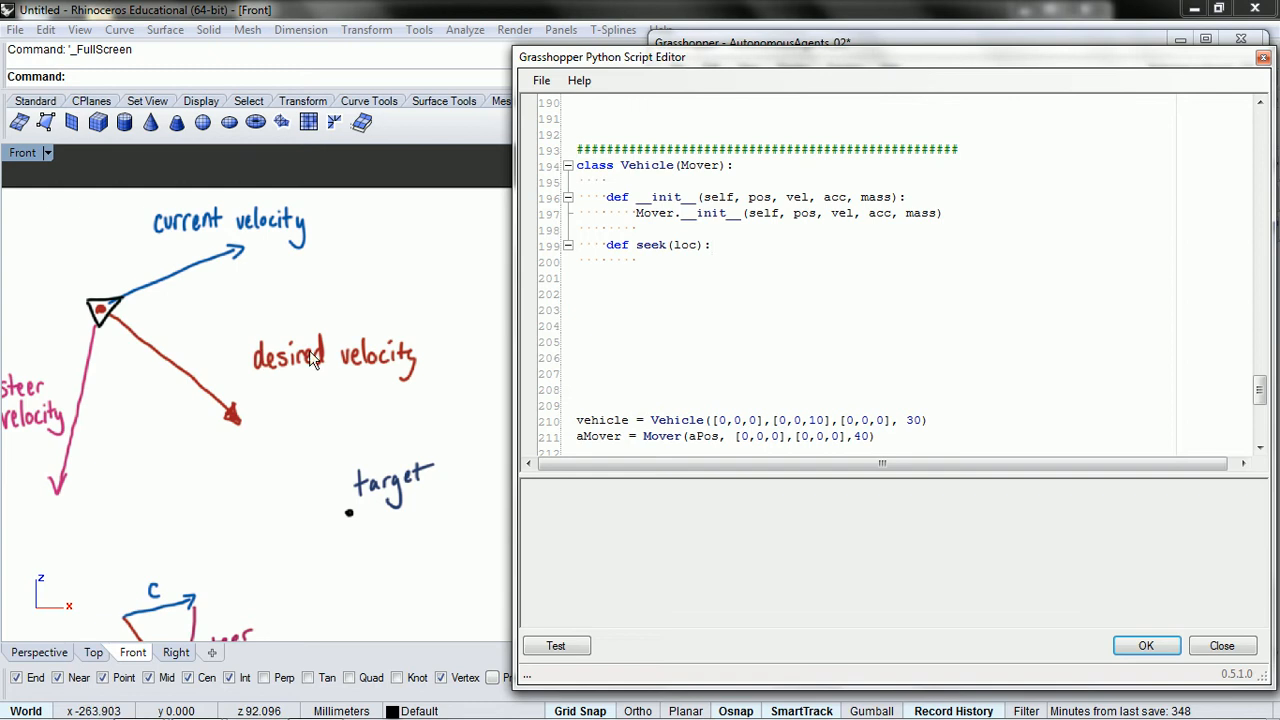
Write 'direction = rs.VectorCreate(targetVec, self.pos)' in seek, renaming the parameter to targetVec
left_click(636, 262)
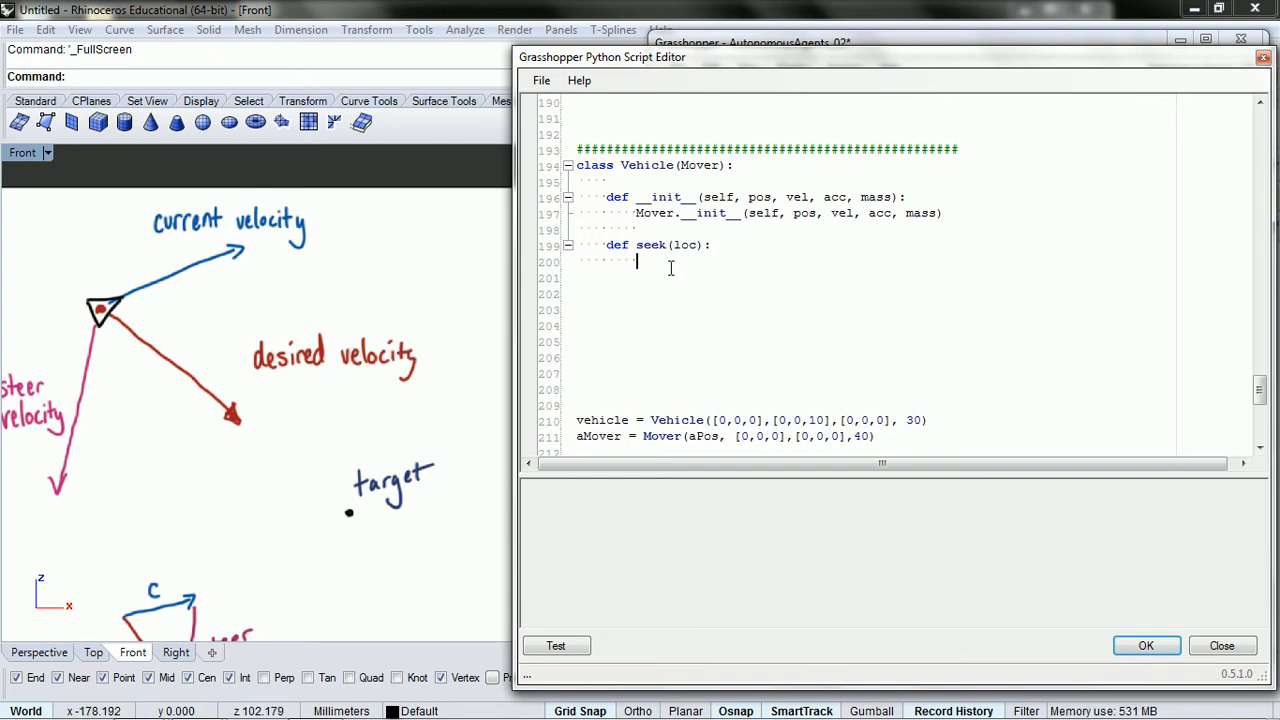
type("dir")
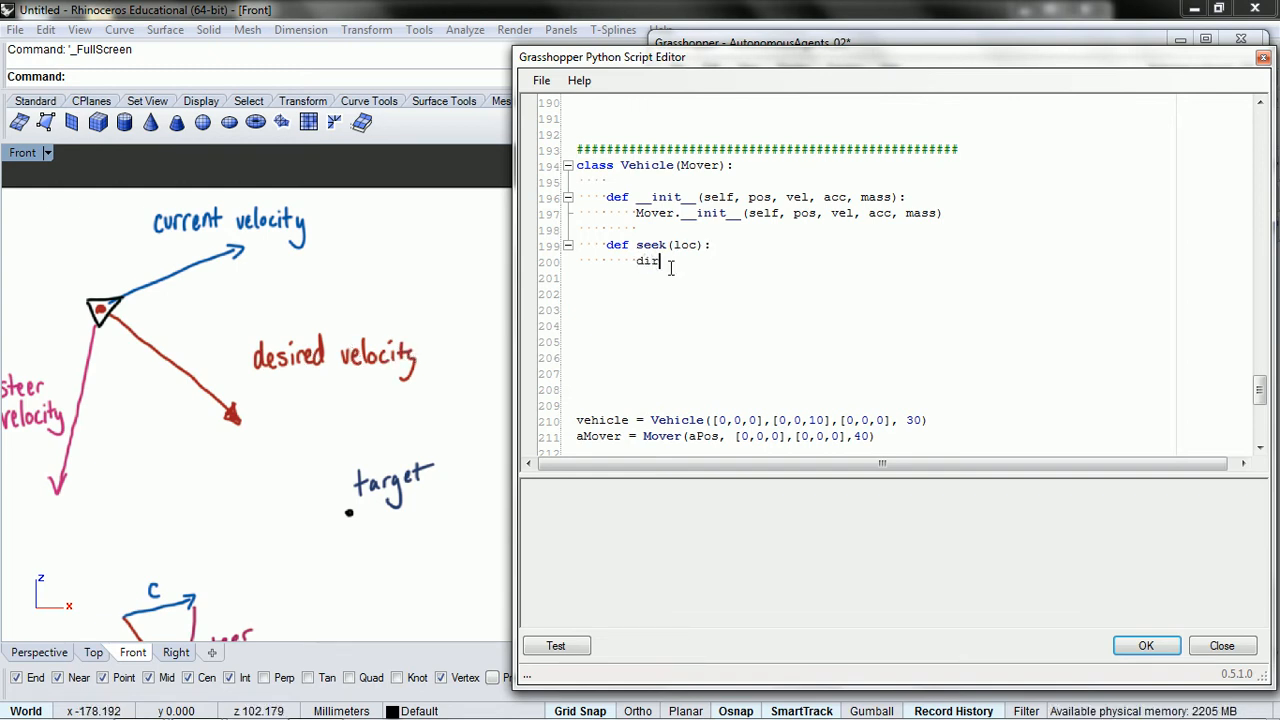
type("ection =")
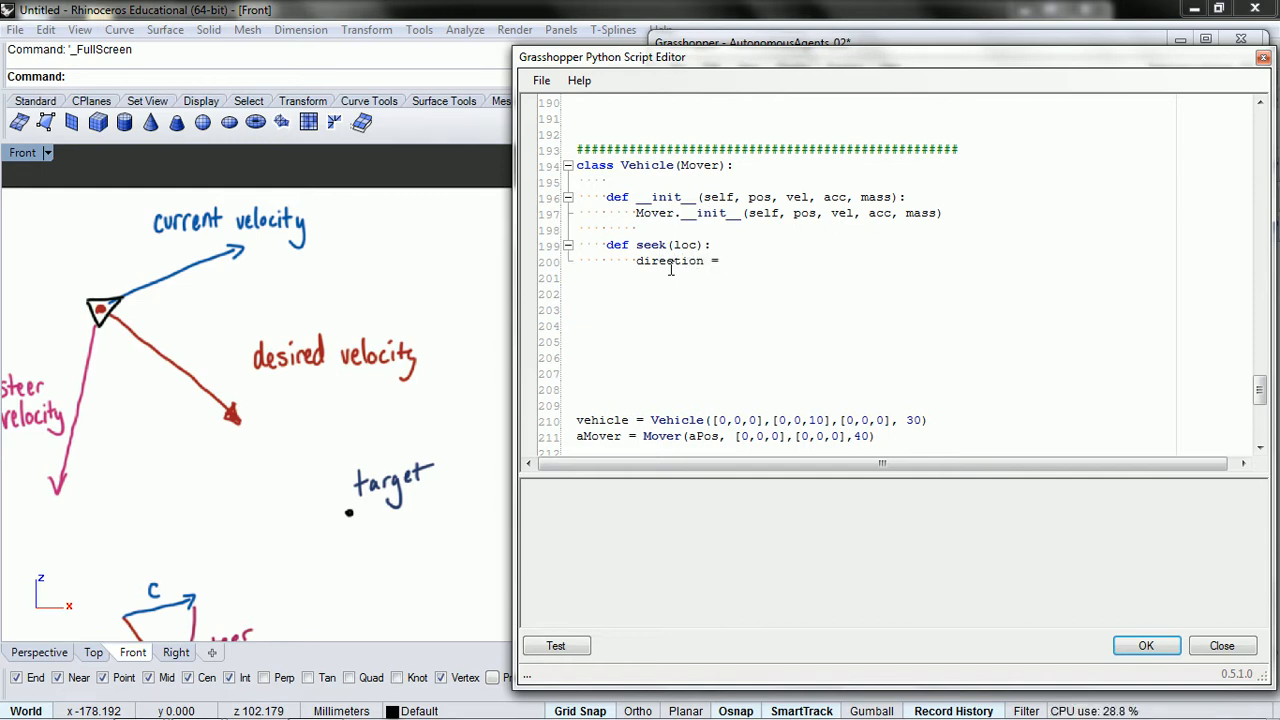
type("rs.")
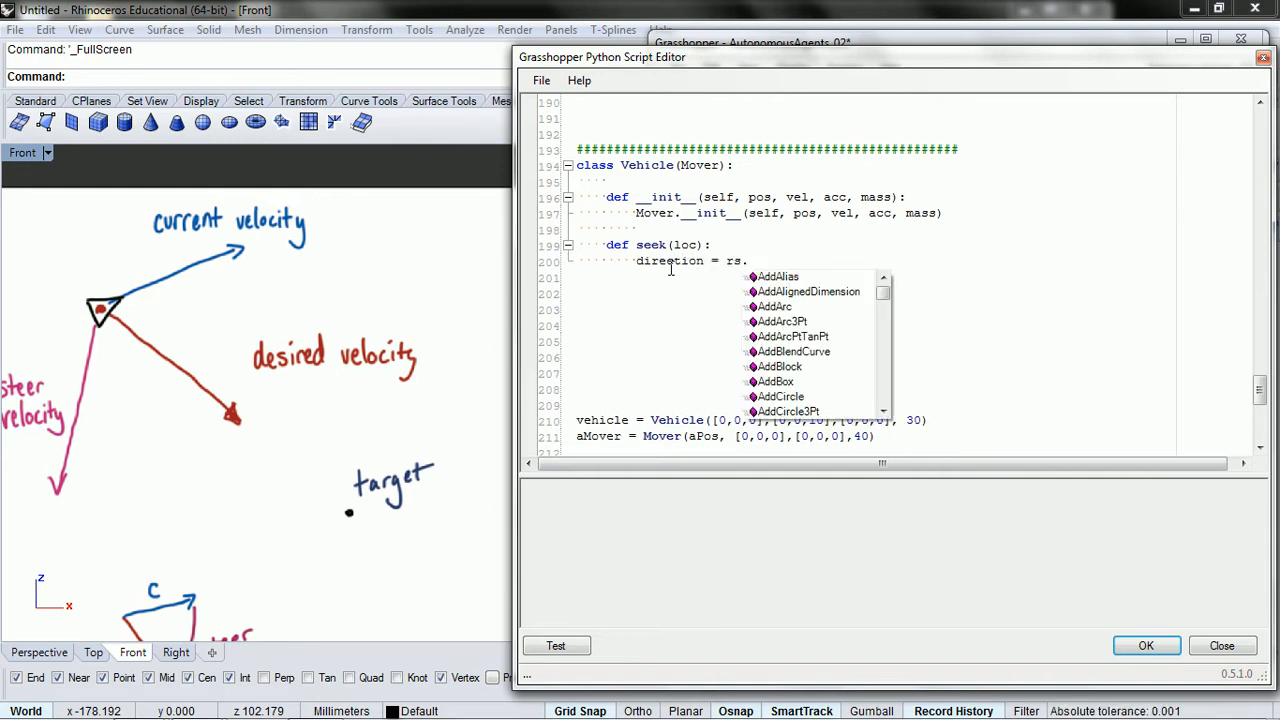
type("vectorCreate(")
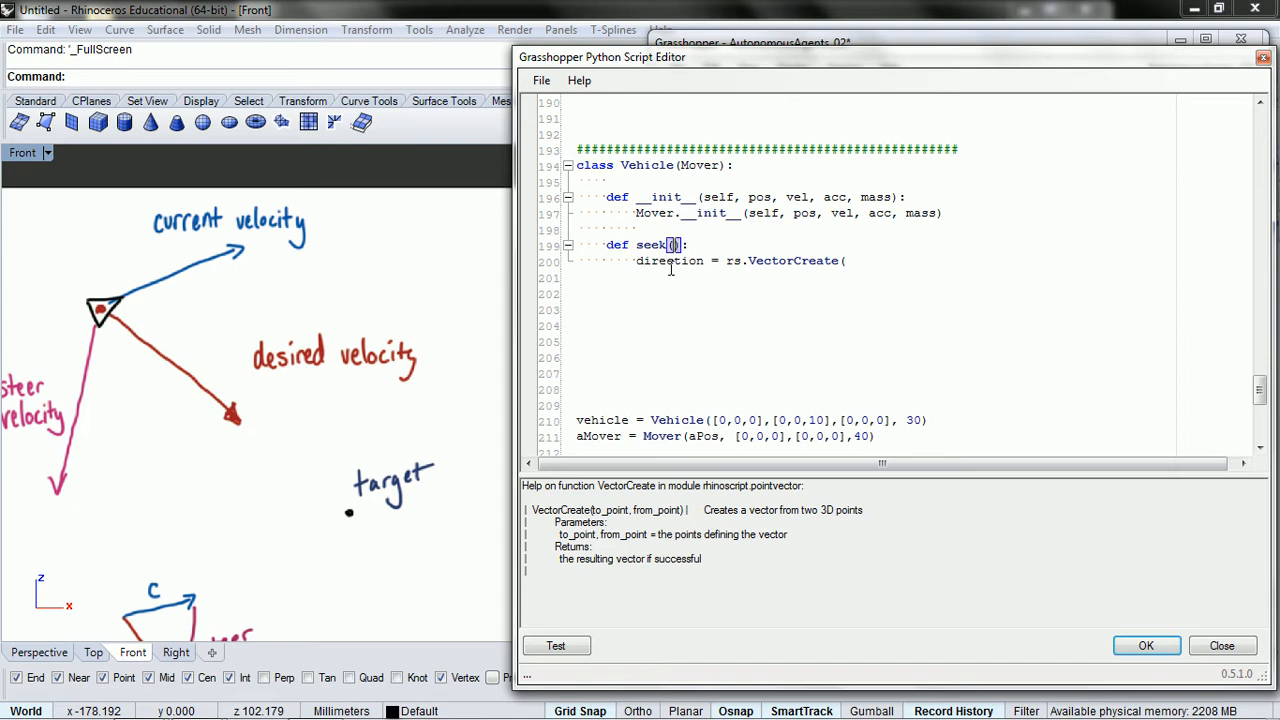
type("t")
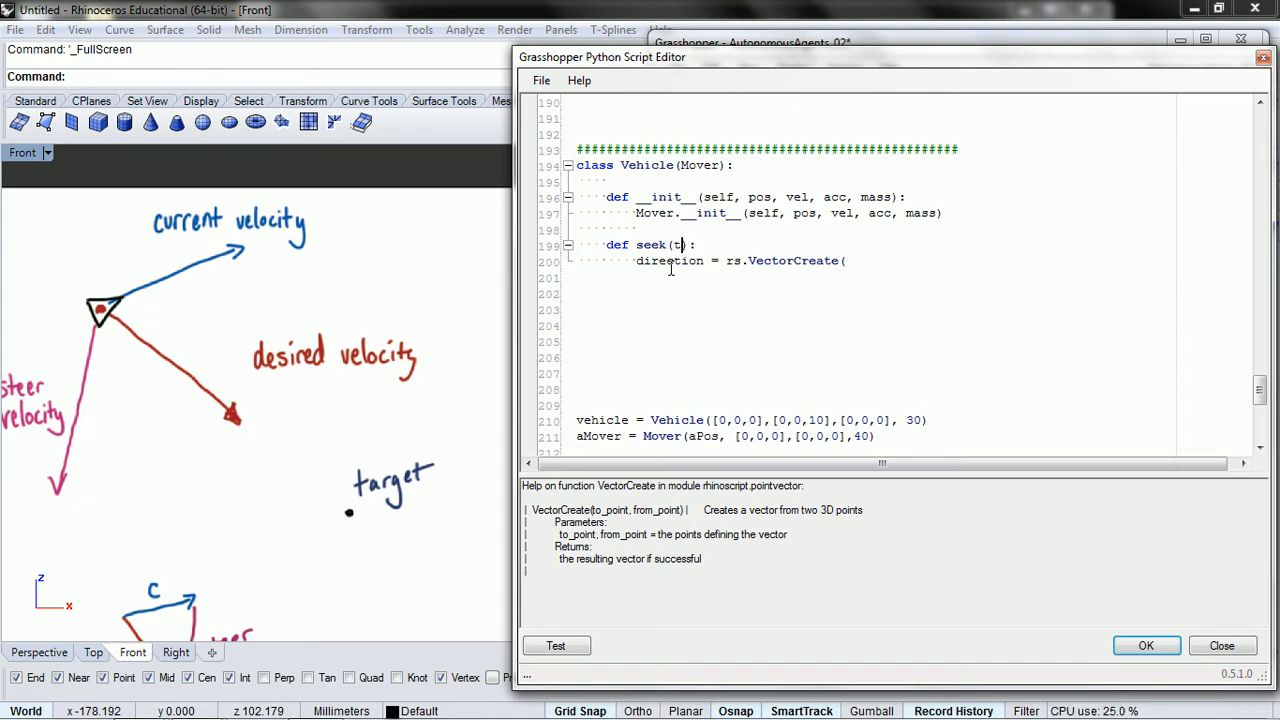
type("argetVec")
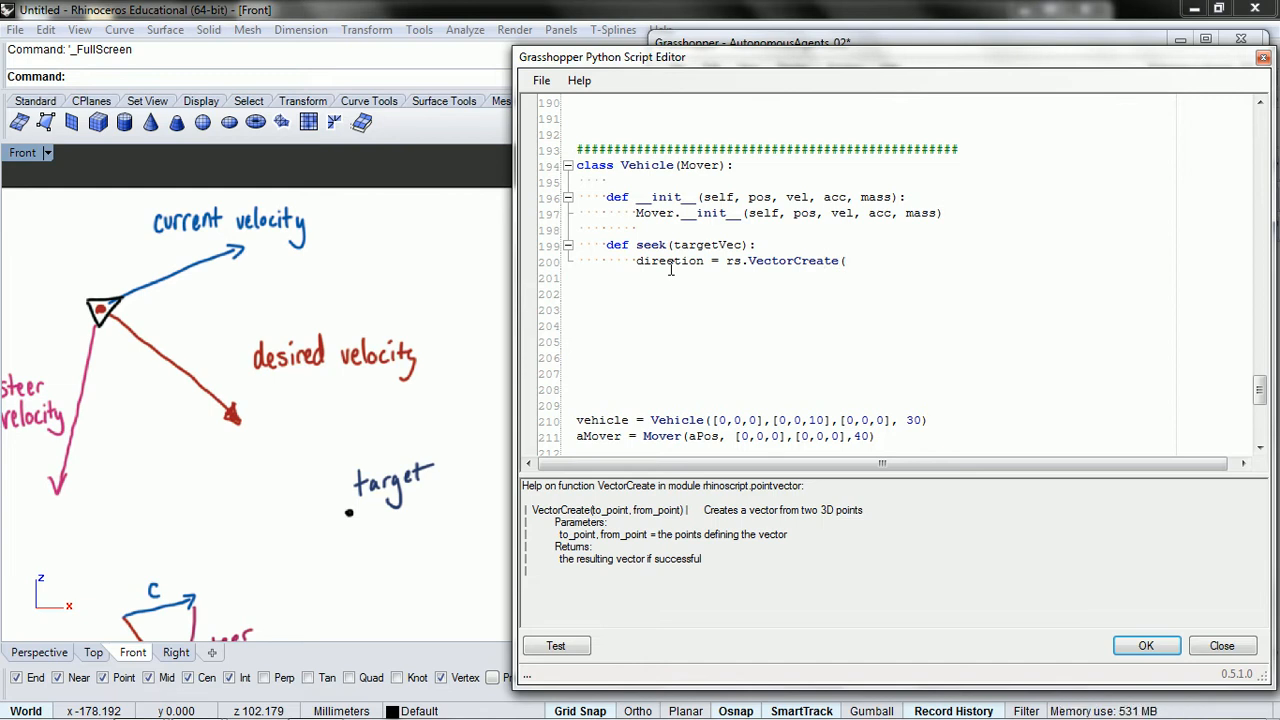
type("targetVec, self.po")
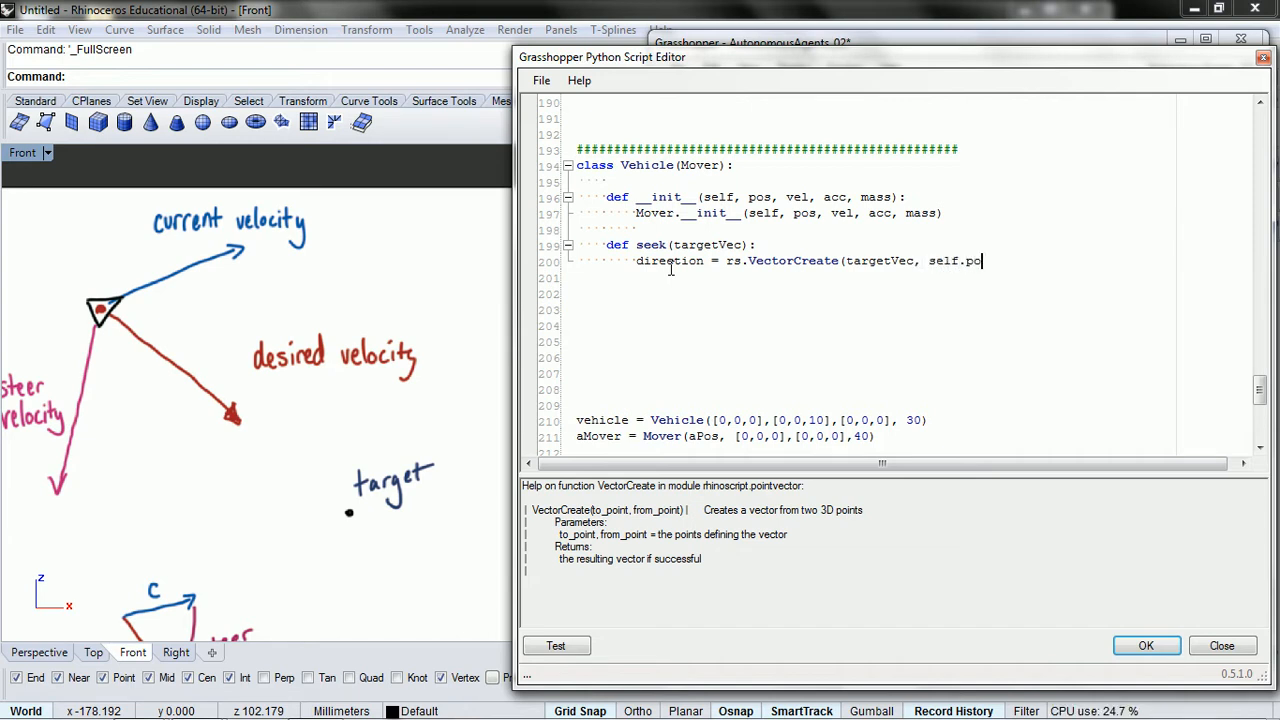
type("s)")
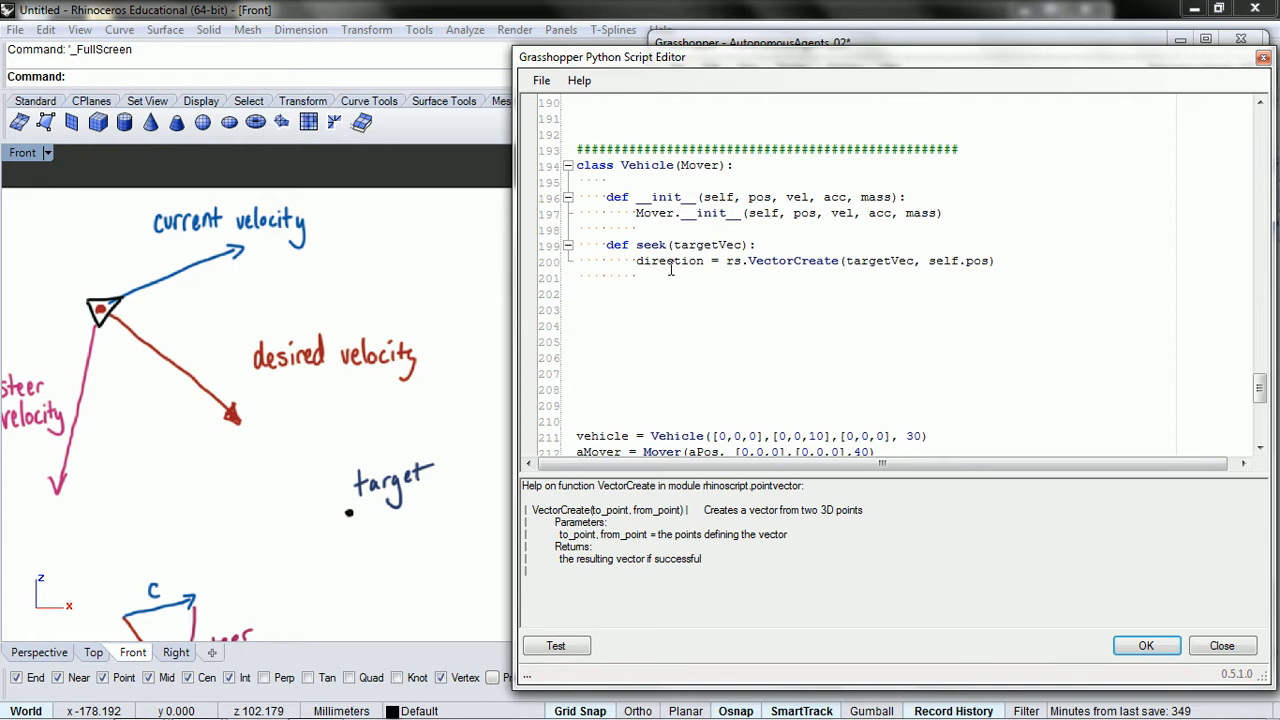
type("de")
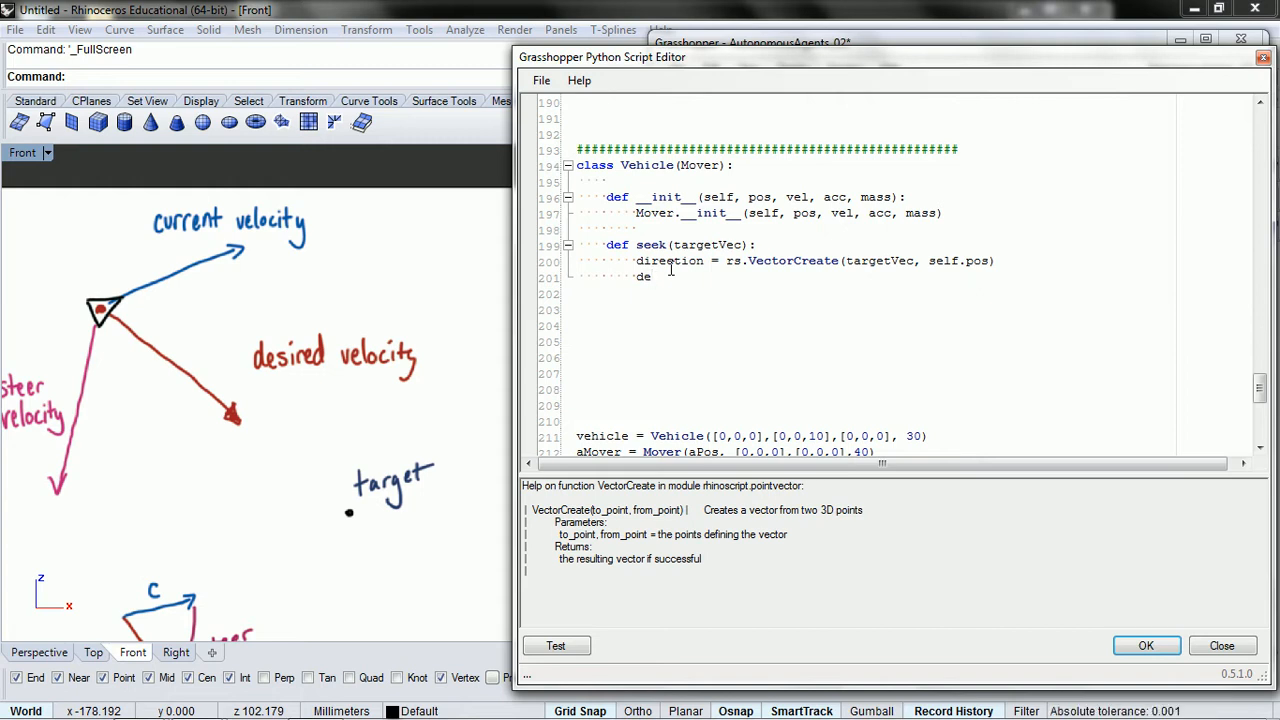
Complete 'desired = vm.VectorScaleTo(direction, self.maxVel)' in the seek method
type("sired")
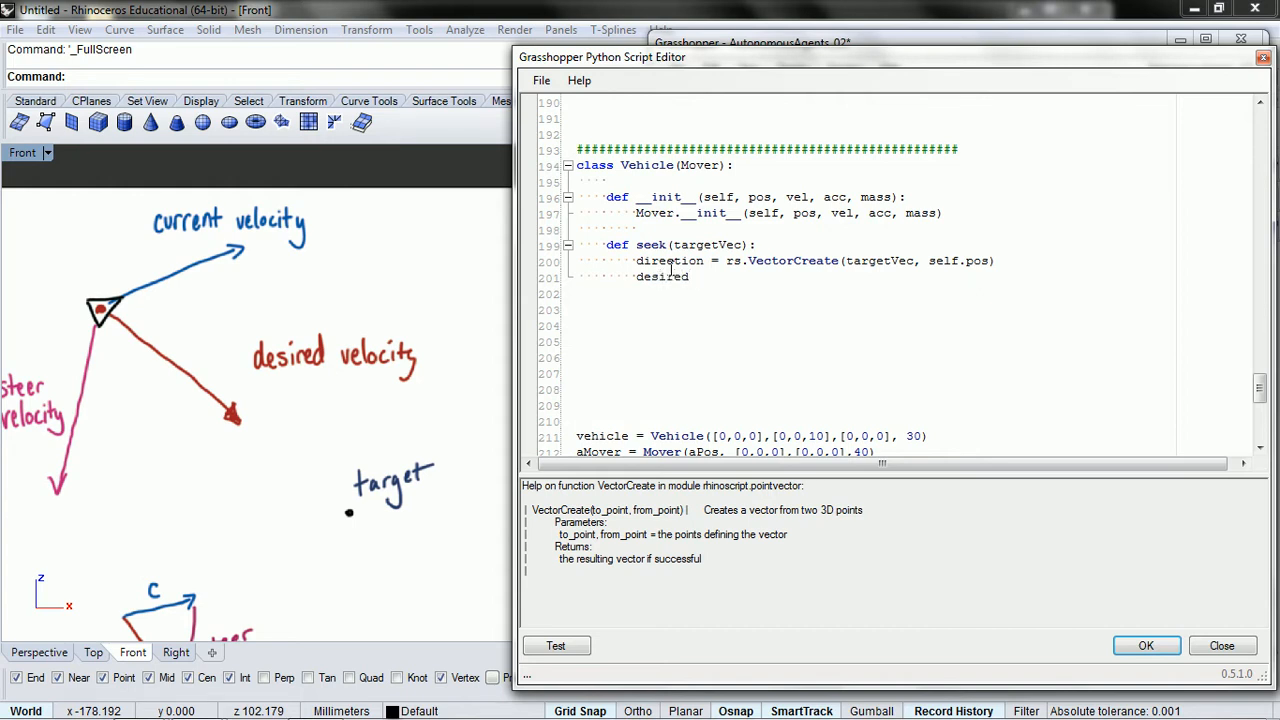
type("= rs.")
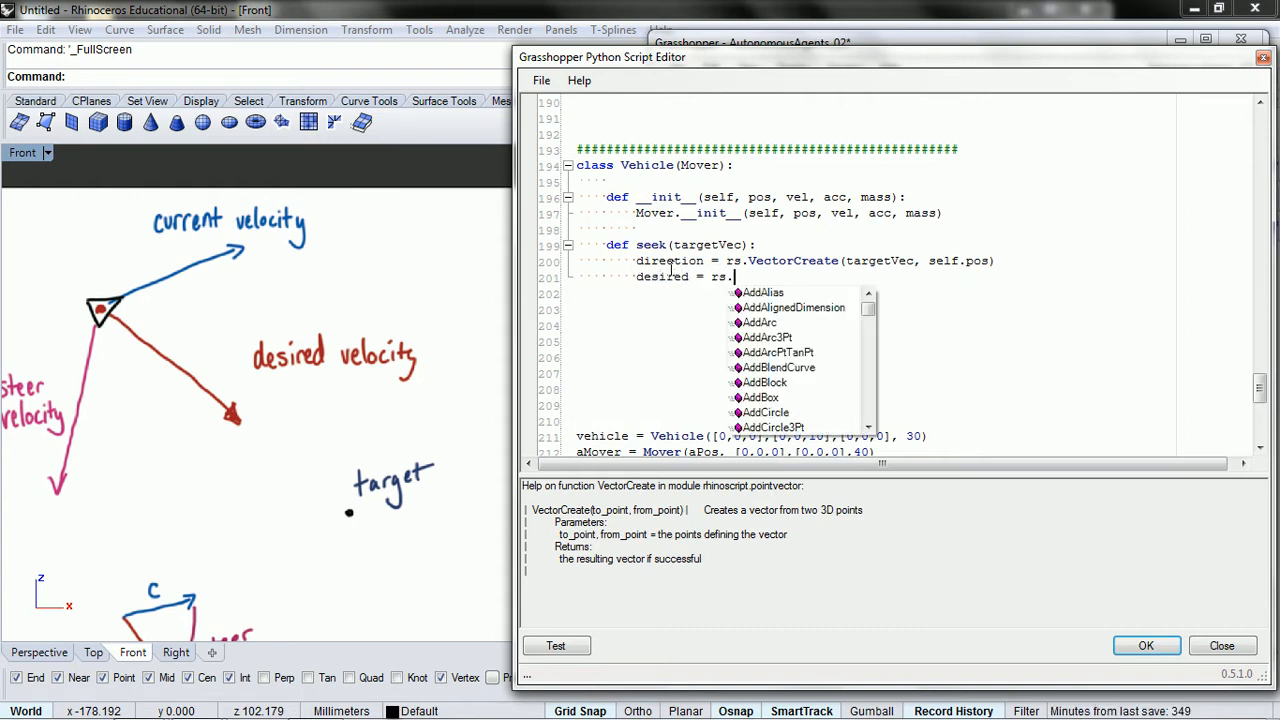
type("s")
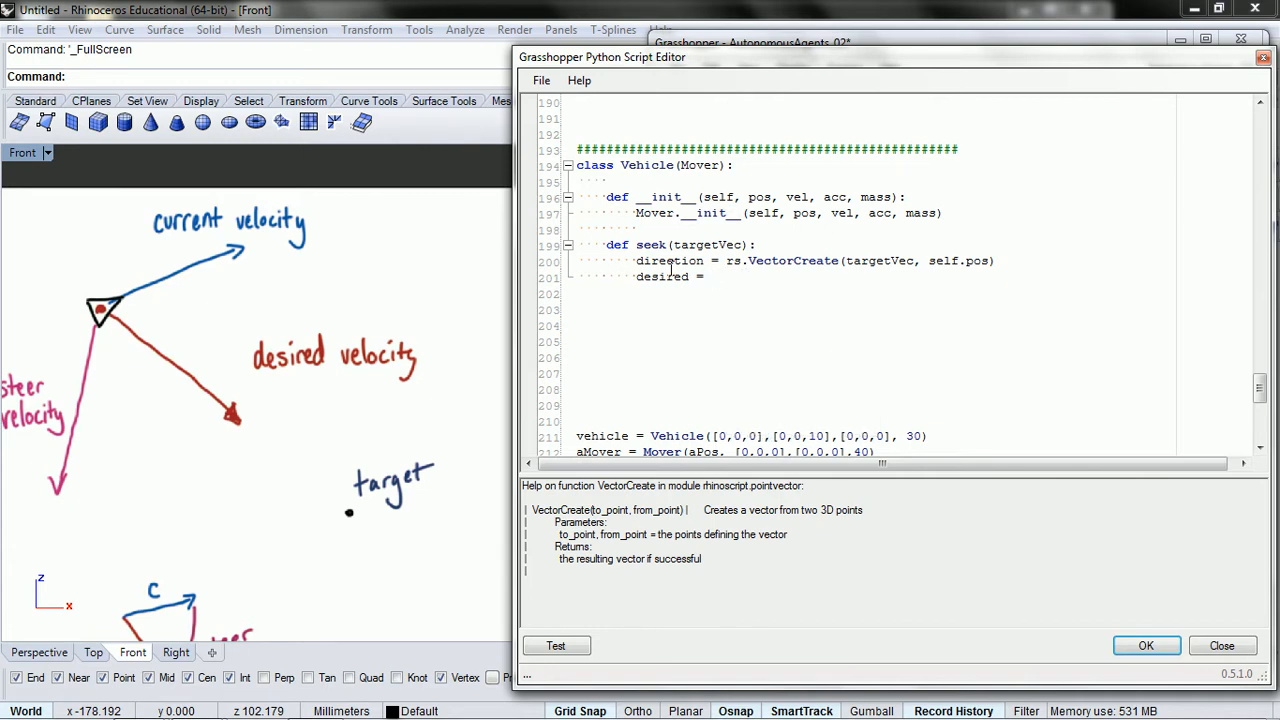
type("vm.VectorScaleTo")
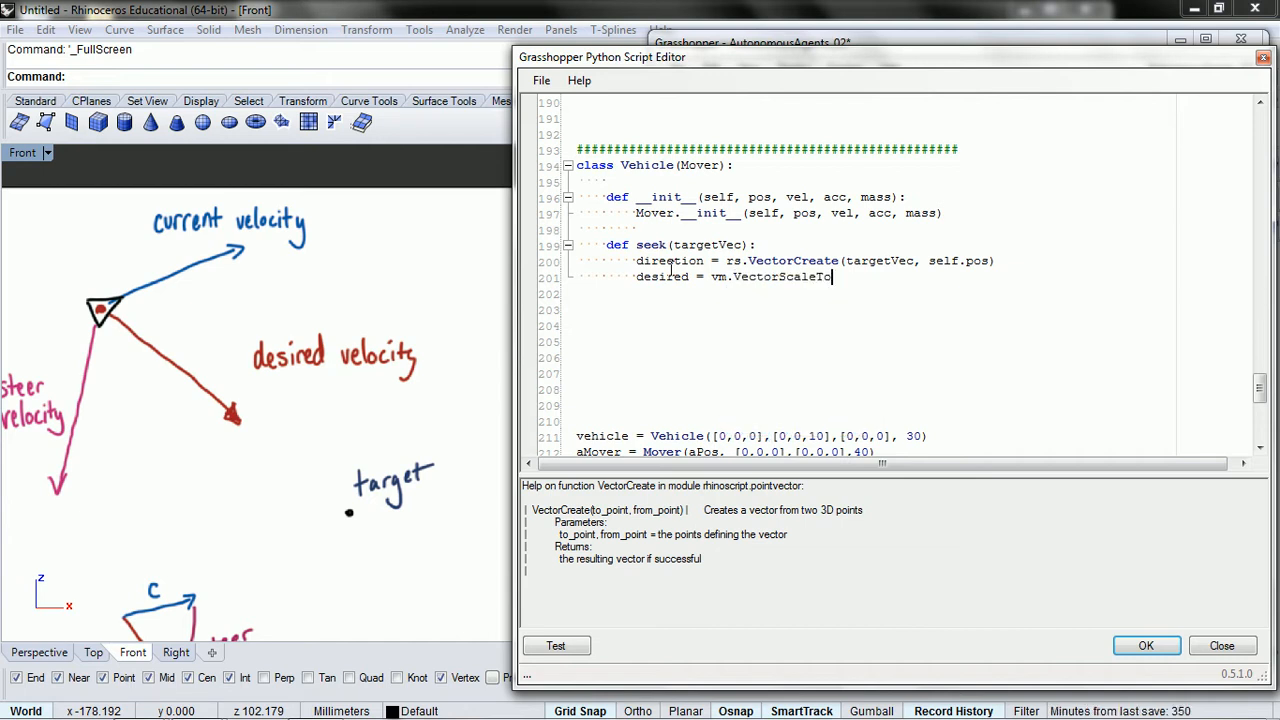
type("(")
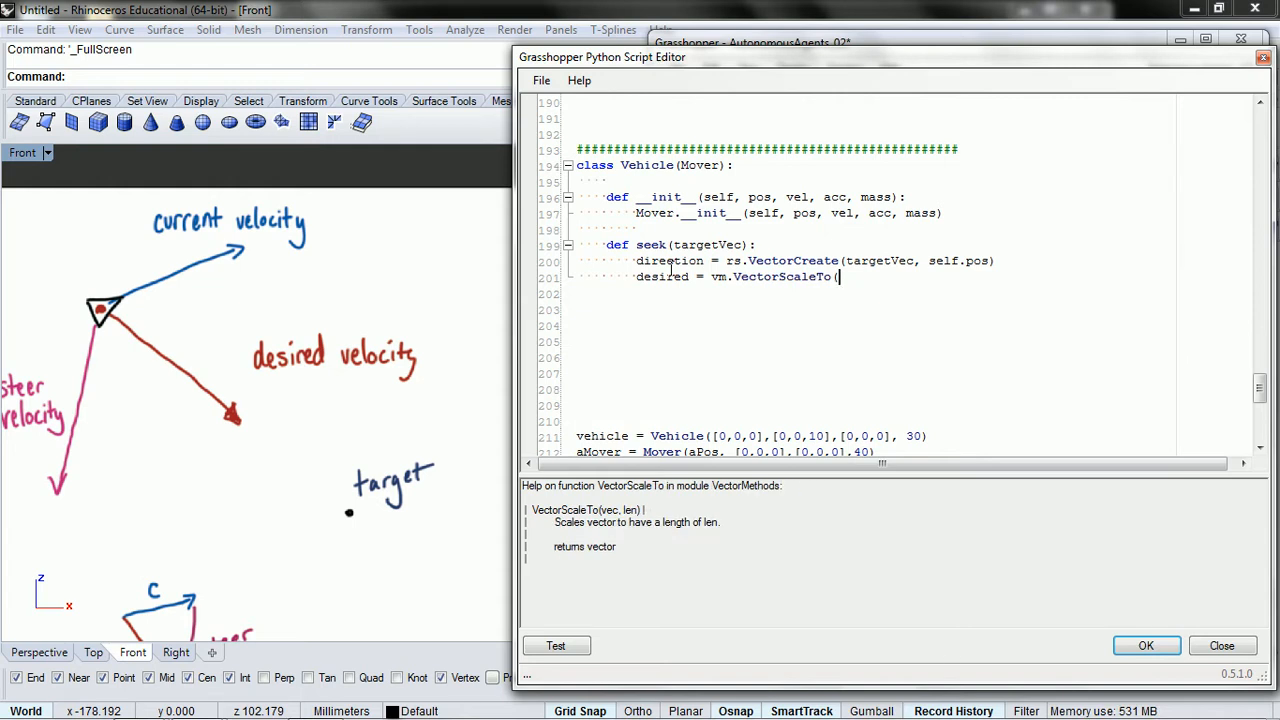
mouse_move(276, 438)
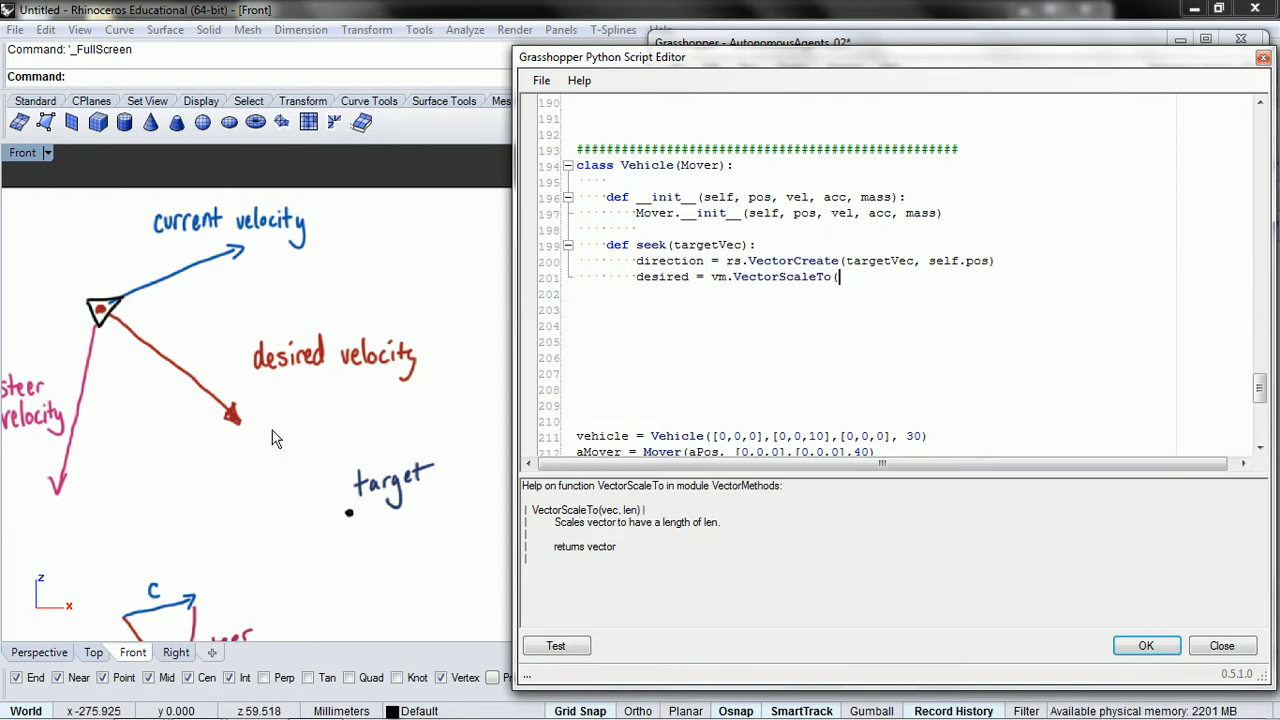
mouse_move(178, 324)
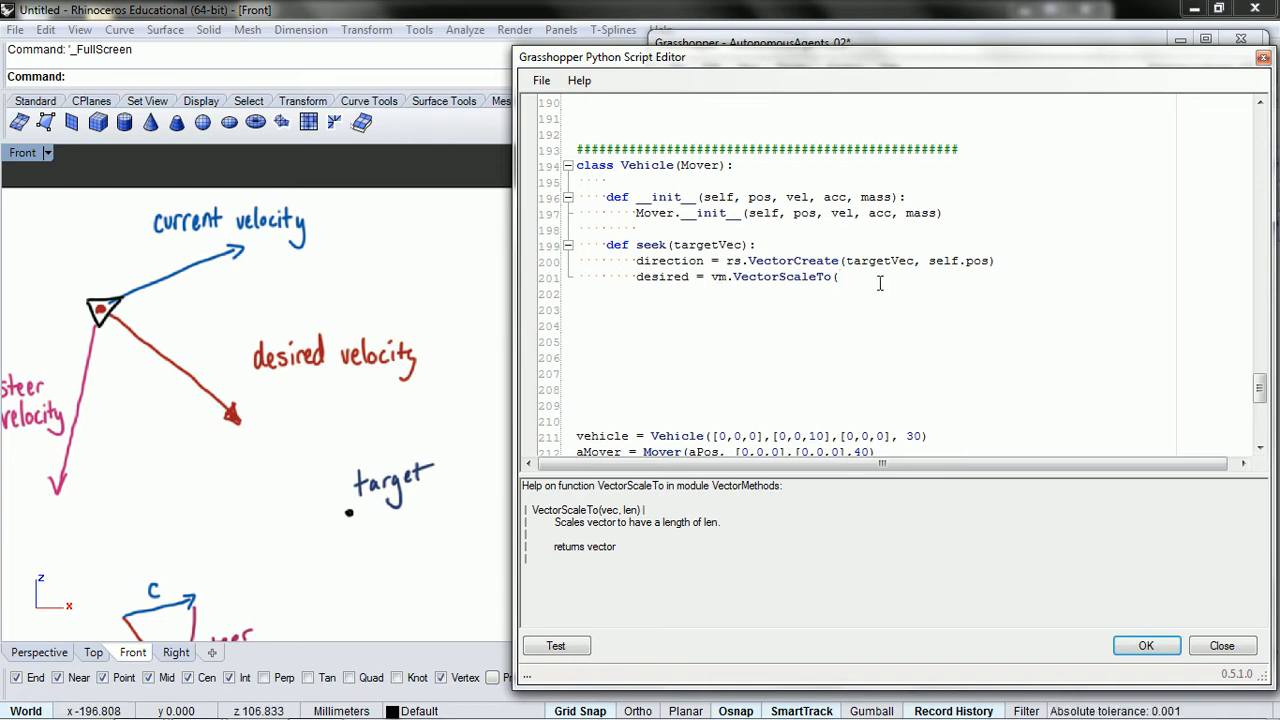
type("dir")
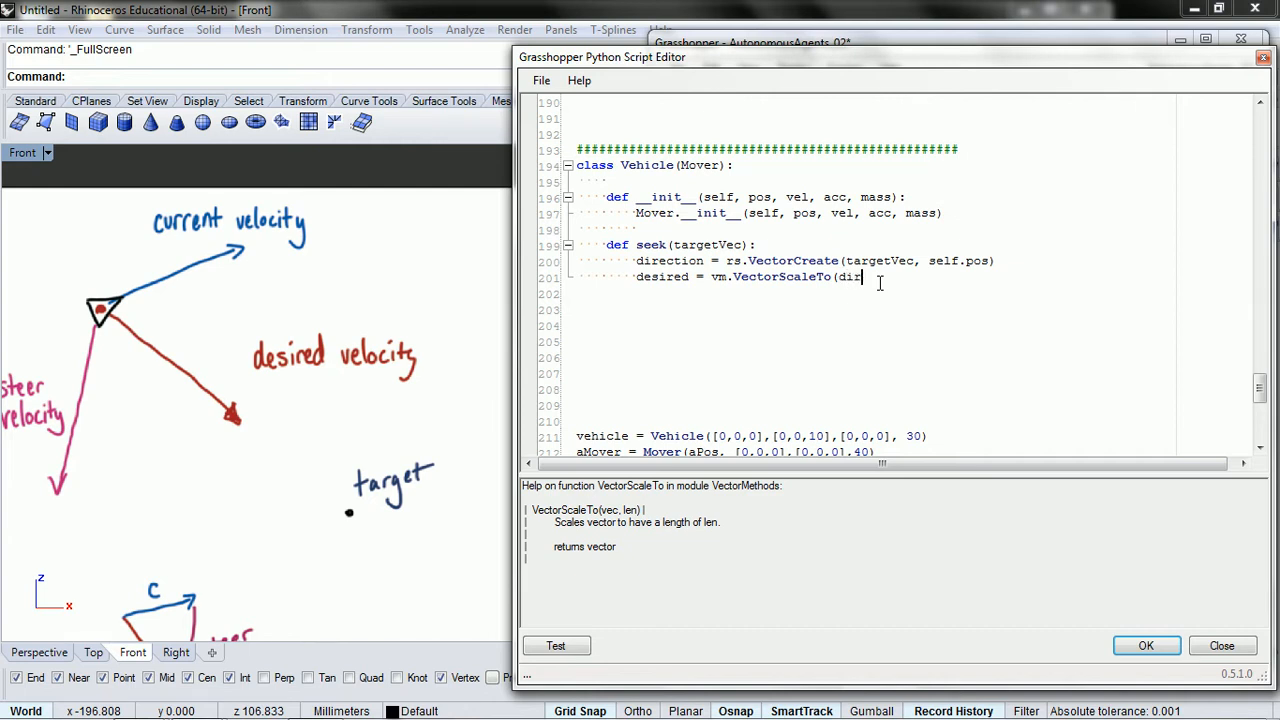
type("ection")
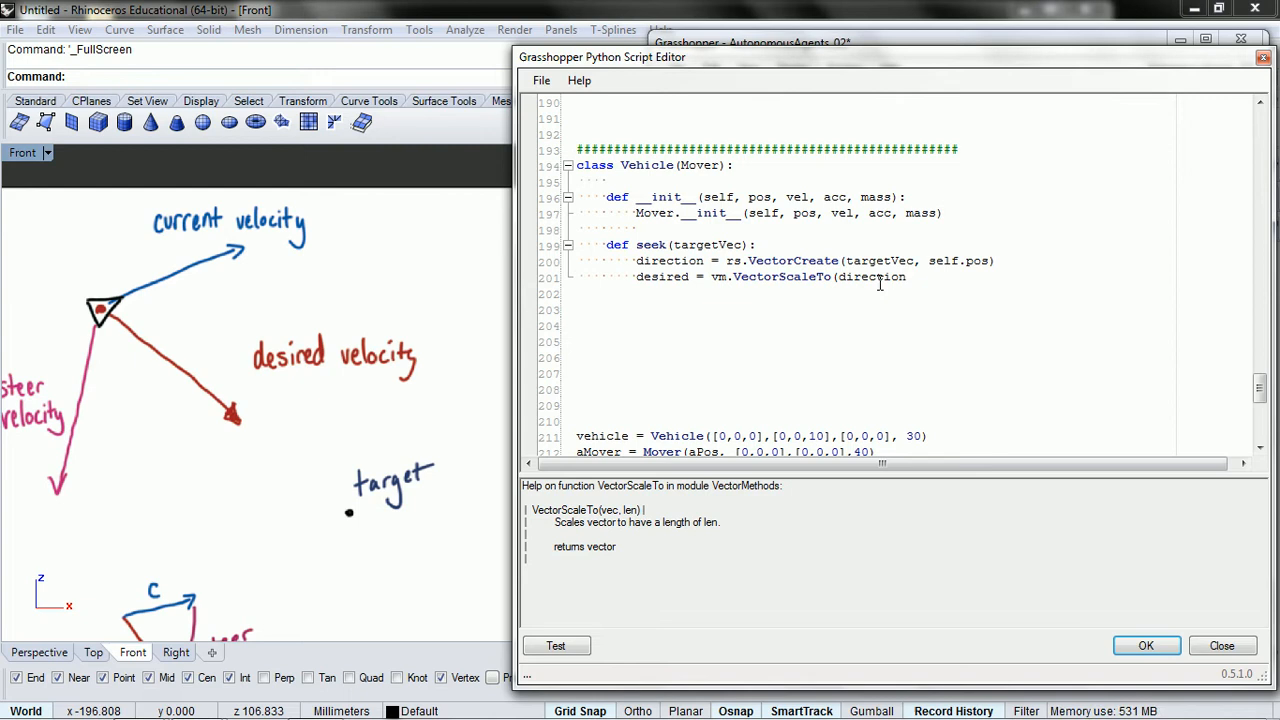
type(",")
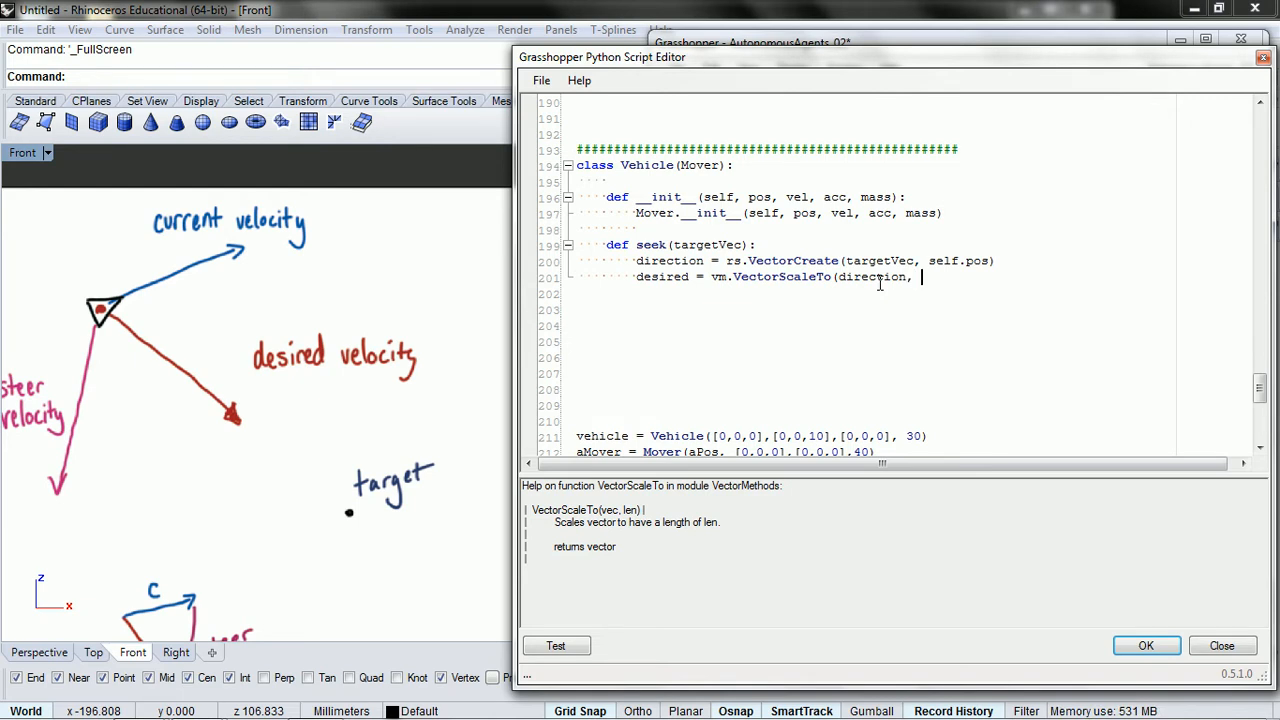
type("self")
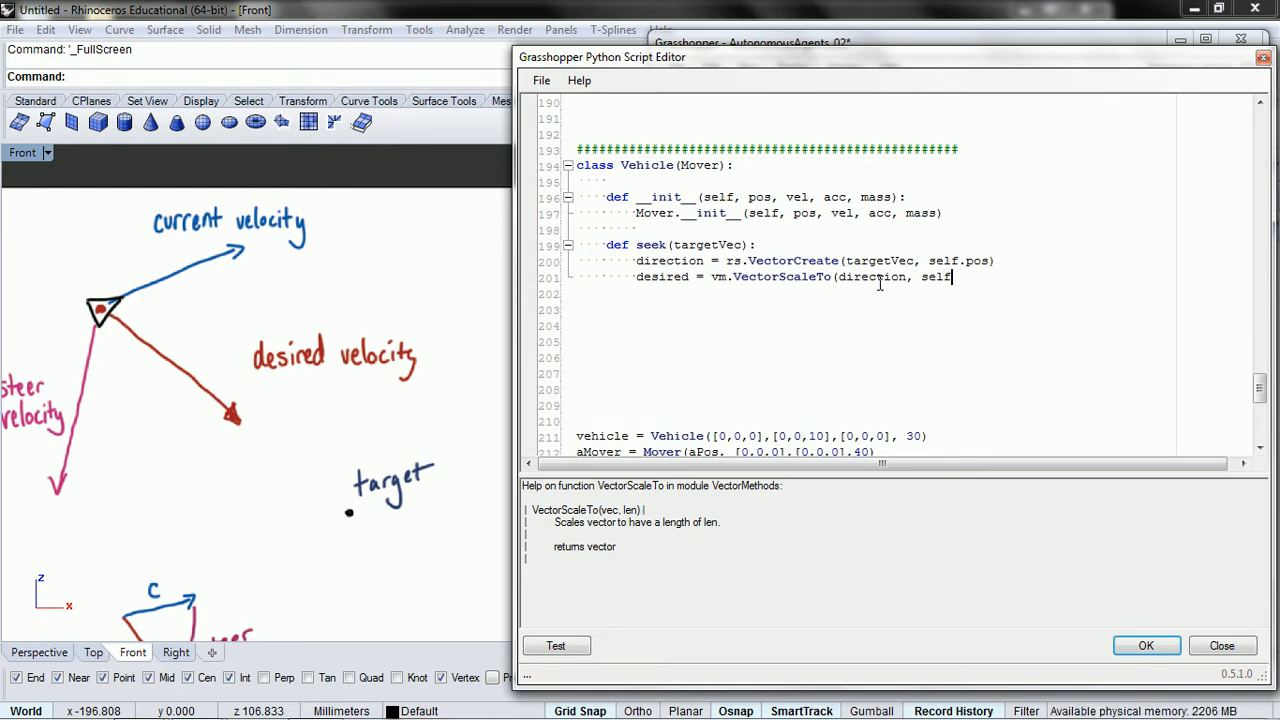
type(".max")
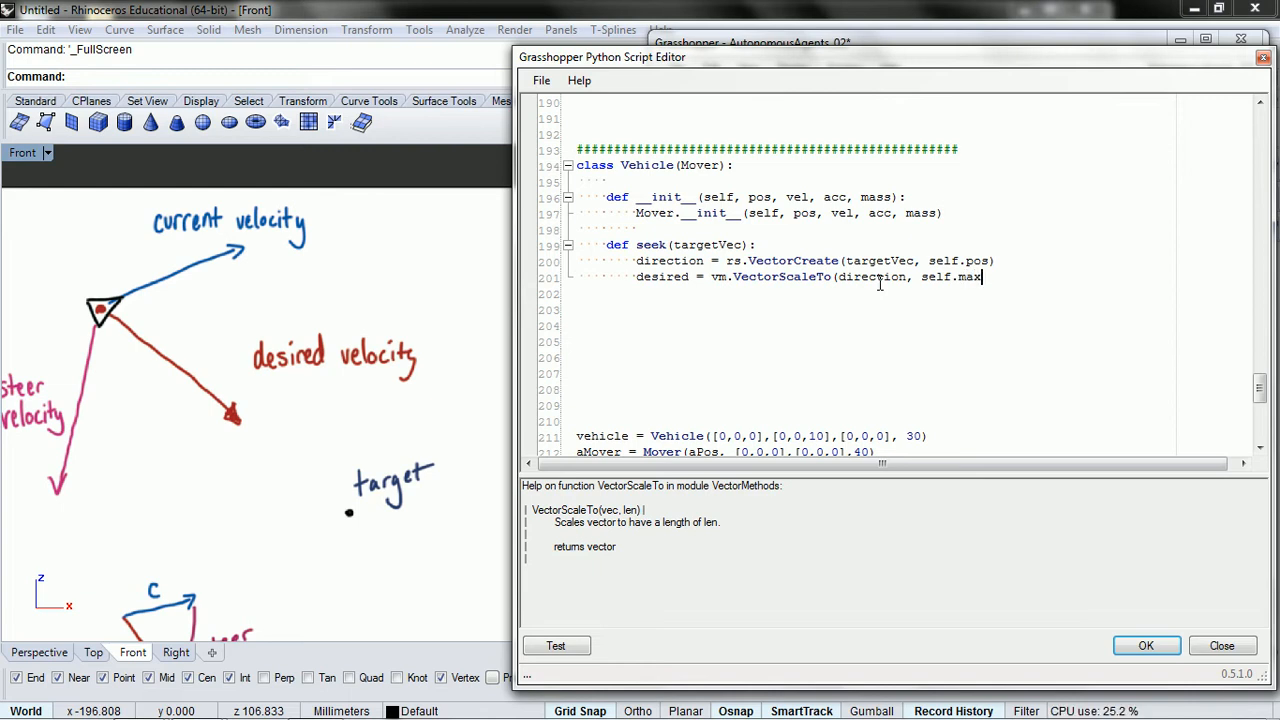
type("Vel)")
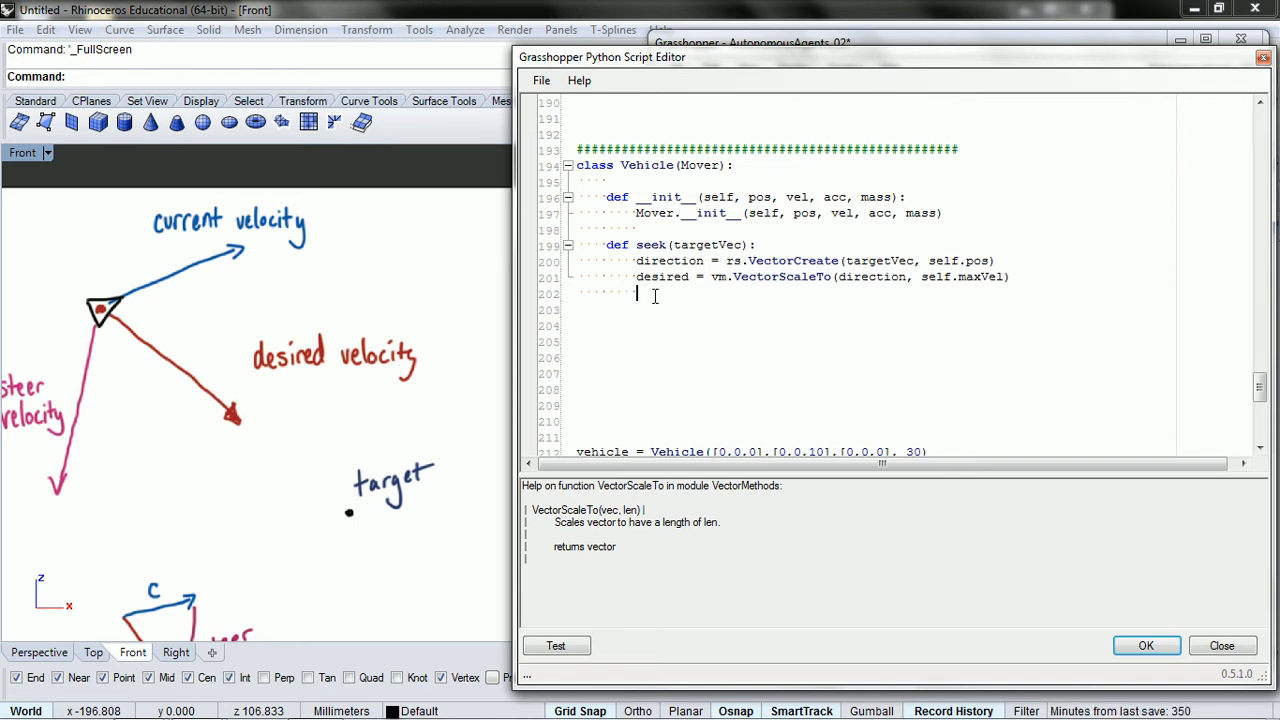
mouse_move(674, 302)
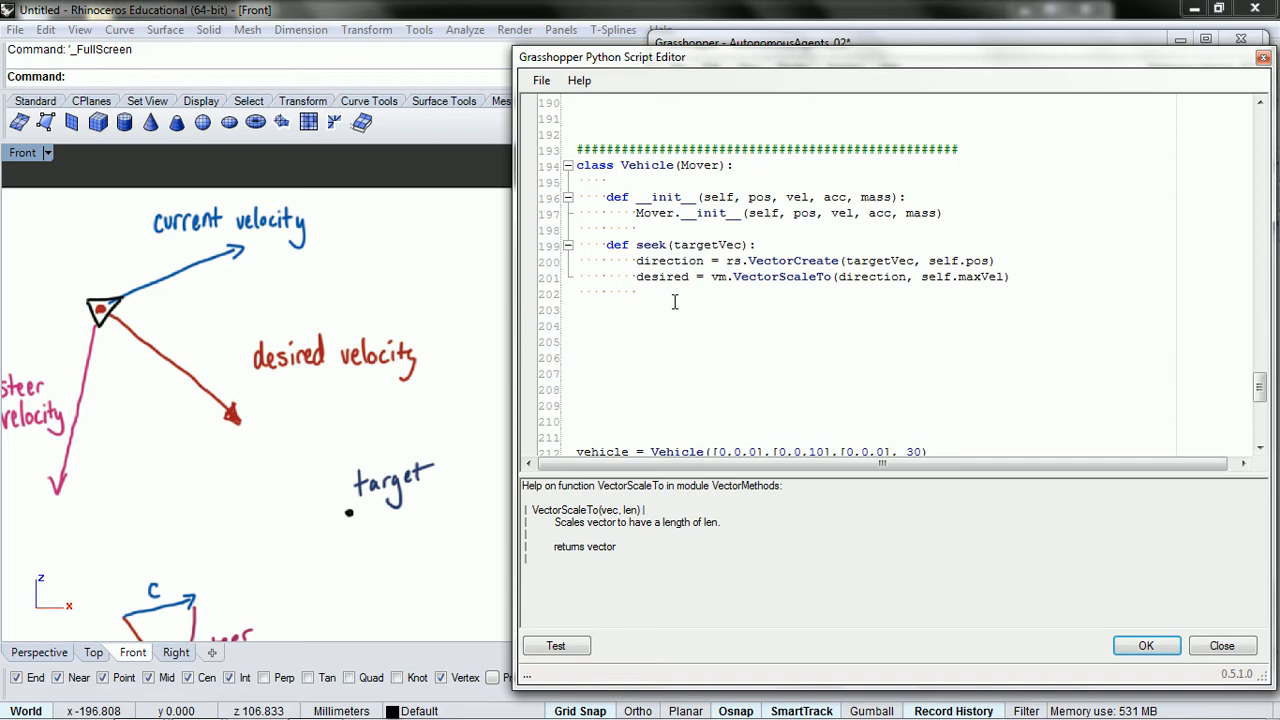
Begin 'steerForce = rs.VectorSubtract(desired, self.v' in the seek method
type("steer")
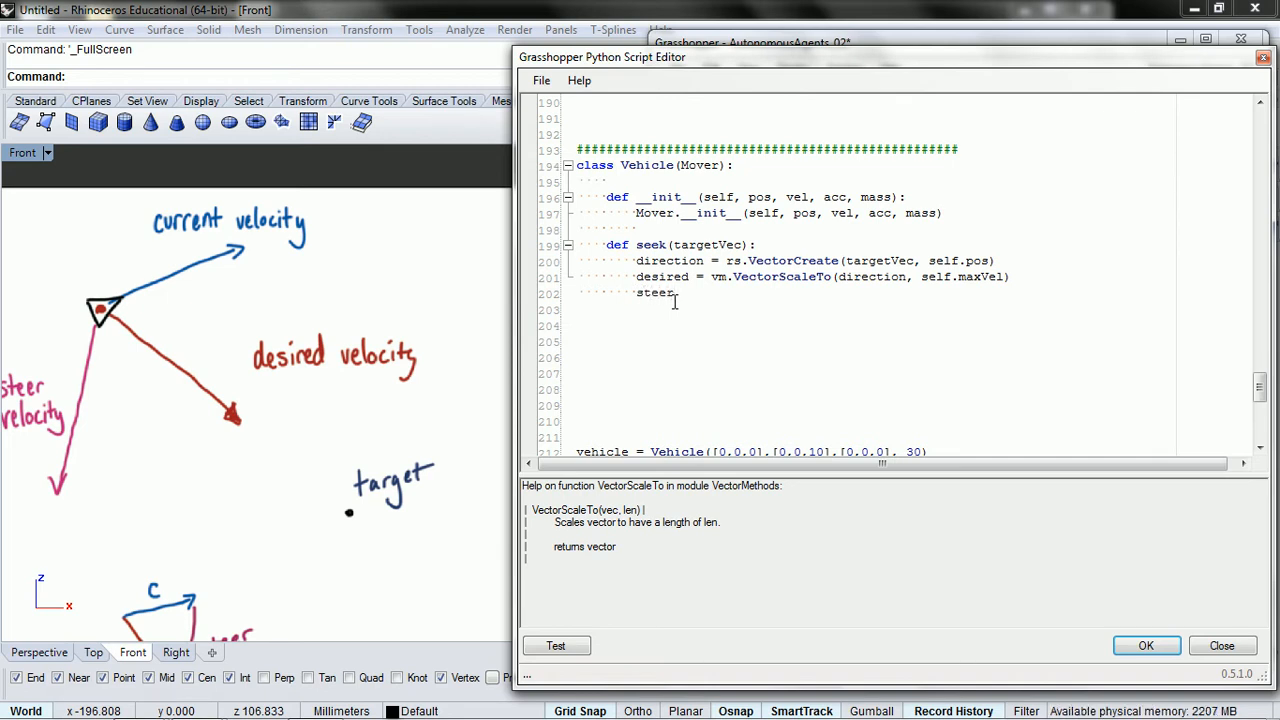
type("Force =")
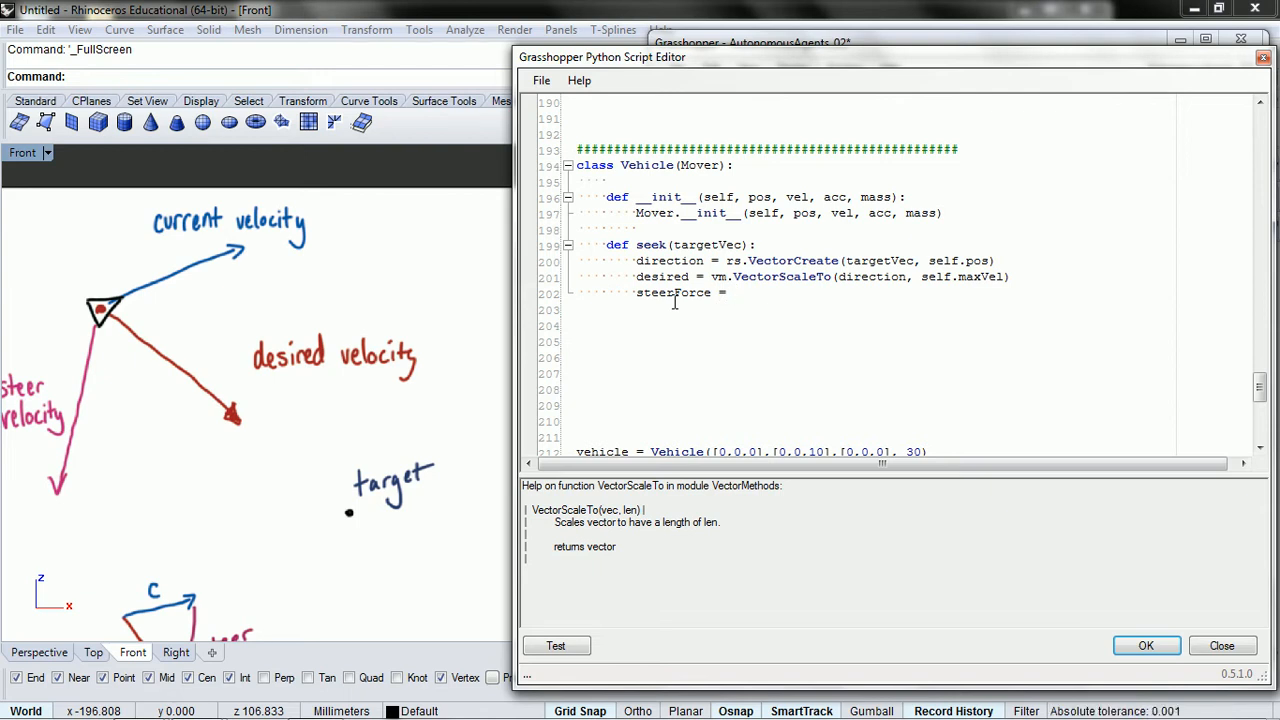
mouse_move(190, 304)
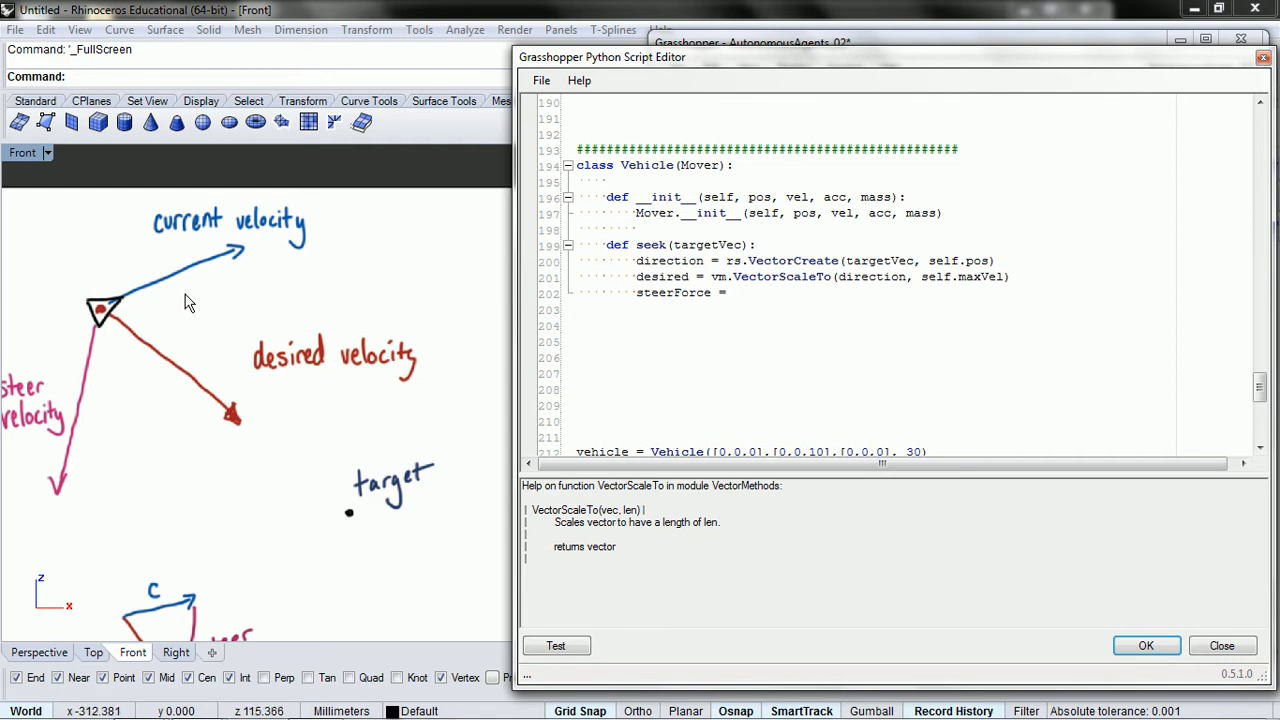
mouse_move(56, 390)
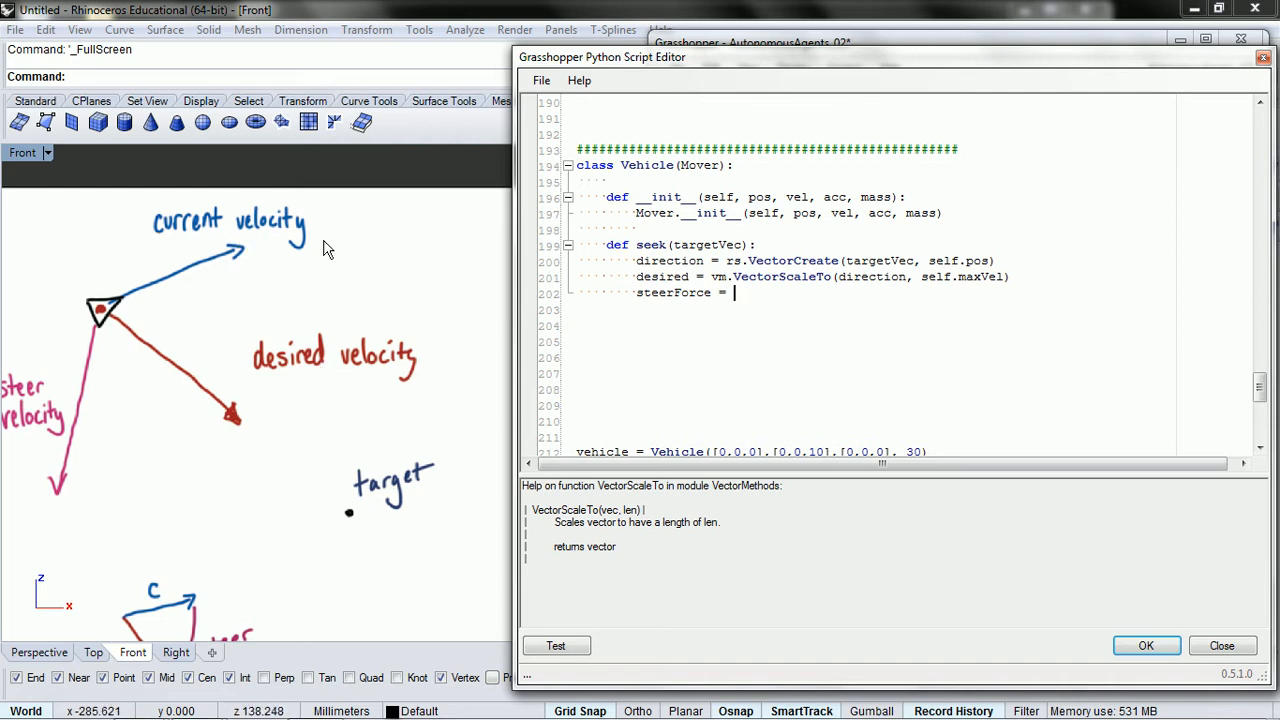
mouse_move(468, 258)
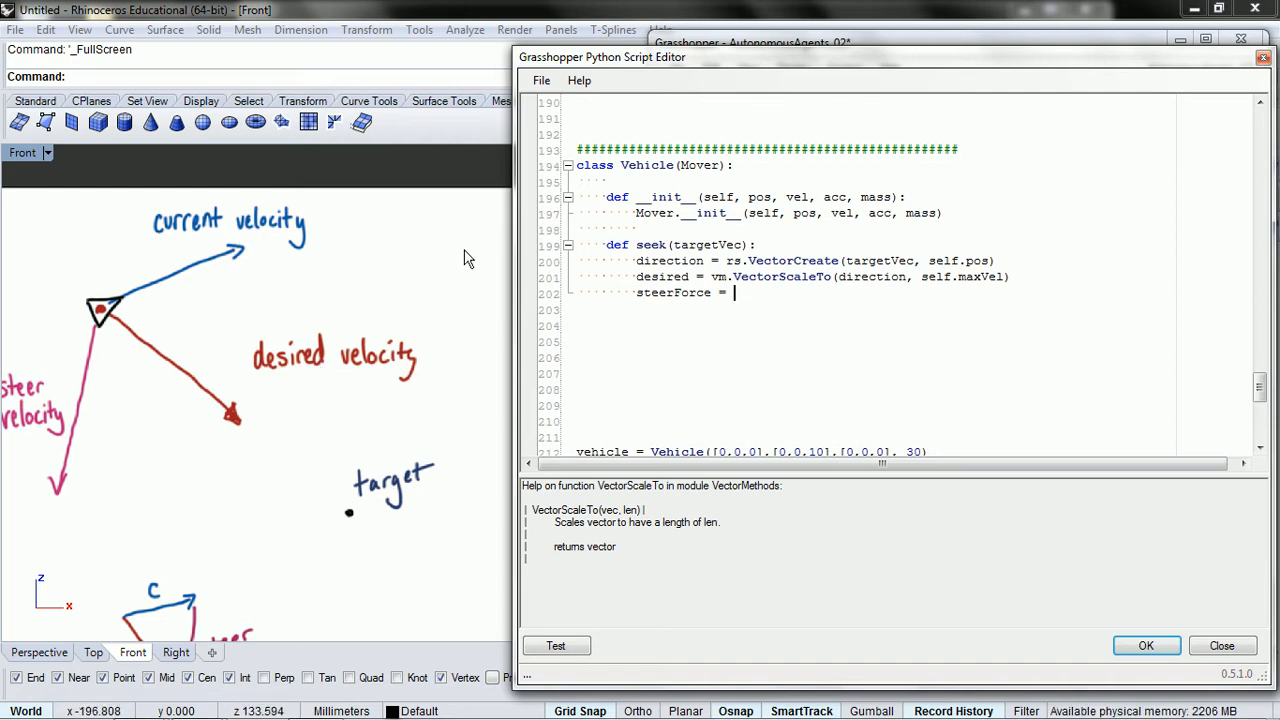
type("rs.")
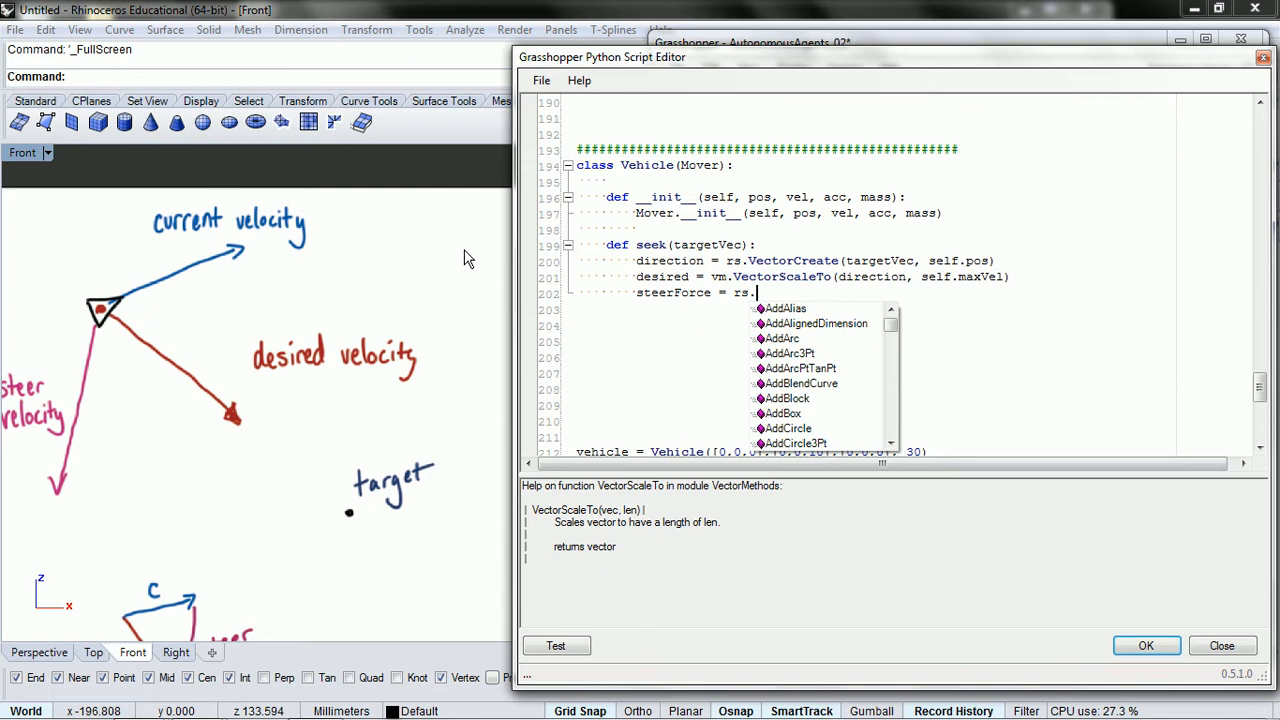
type("ve")
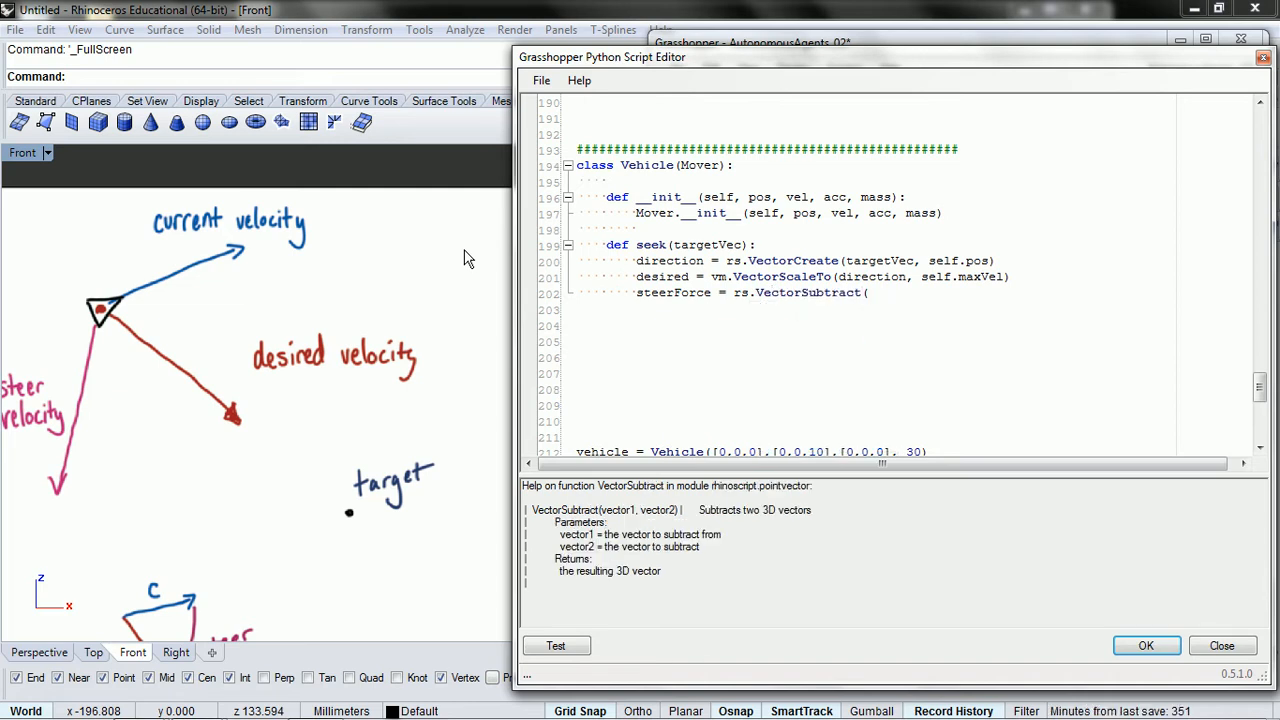
type("desired,")
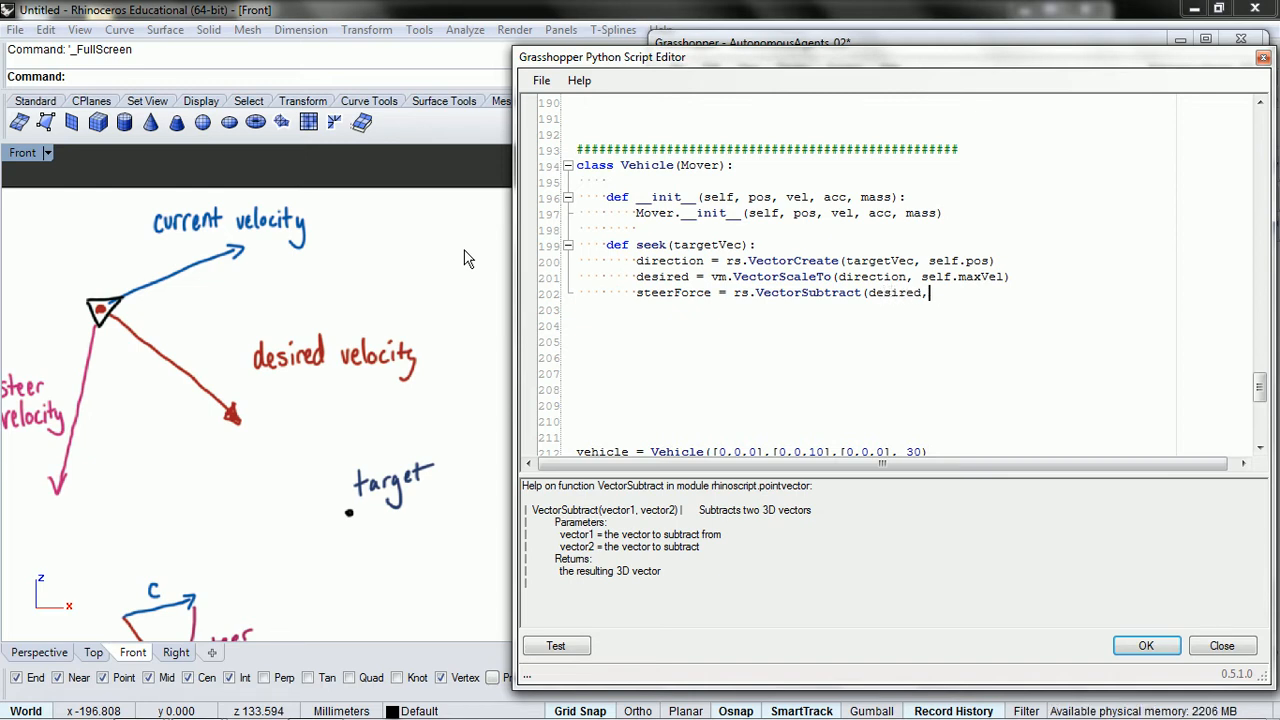
type("self")
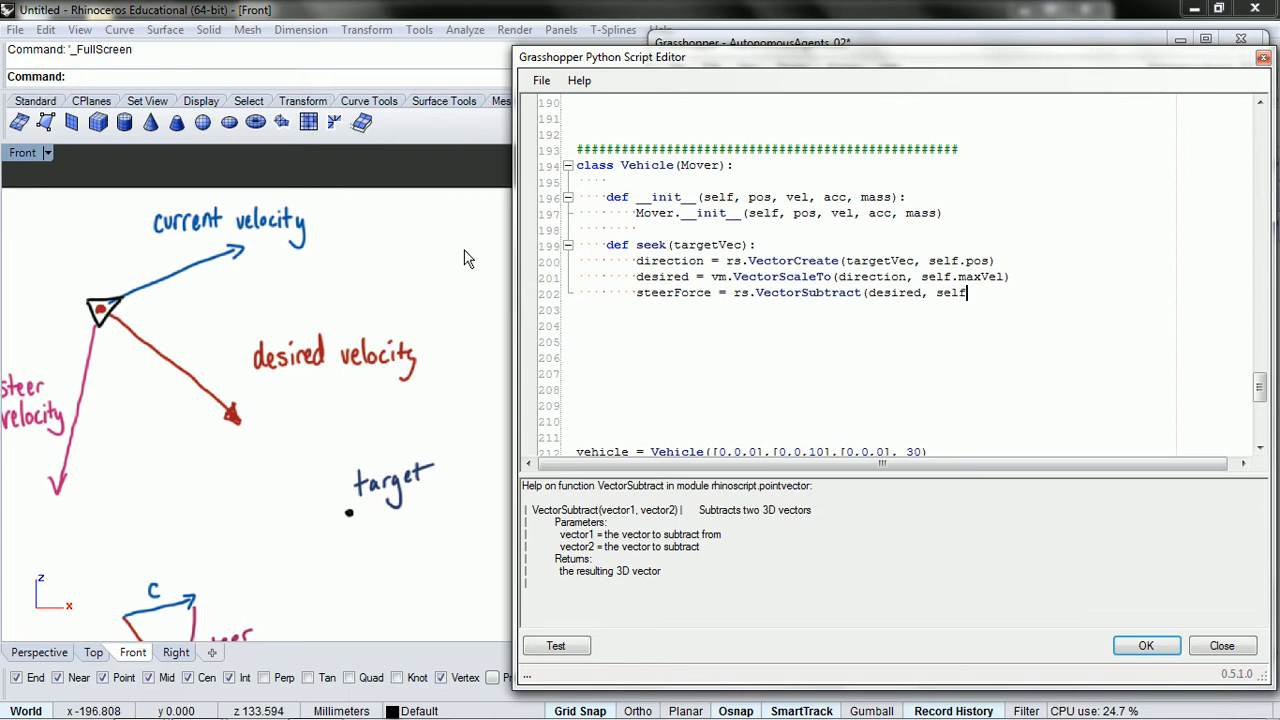
type(".v")
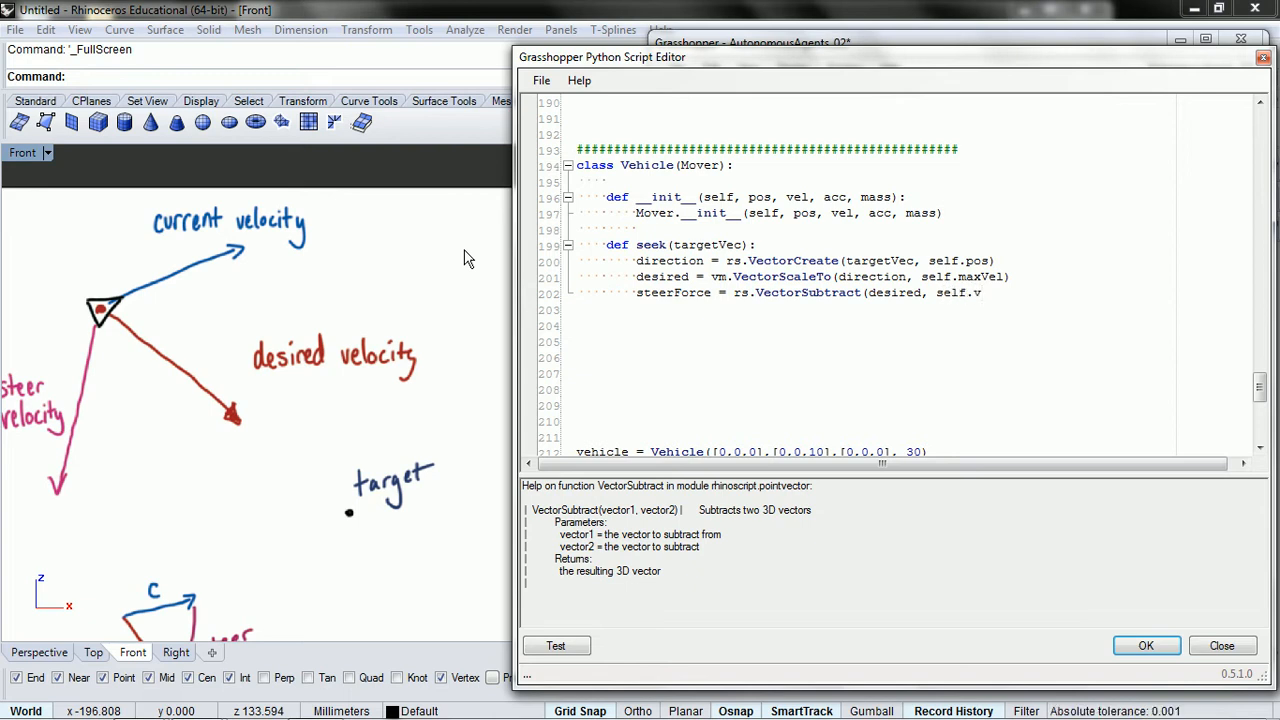
Close VectorSubtract with self.vel and add 'self.applyForce(steerForce)' to seek
type("el)")
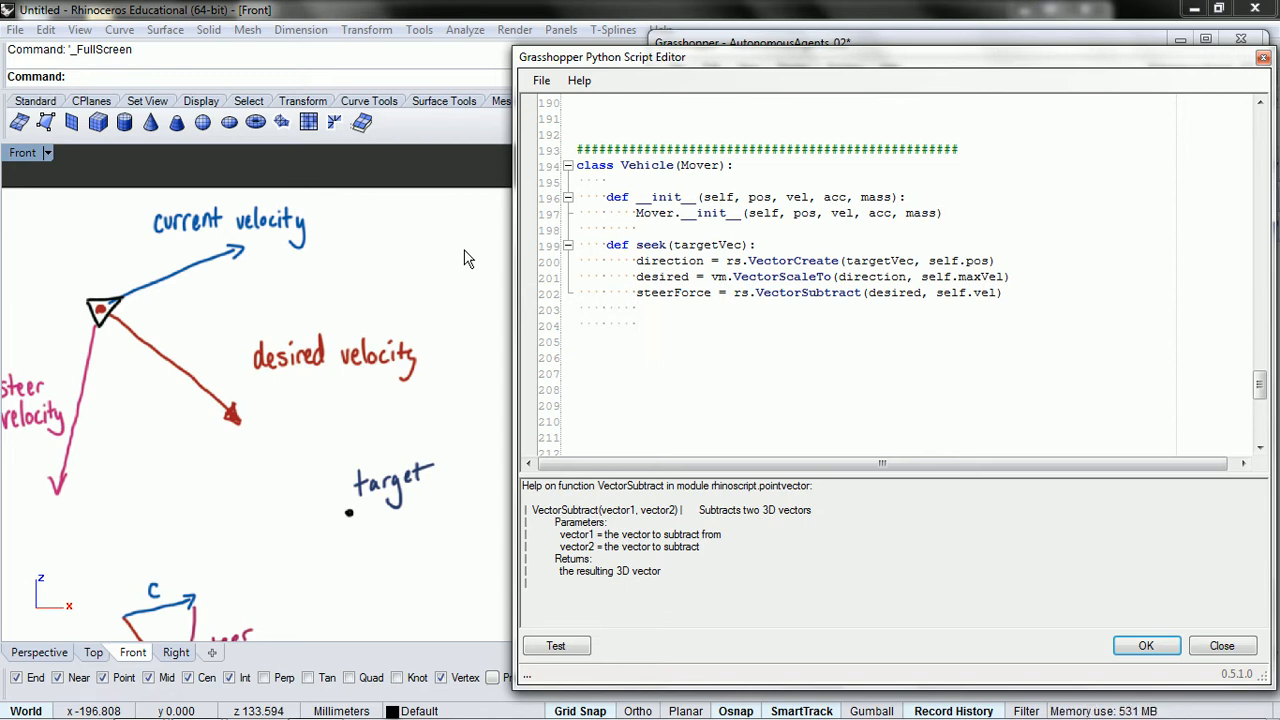
type("self.")
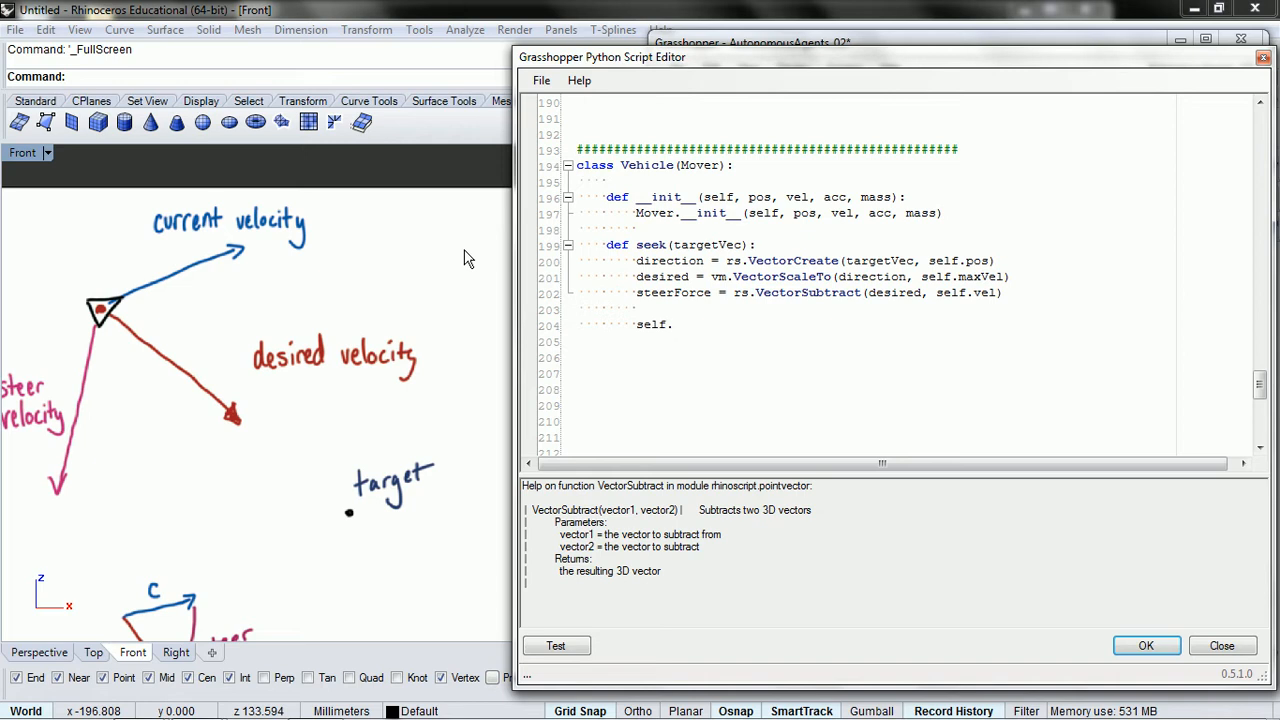
type("appl")
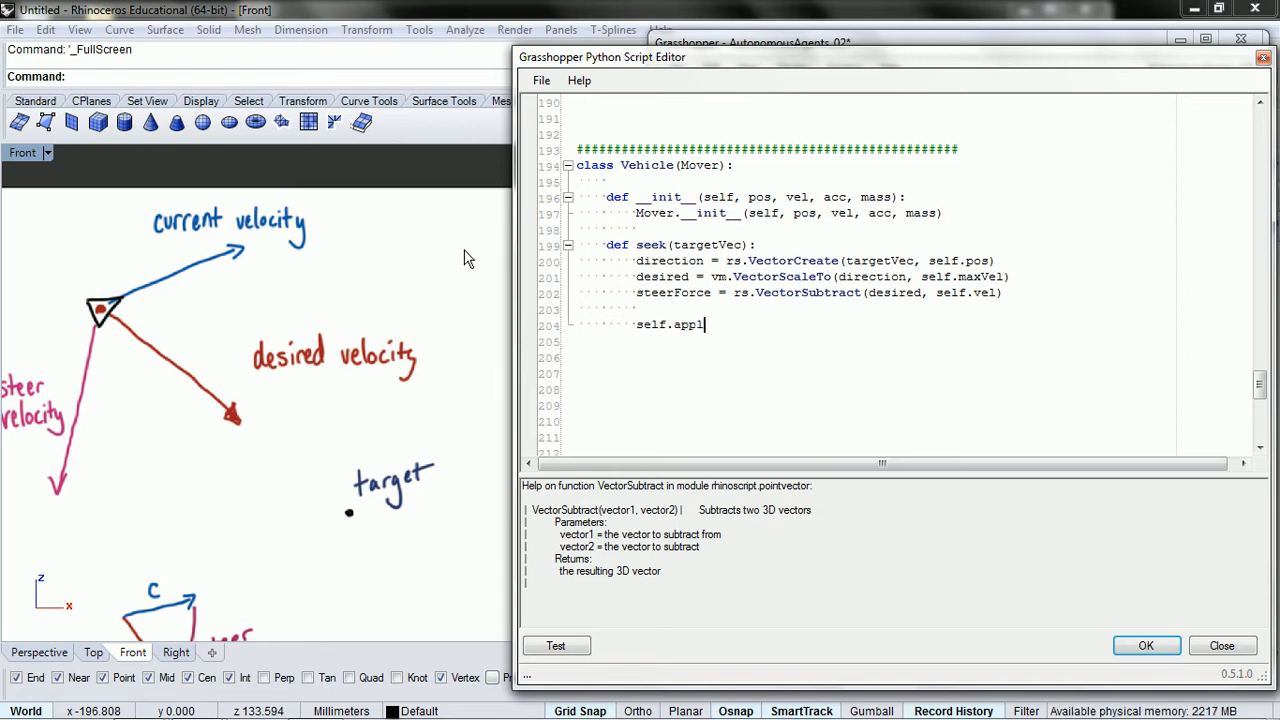
type("yForce")
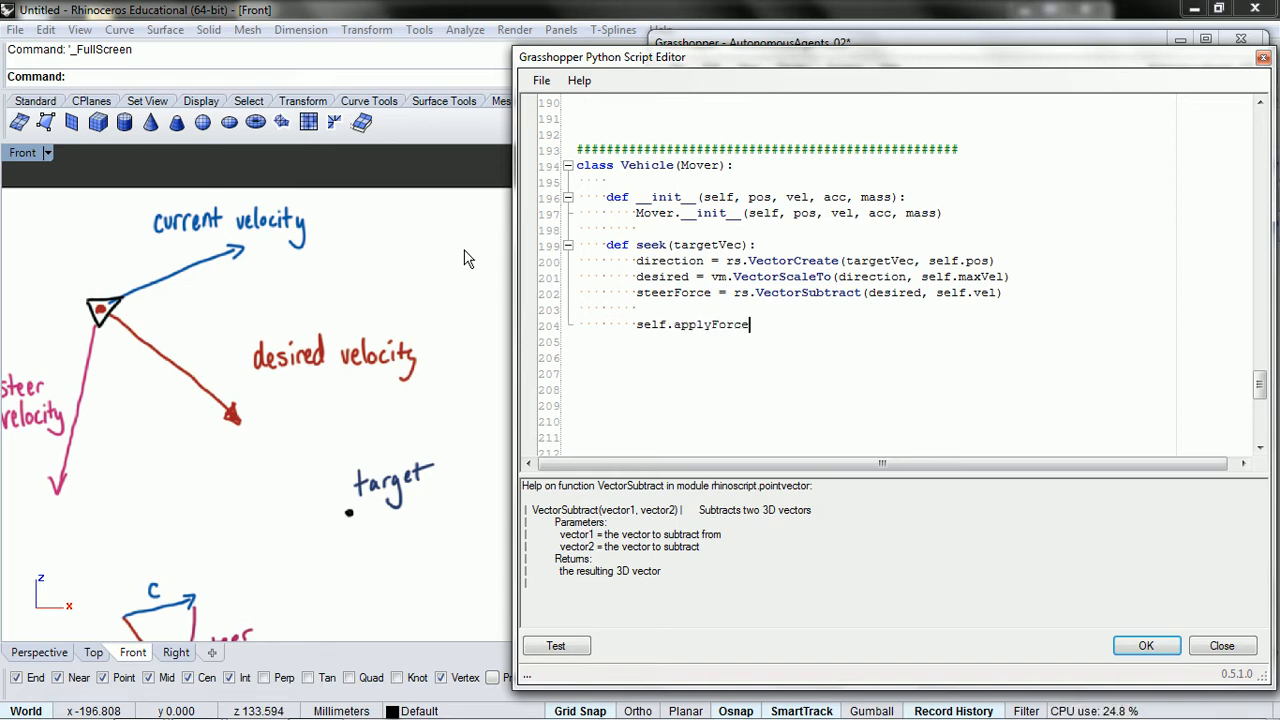
type("(")
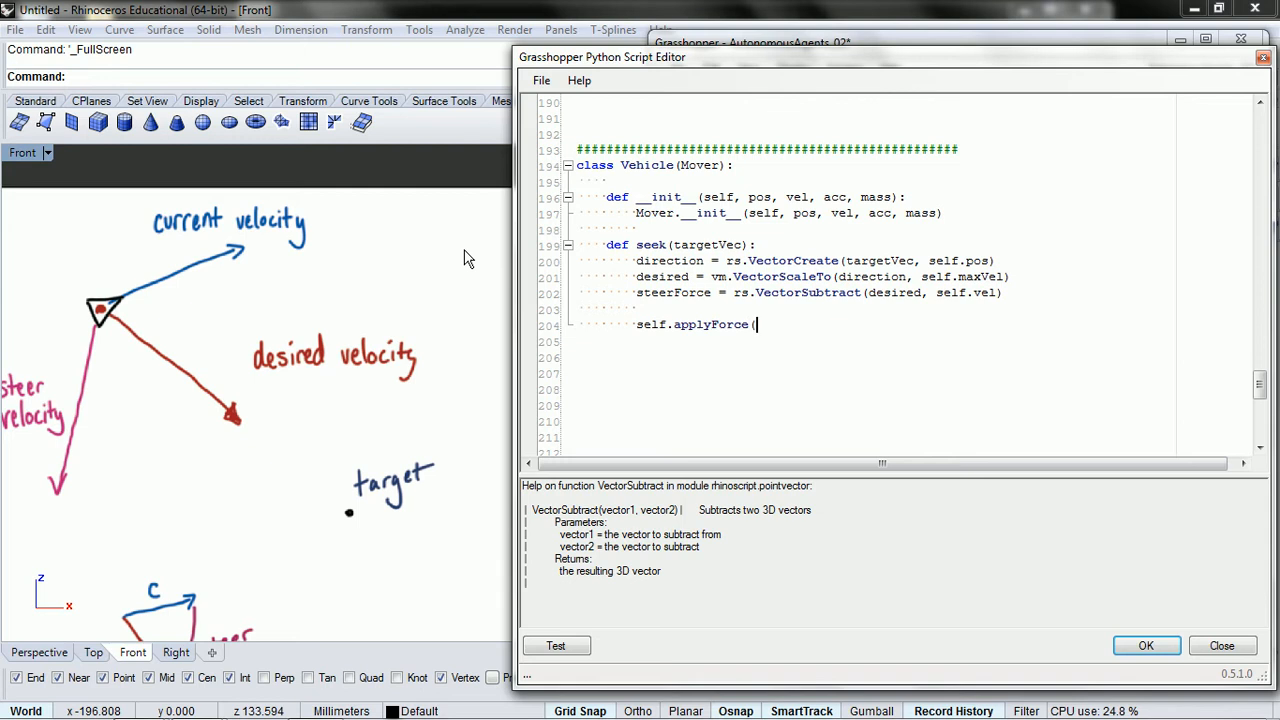
type("steer")
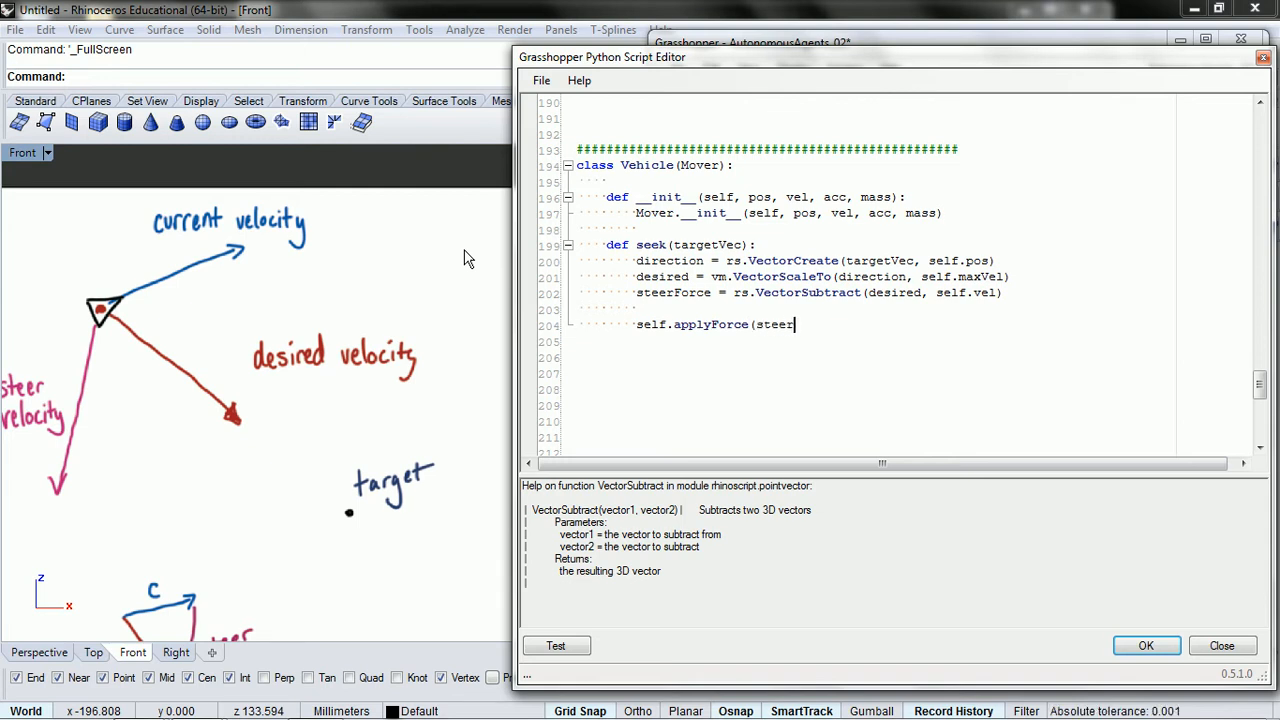
type("Fo")
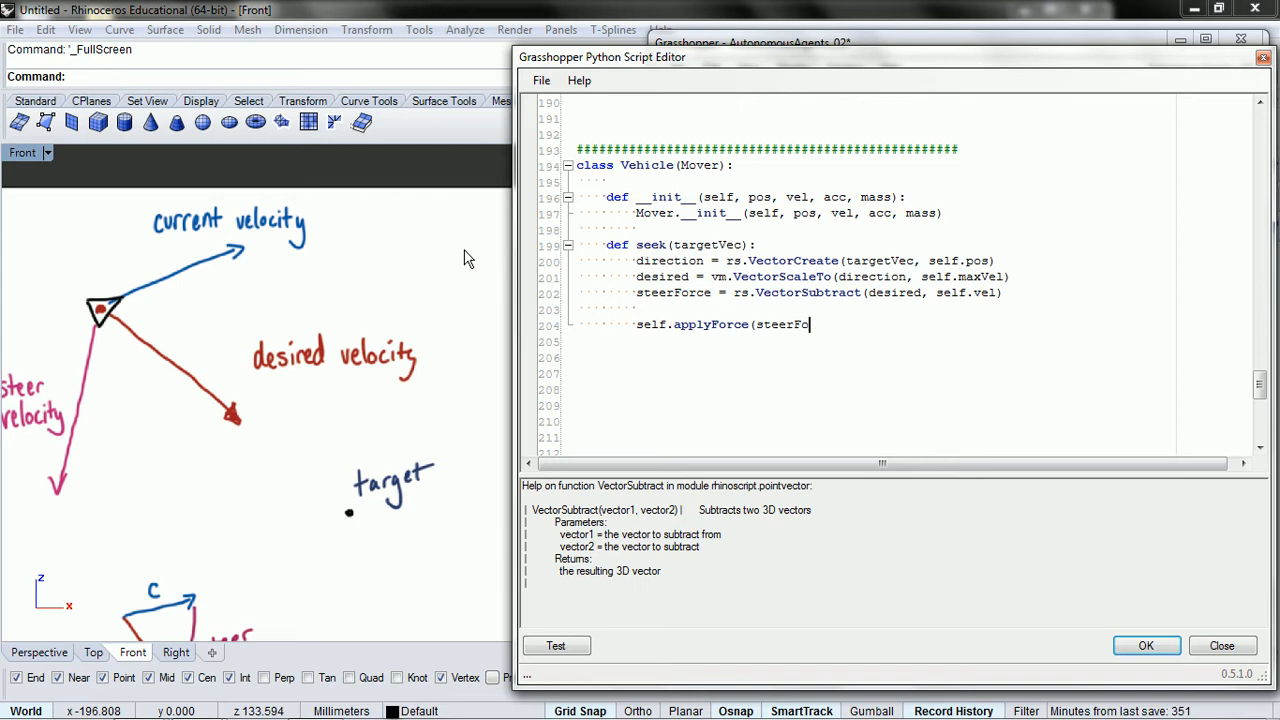
type("rce)")
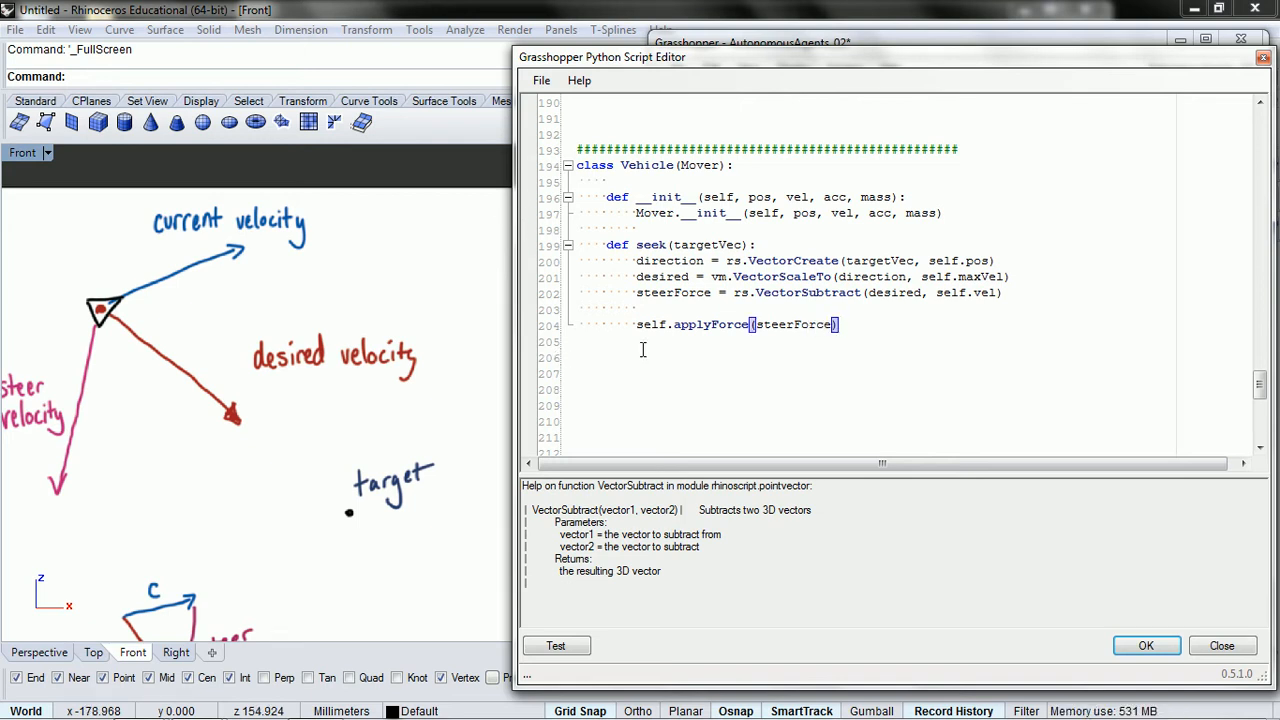
scroll("down", 3)
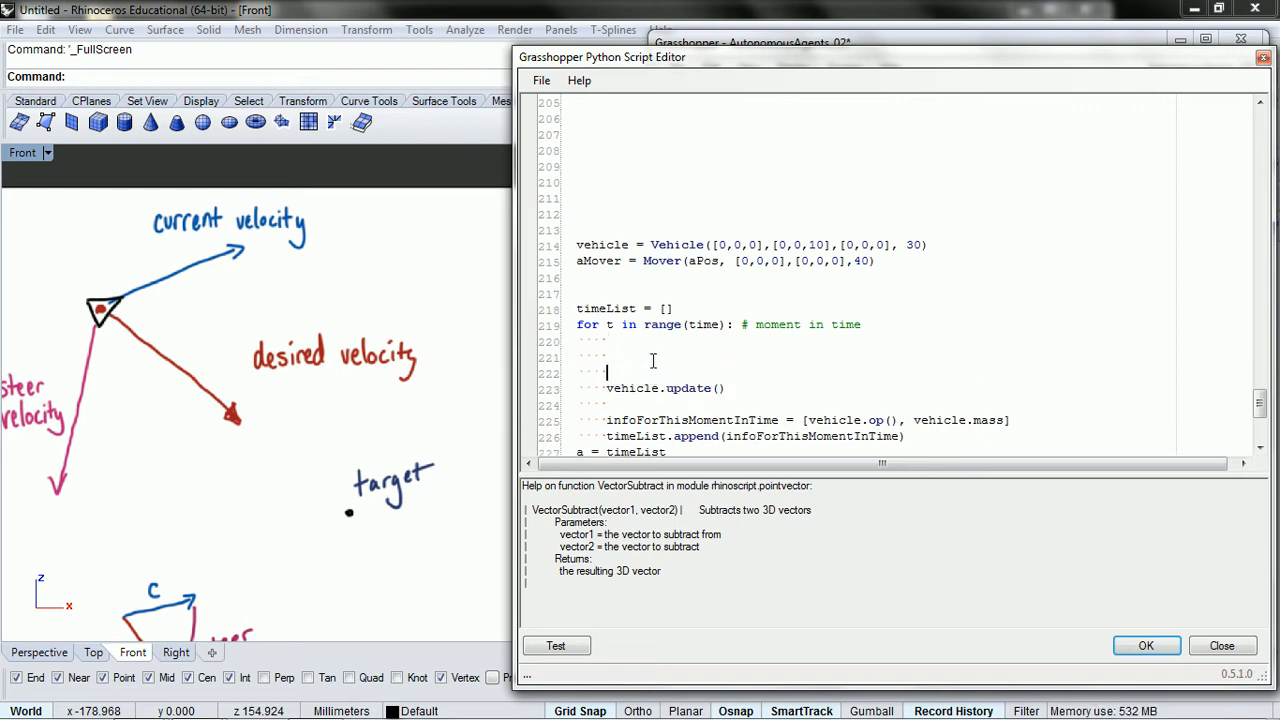
Add 'vehicle.seek(targetMover.pos)' to the time loop before vehicle.update()
type("ve")
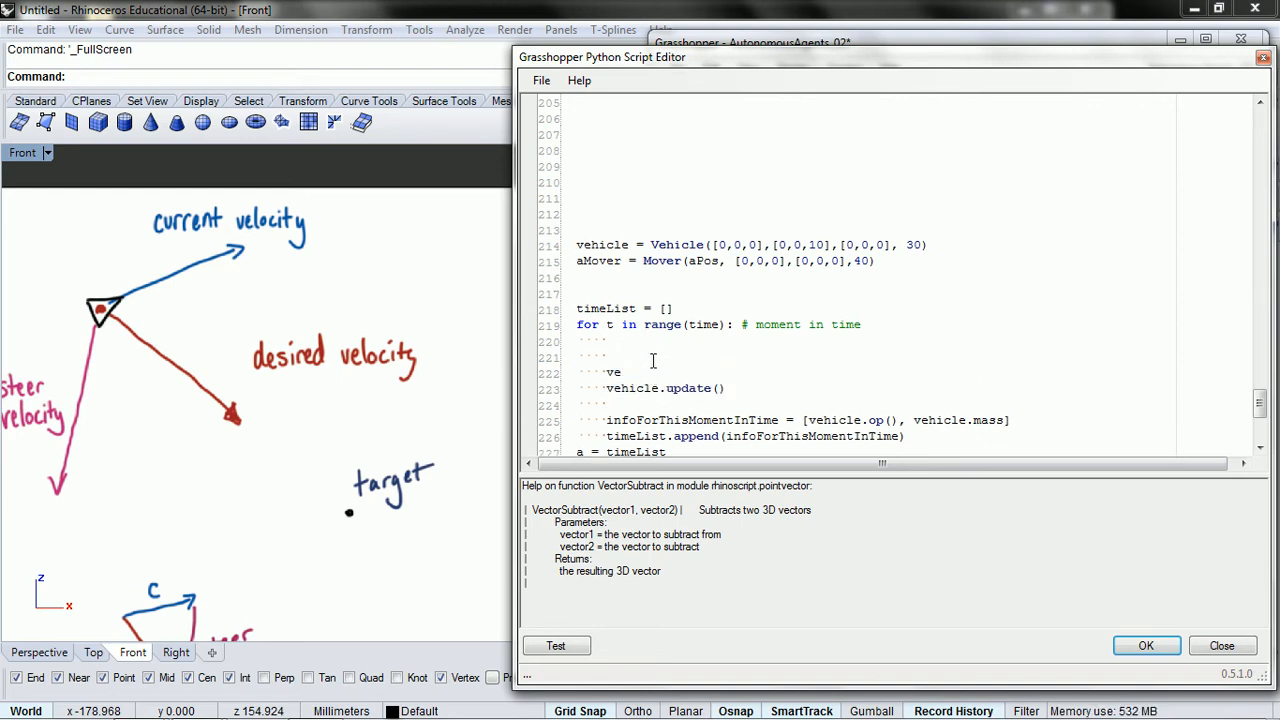
type("vehicle")
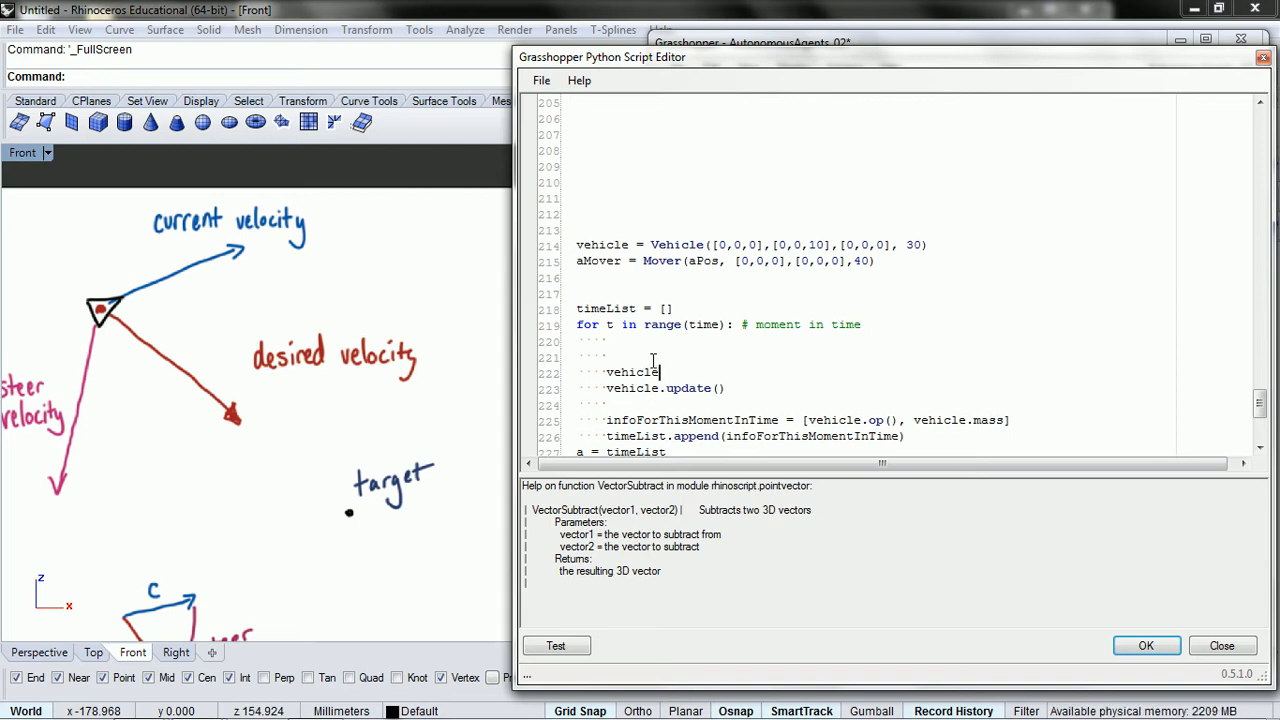
type("seek")
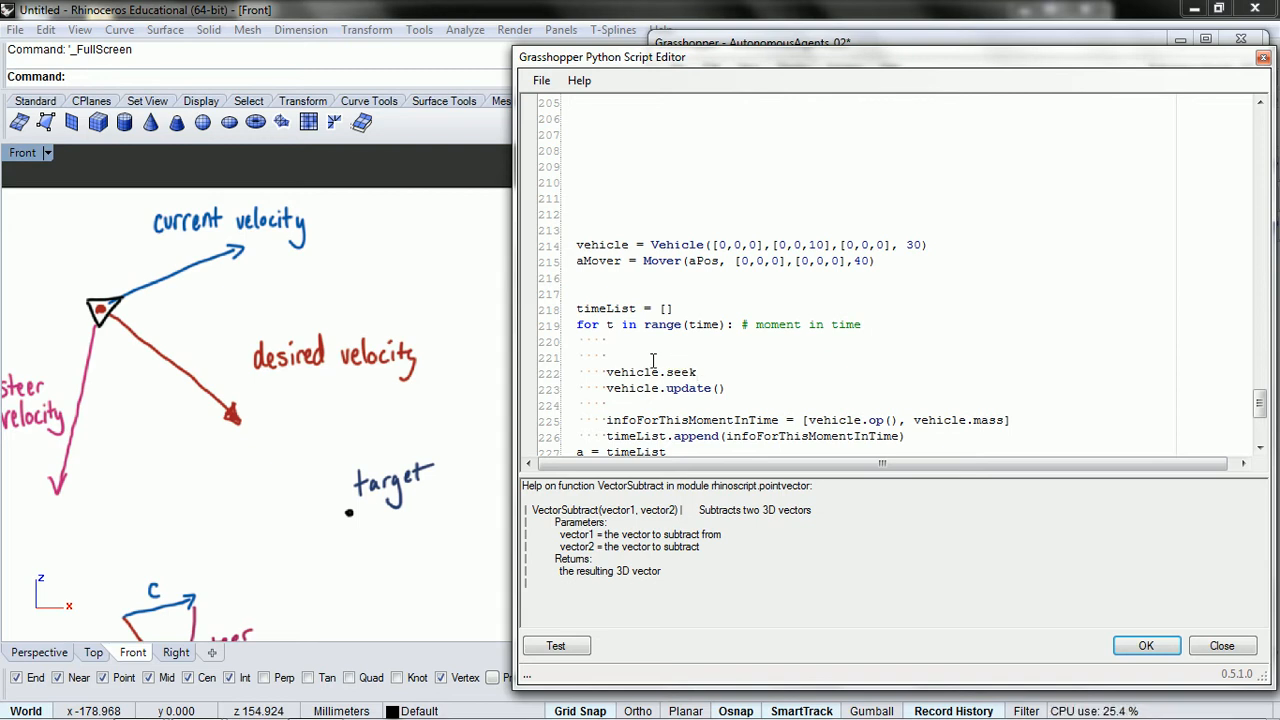
type("(")
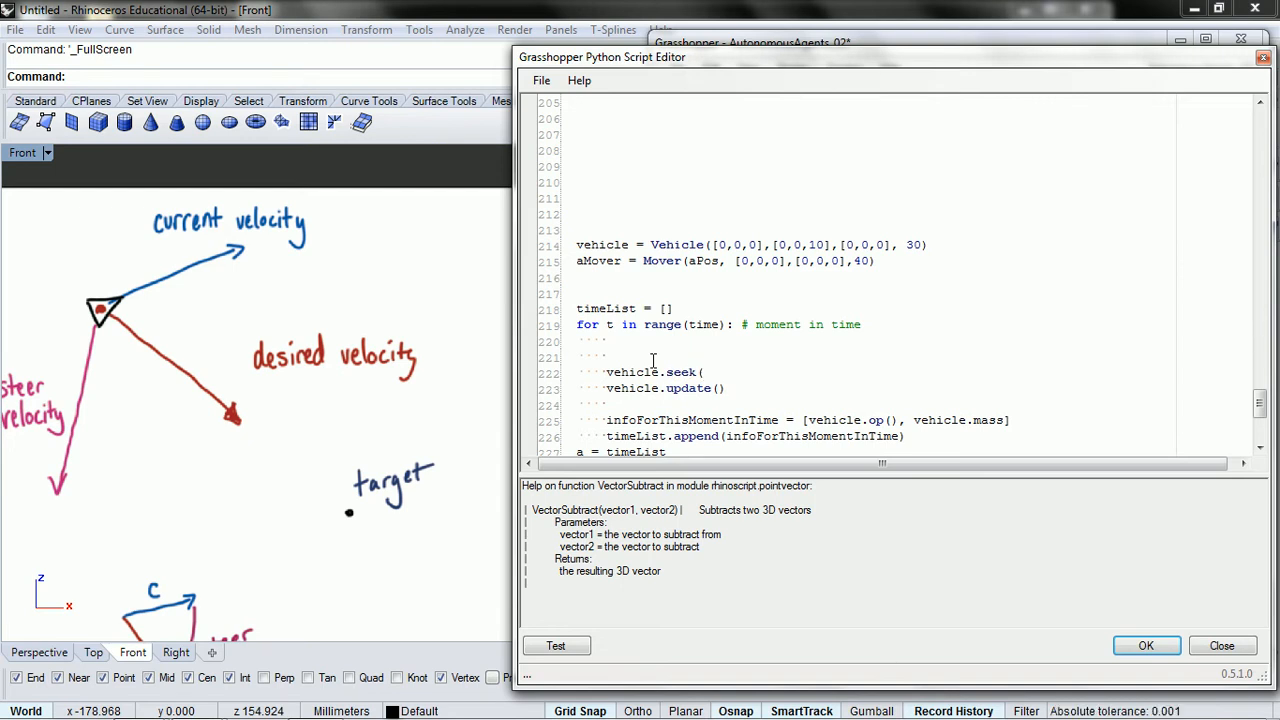
type("a")
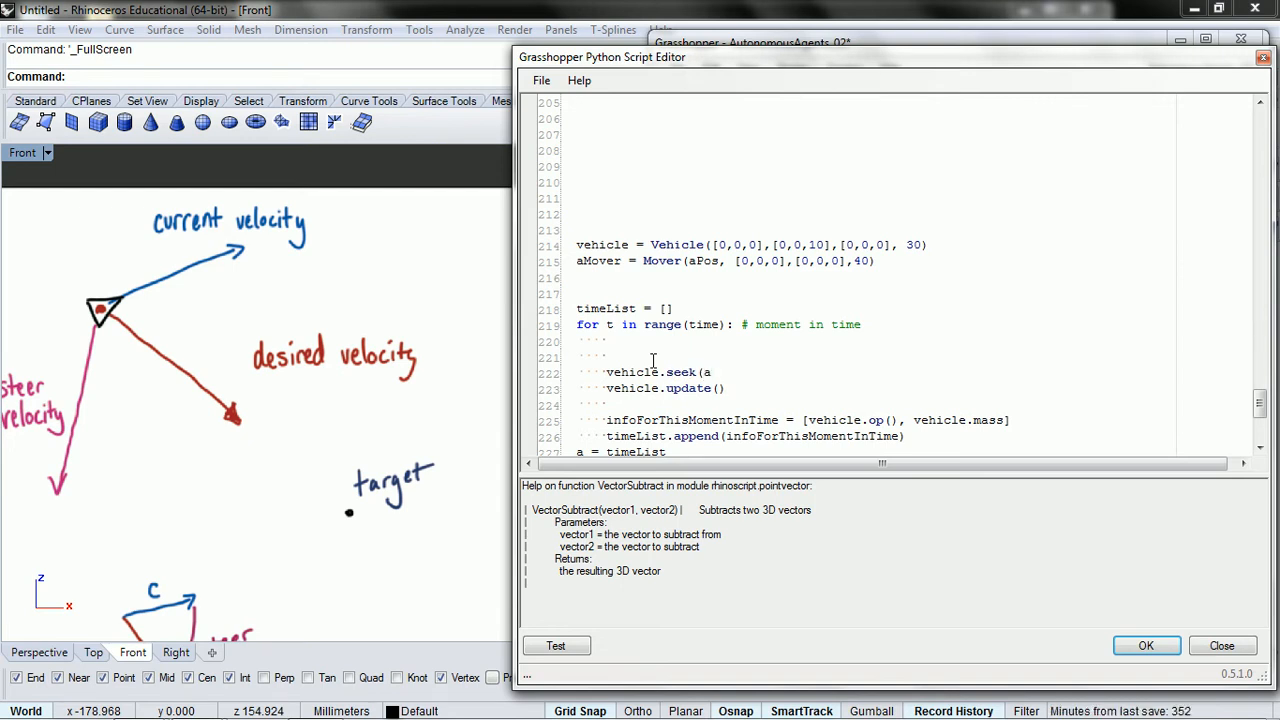
type("Mover")
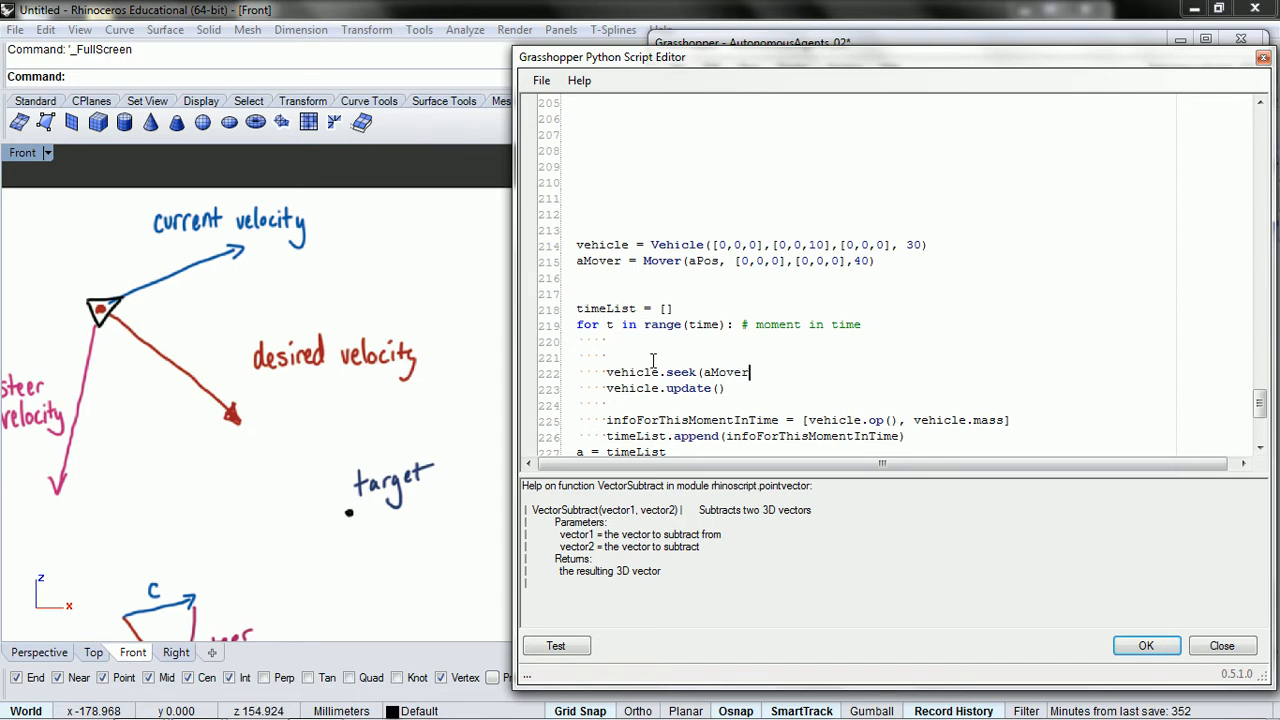
type(".pos")
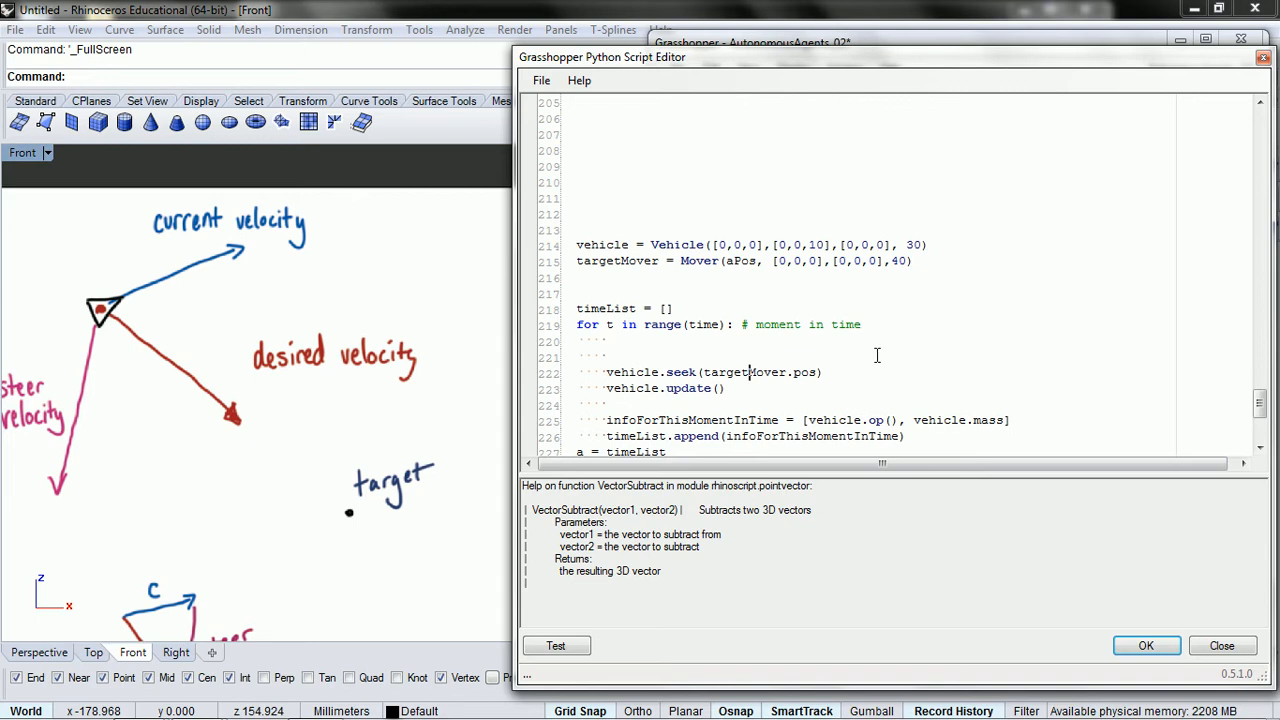
mouse_move(362, 252)
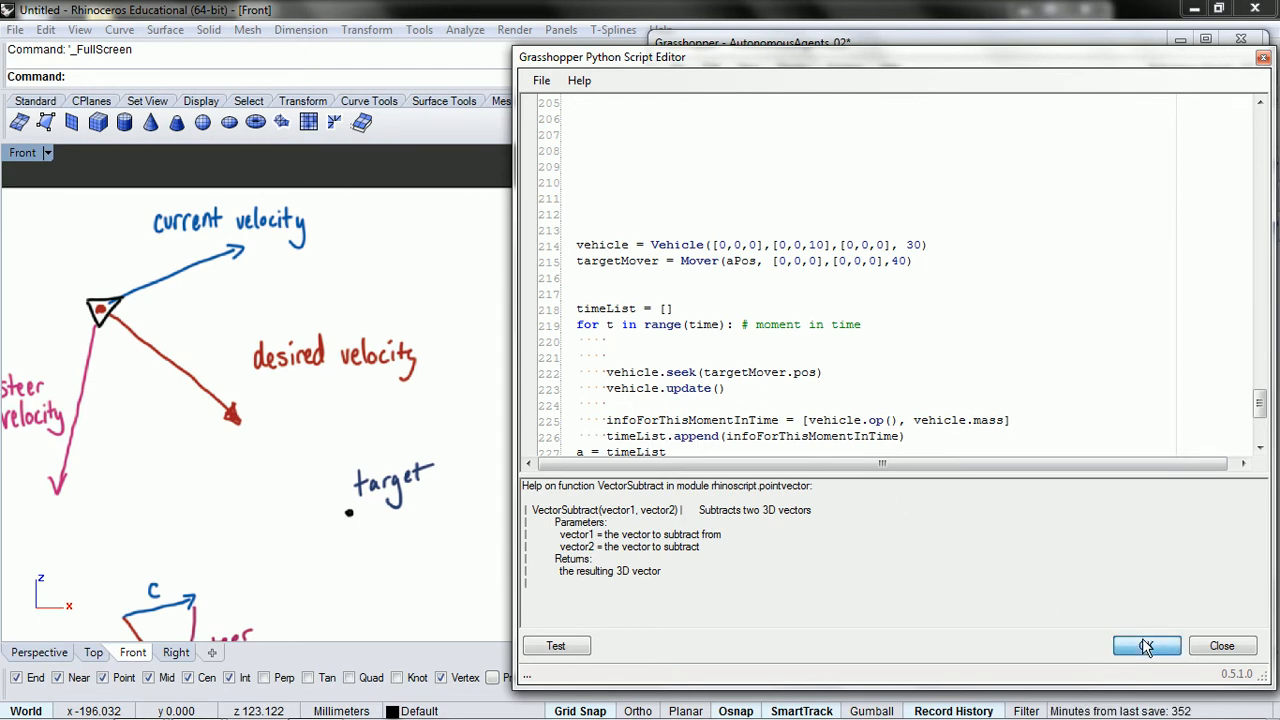
Run the component, hit the seek() argument error, and scroll back to the seek definition
left_click(1148, 644)
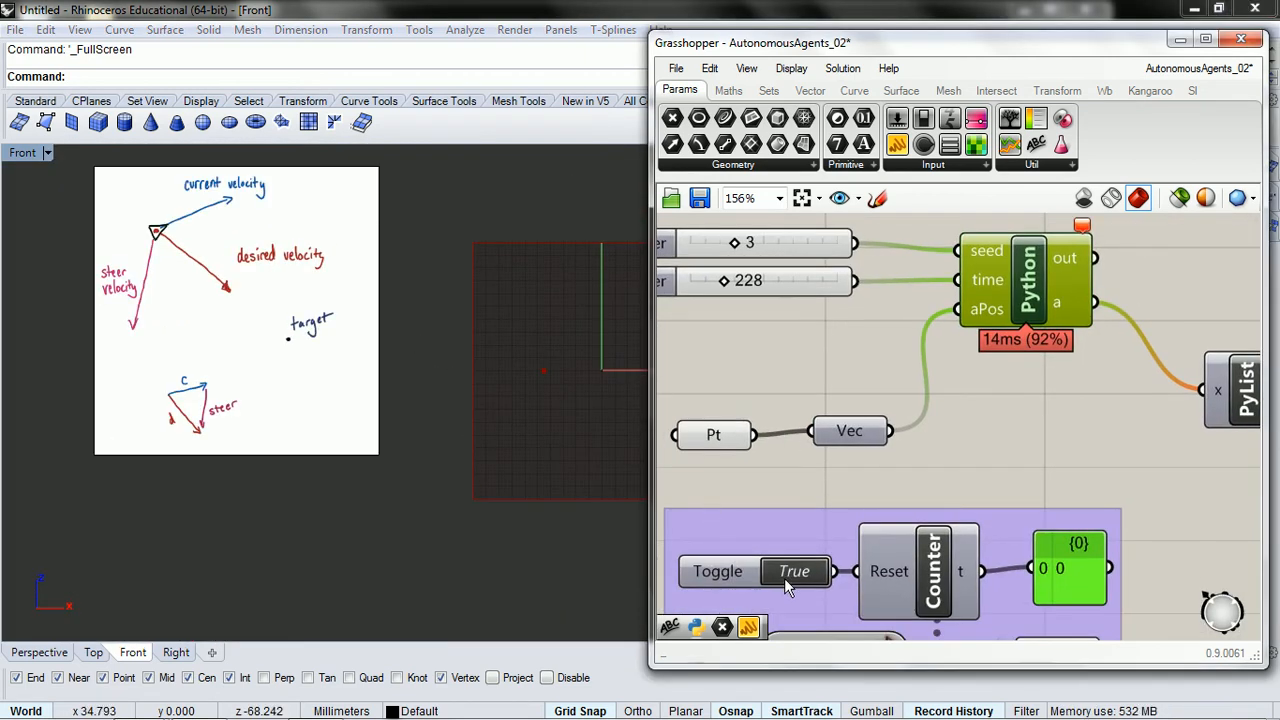
mouse_move(940, 414)
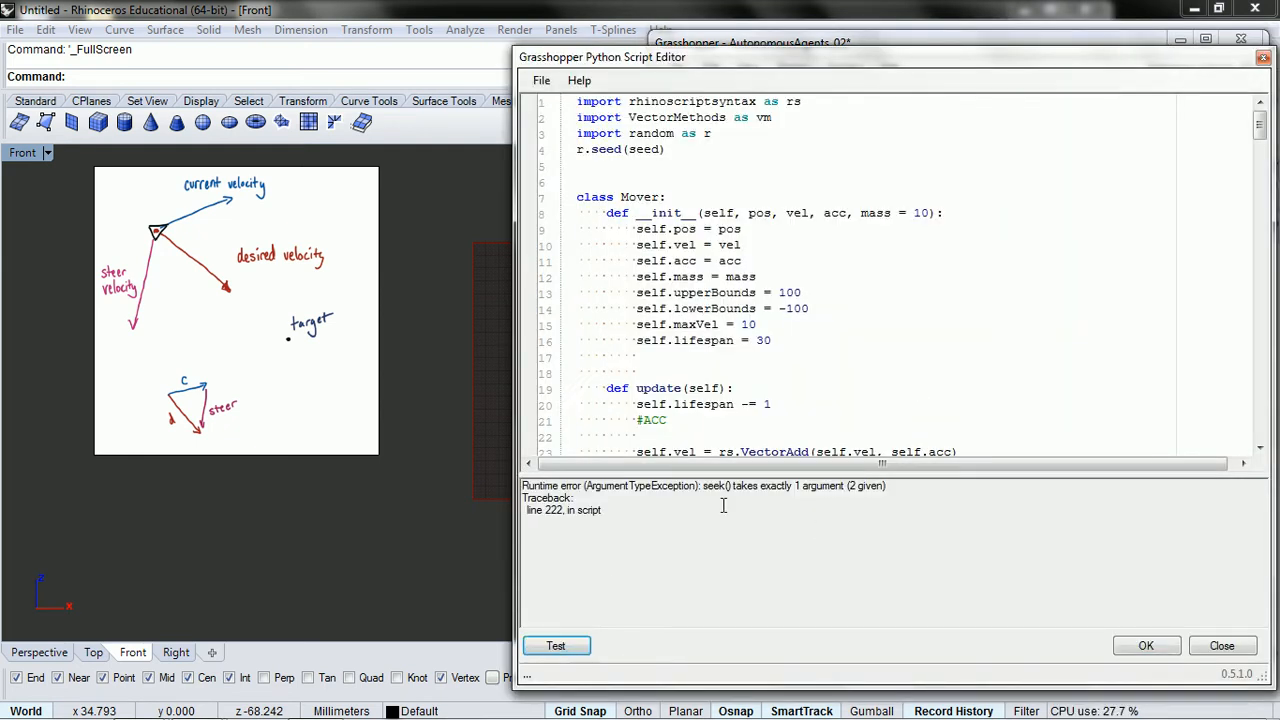
scroll("down", 3)
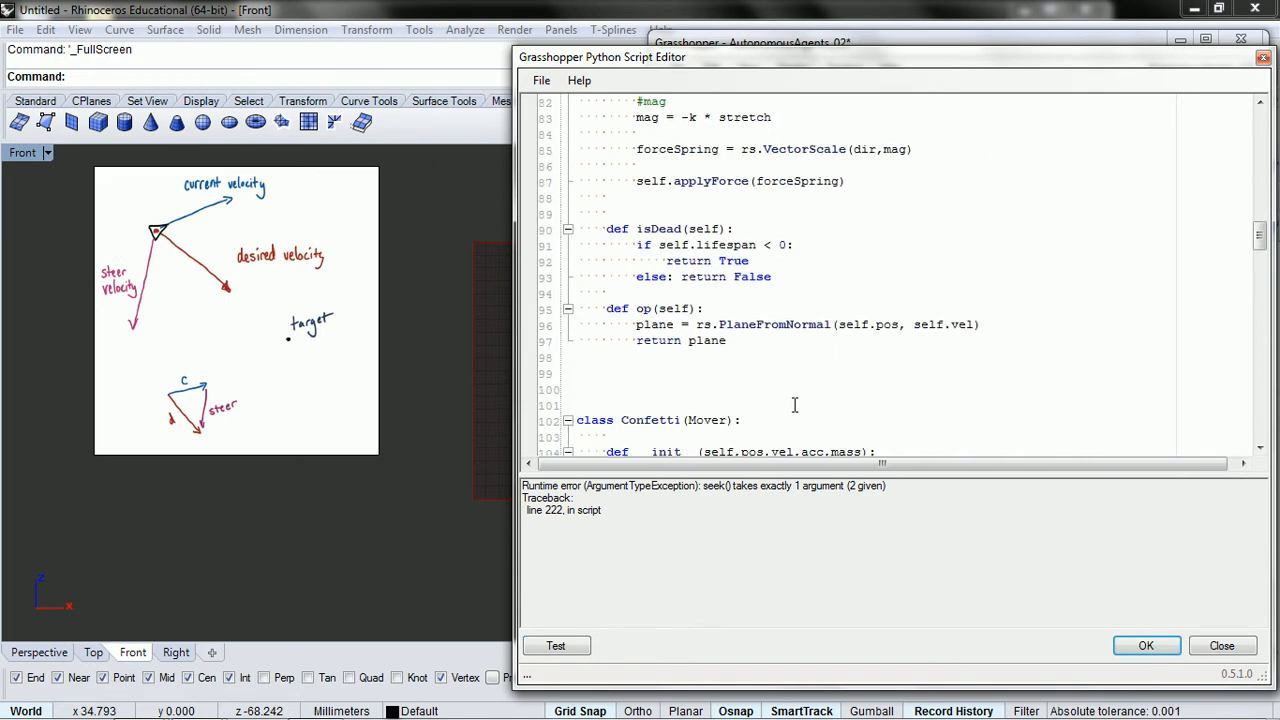
scroll("down", 3)
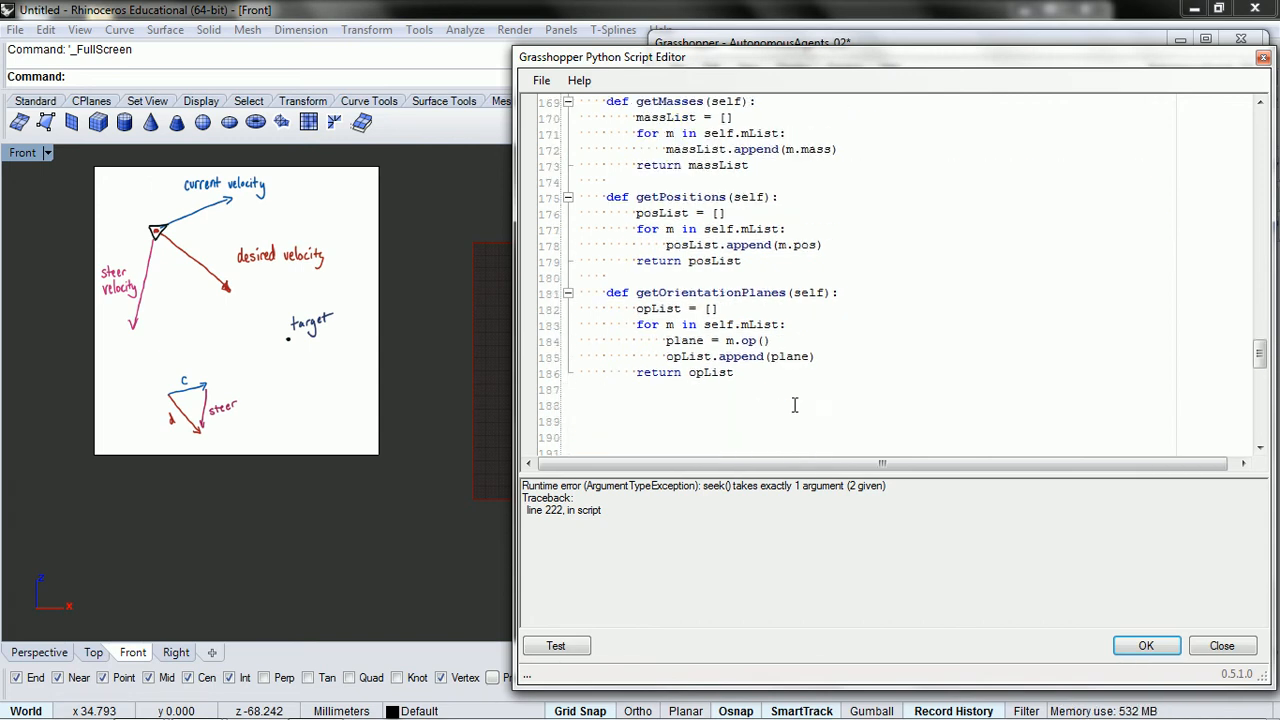
scroll("down", 3)
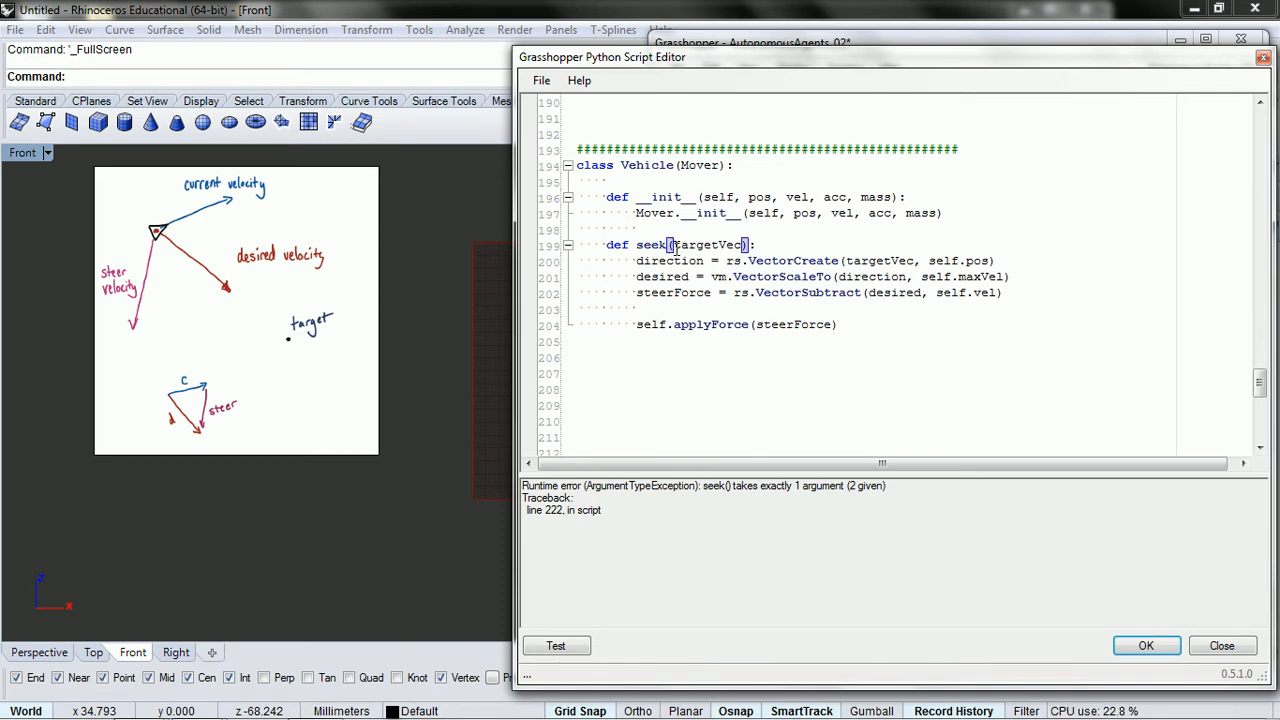
Change seek to take (self, targetVec), test the script, and start the timed simulation
type("self,")
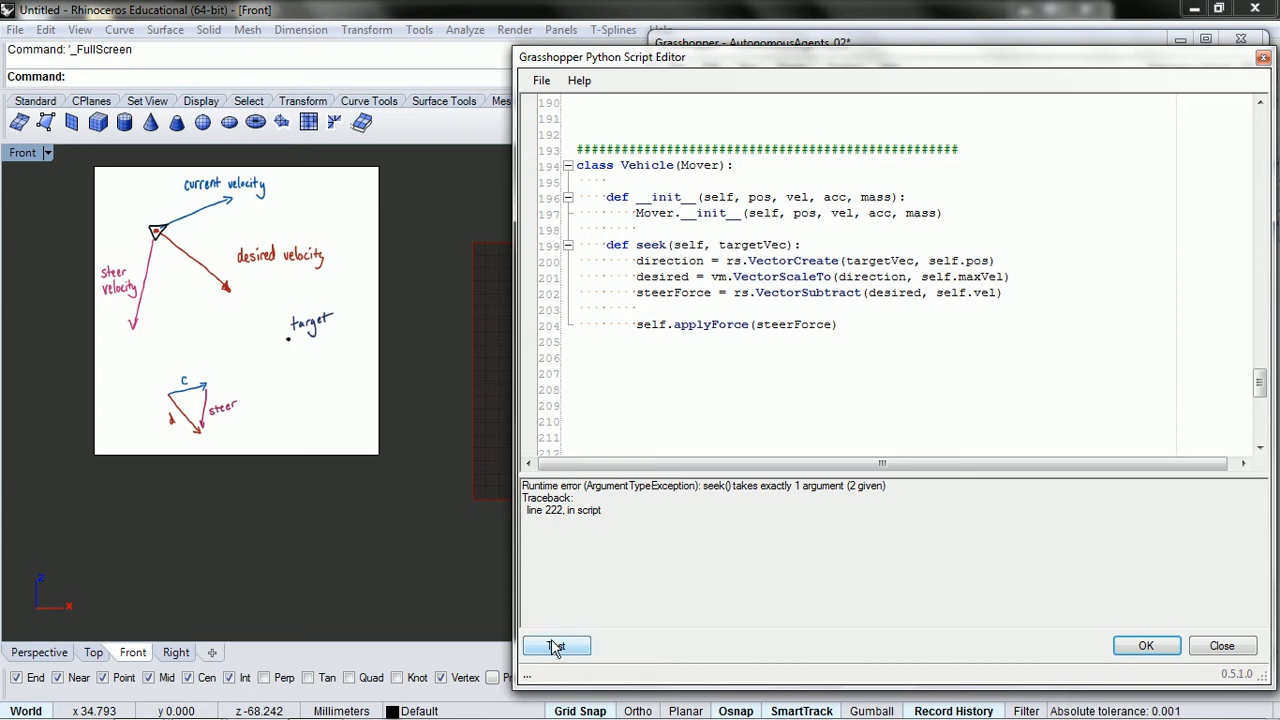
left_click(556, 644)
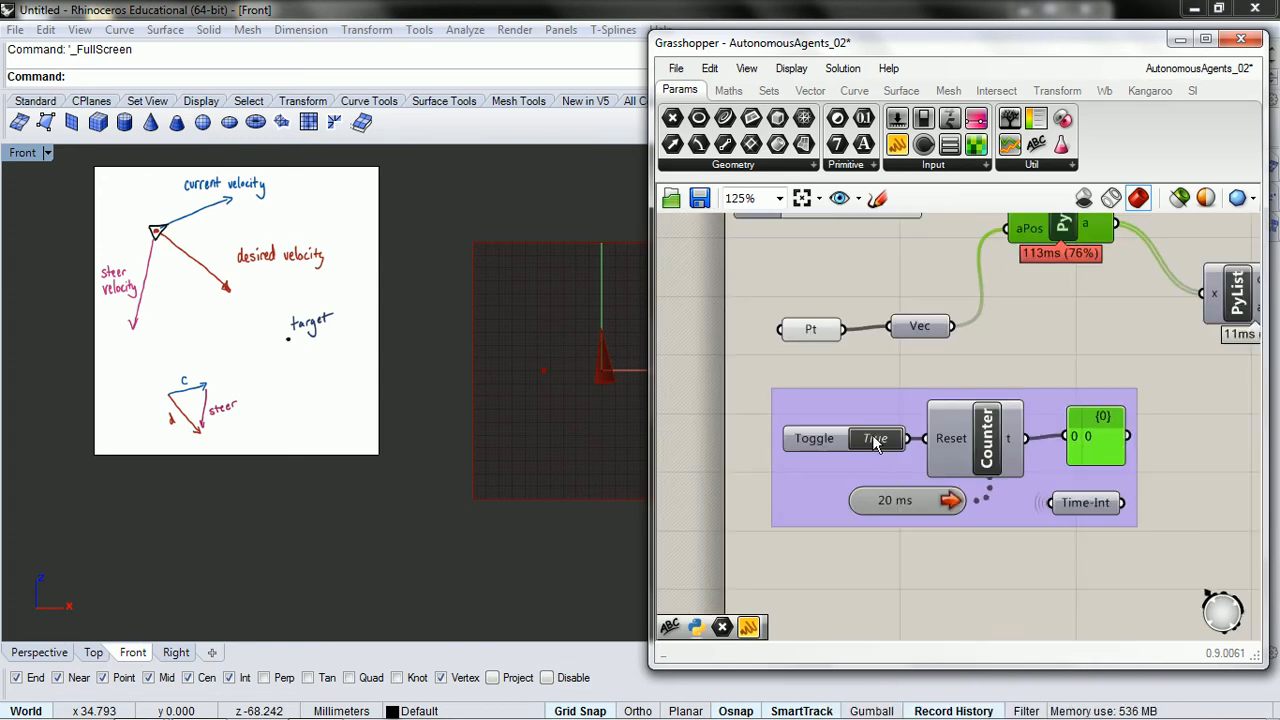
left_click(876, 438)
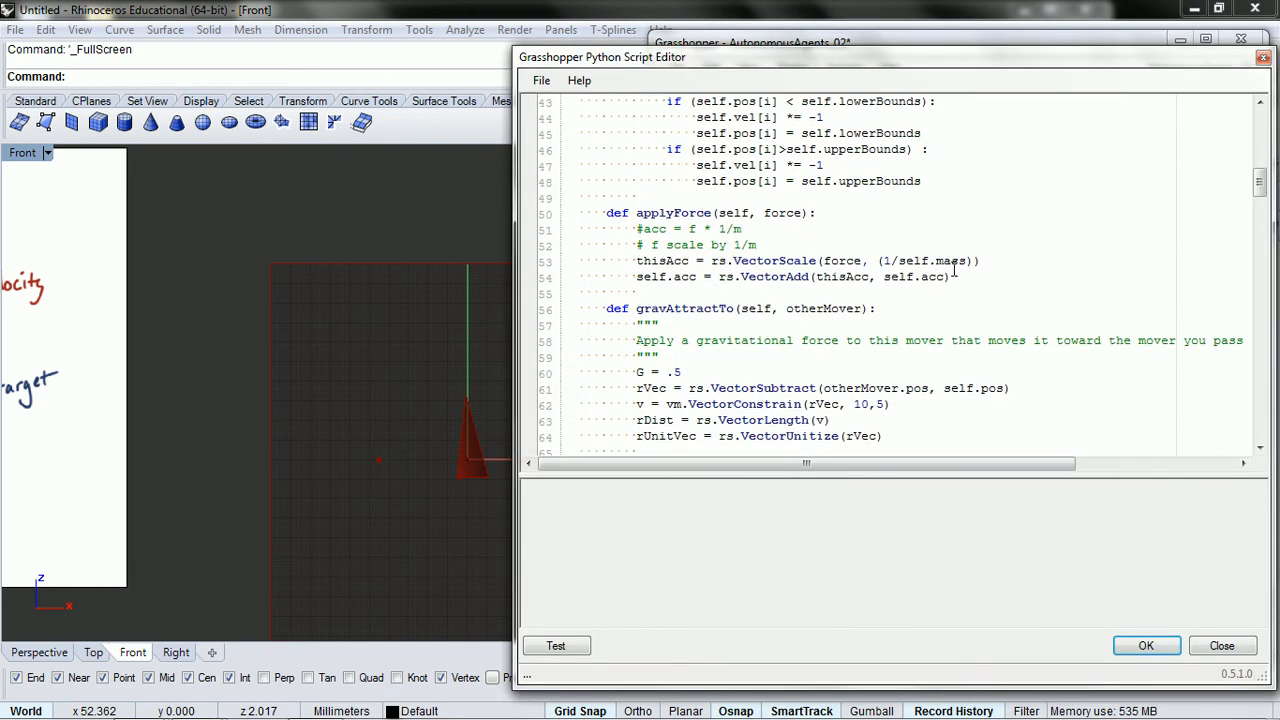
Change the vehicle's starting velocity from [0,0,10] to [0,0,4] and test the script
scroll("down", 3)
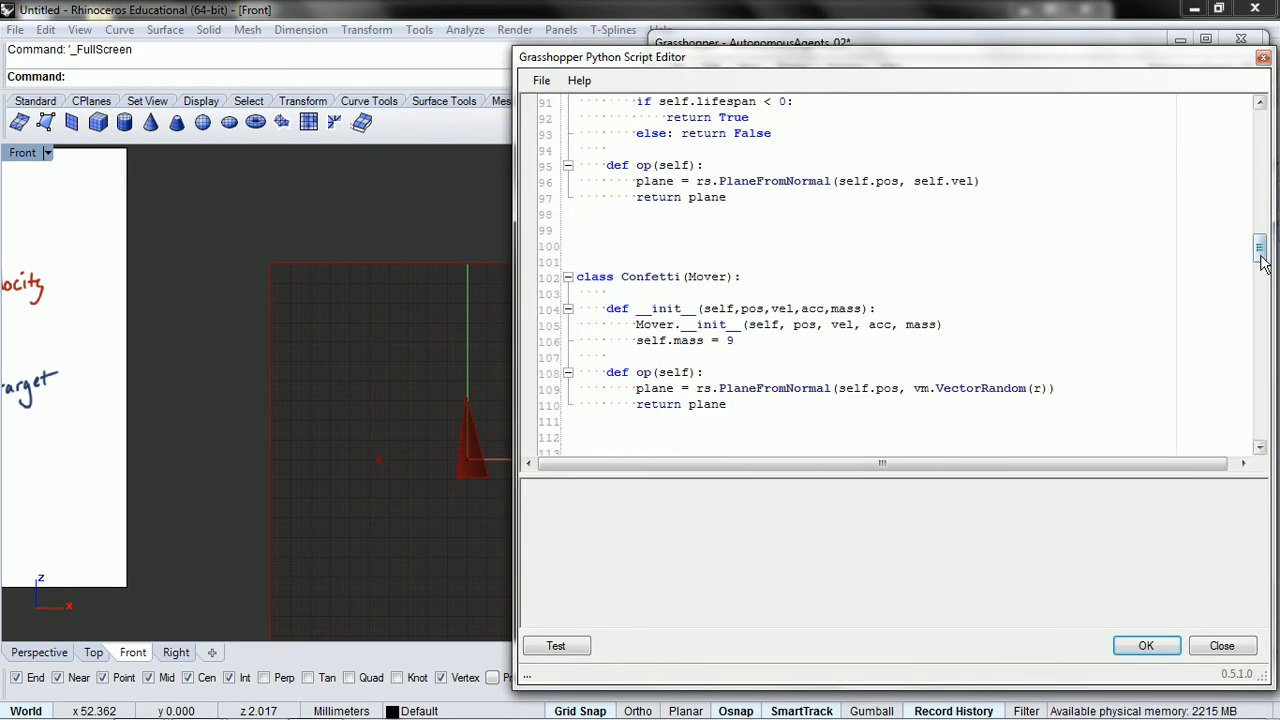
scroll("down", 3)
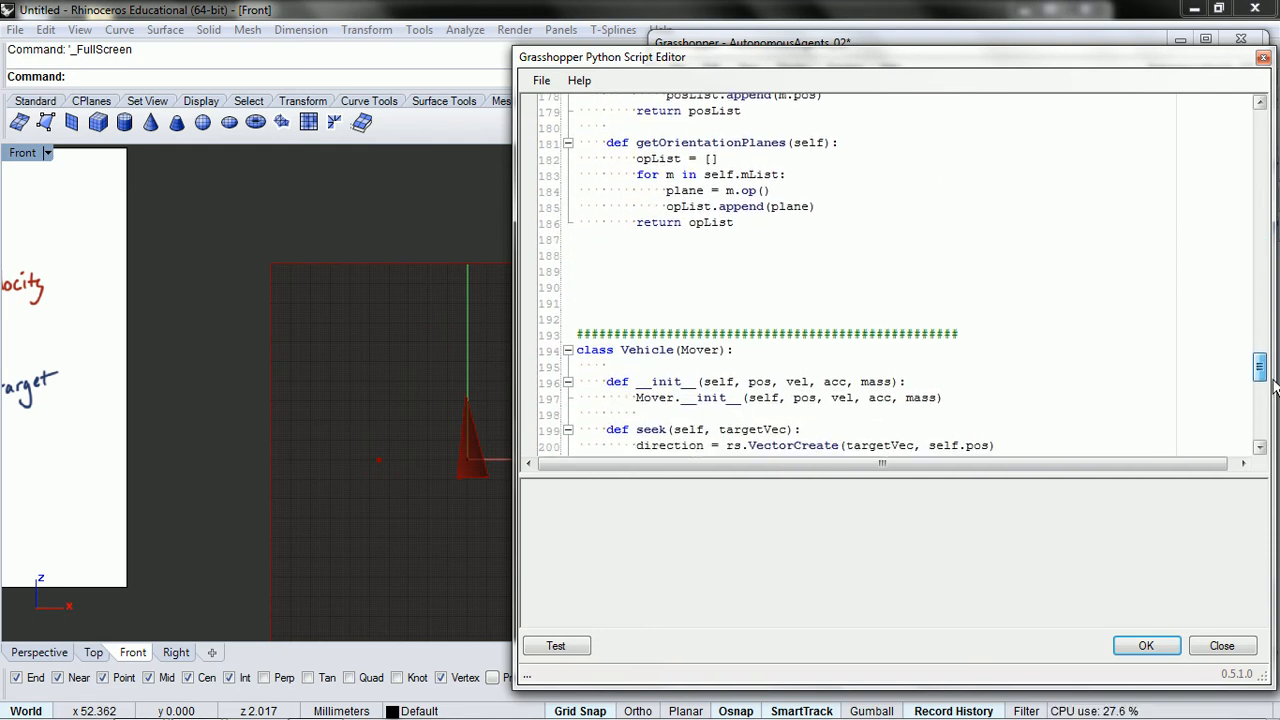
scroll("down", 3)
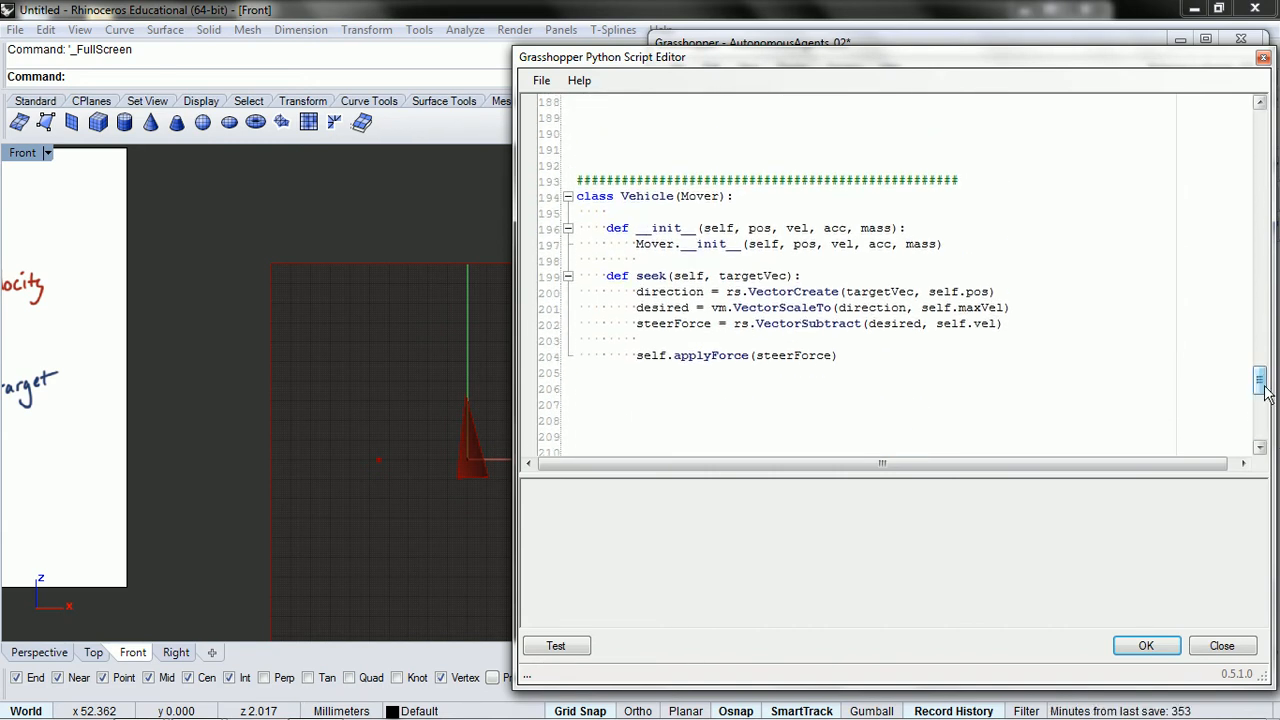
scroll("down", 3)
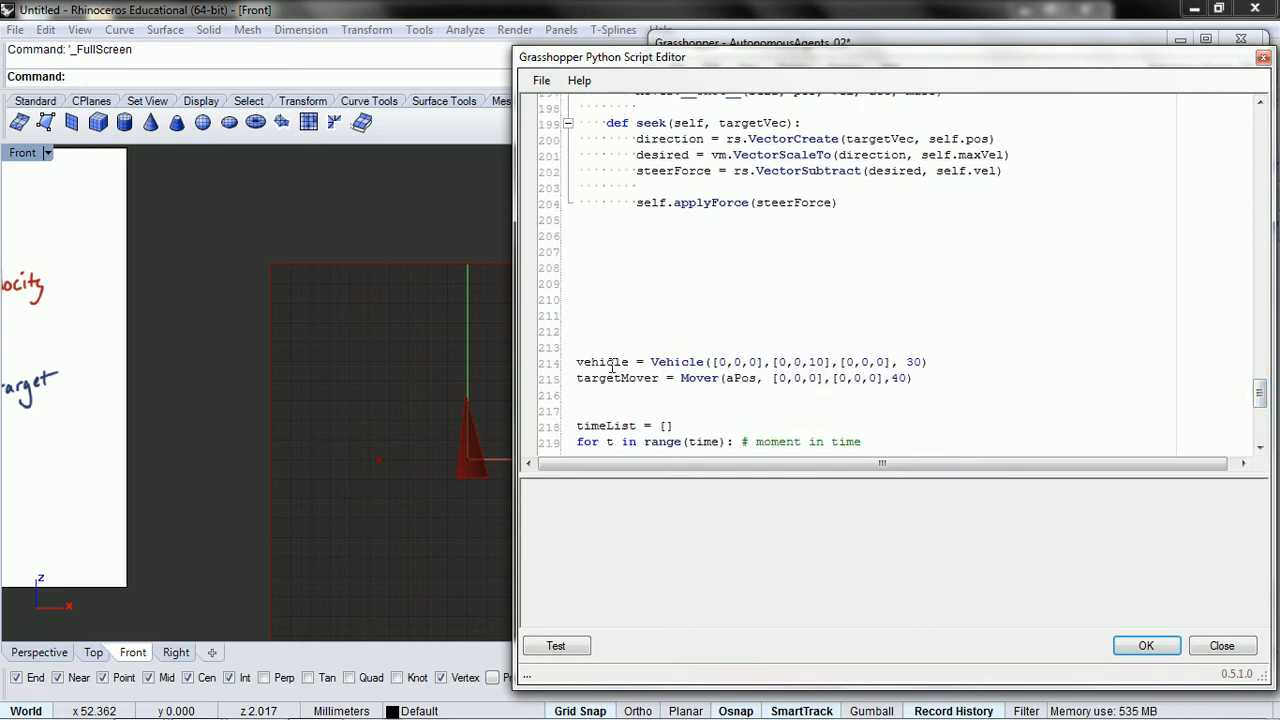
double_click(600, 362)
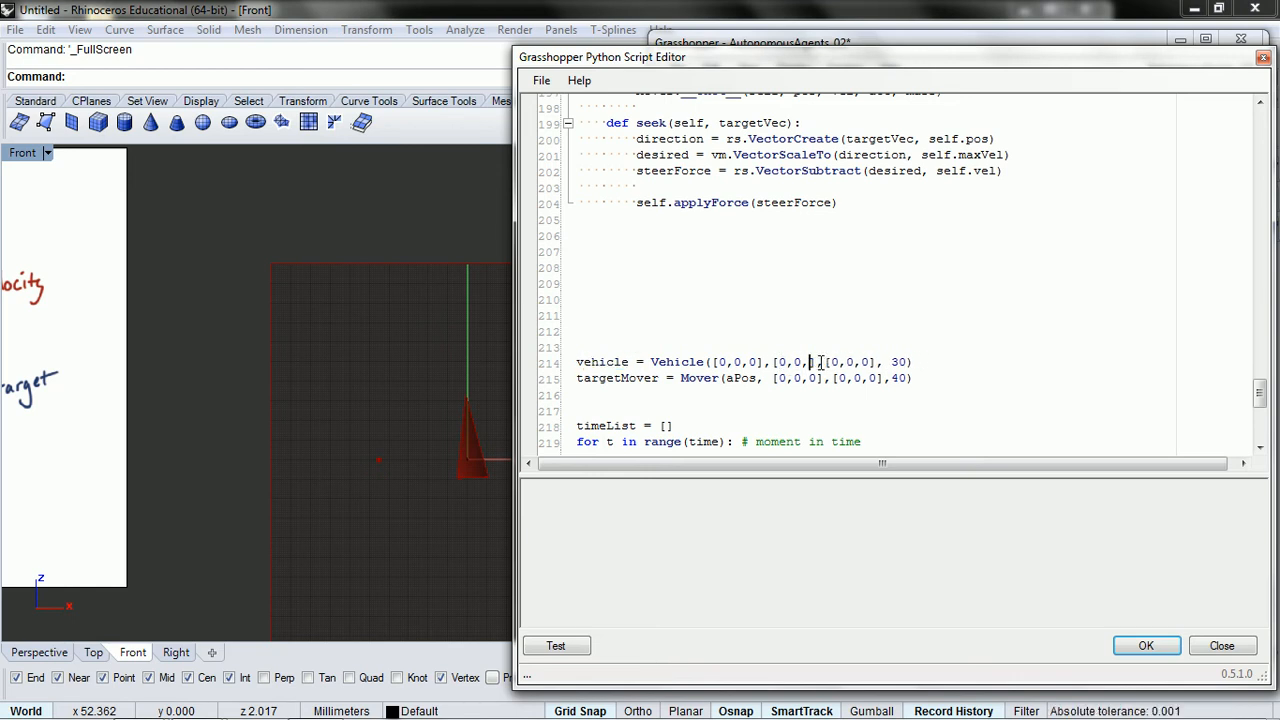
type("4")
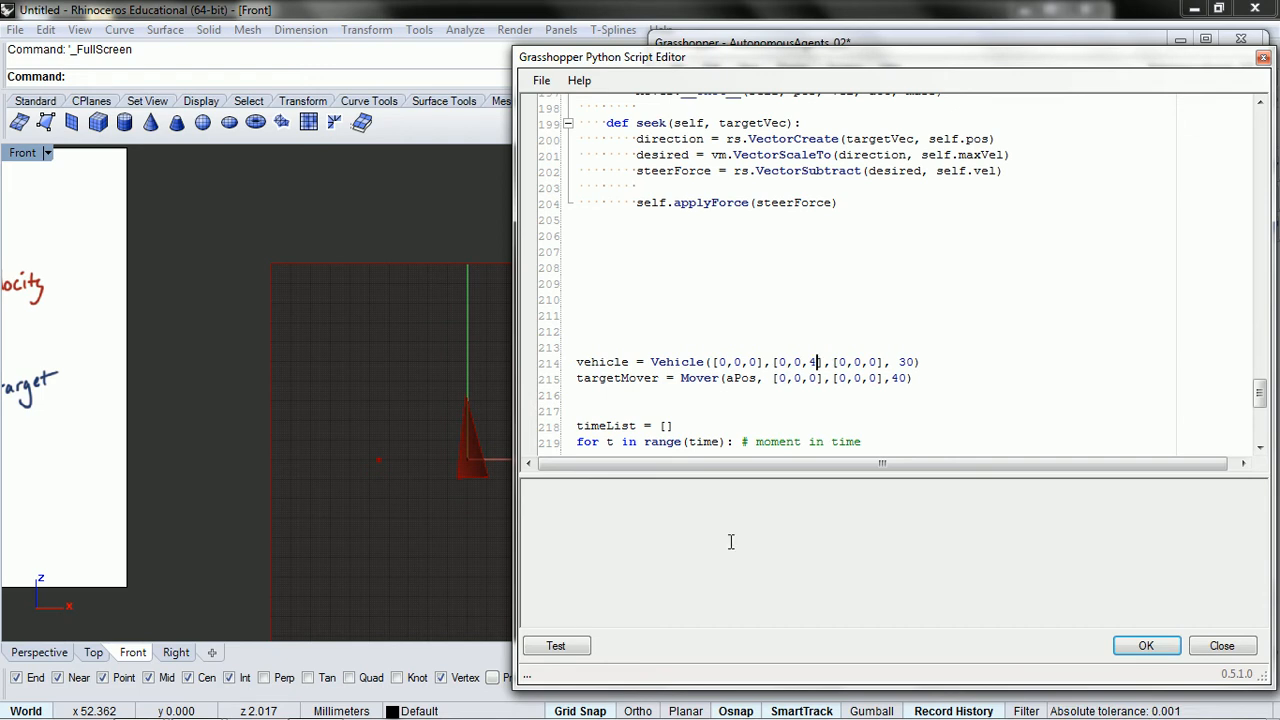
left_click(556, 644)
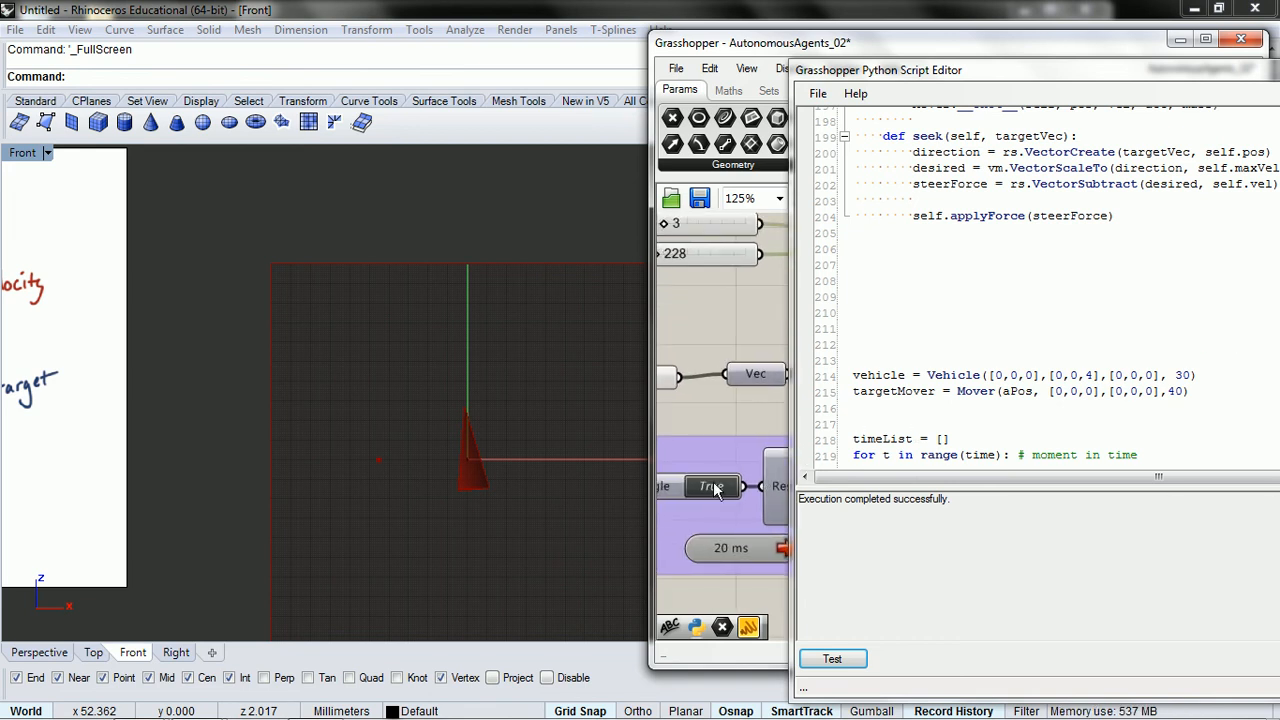
Stop the run, set the start velocity to [0,0,6], and test the script again
double_click(710, 488)
type("6")
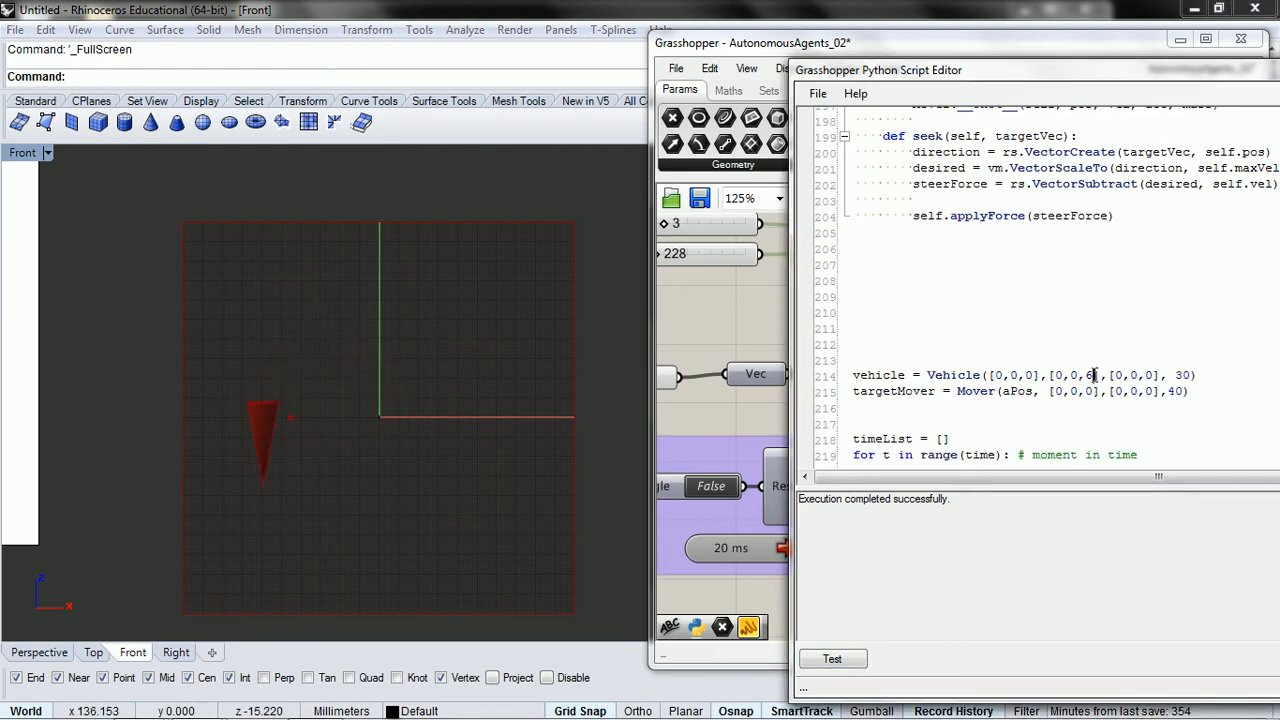
left_click(832, 660)
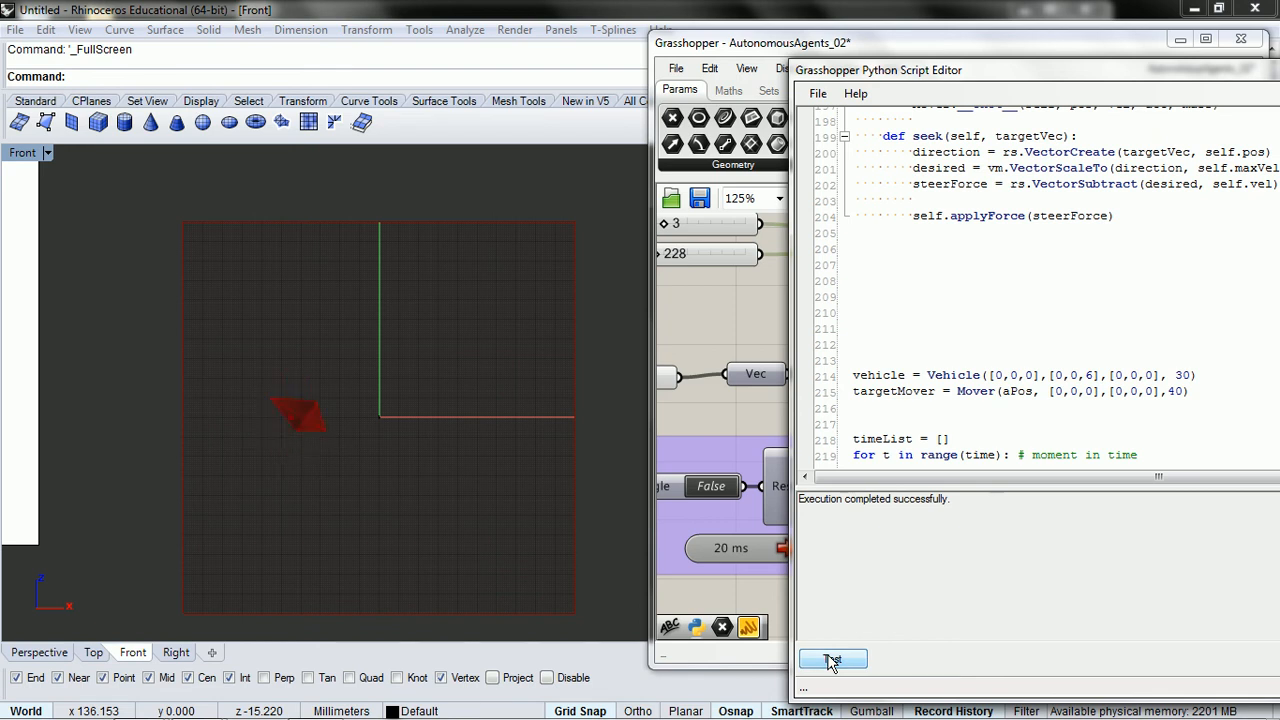
left_click(712, 486)
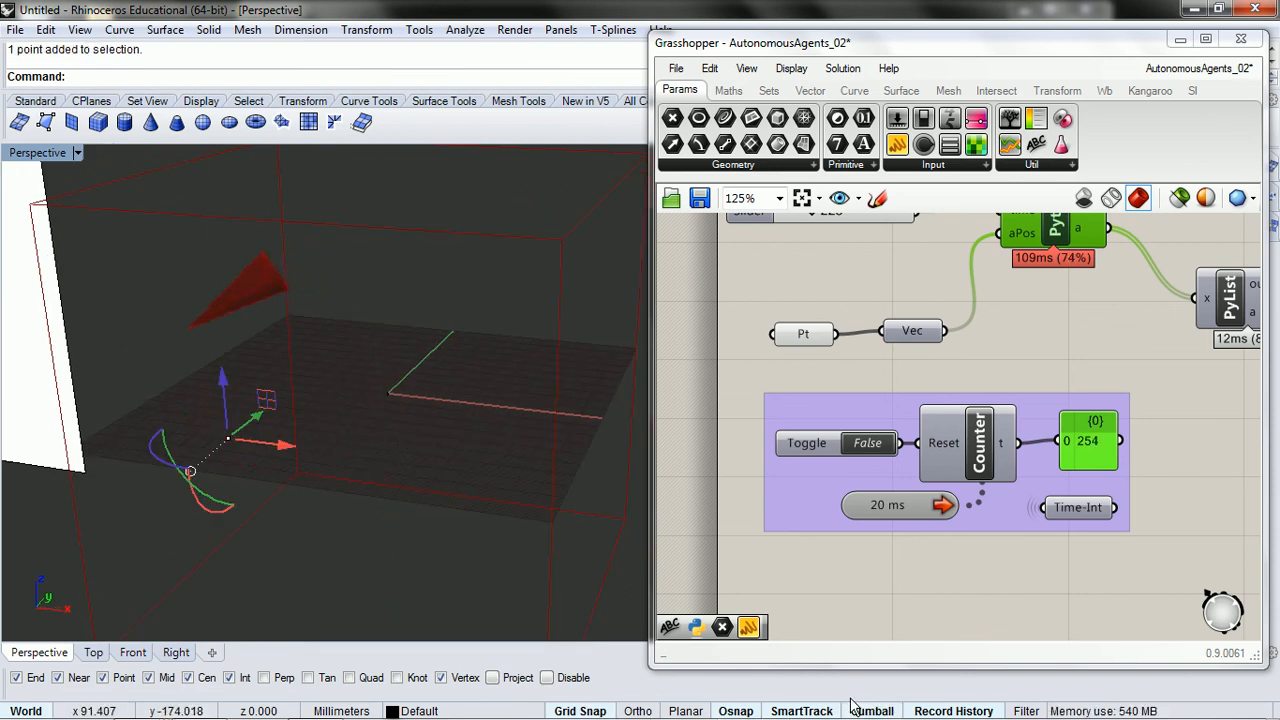
Drag the target point higher with the gumball and restart the simulation toward it
left_click_drag(230, 440, 450, 500)
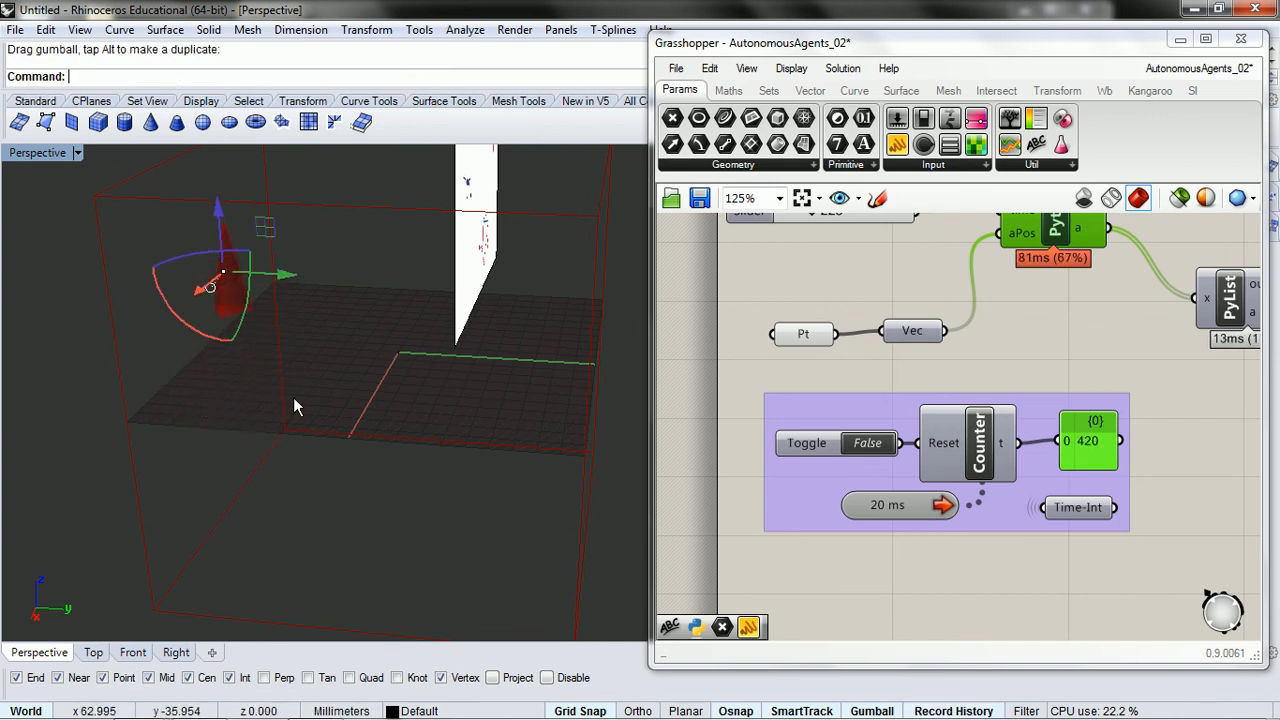
left_click(866, 444)
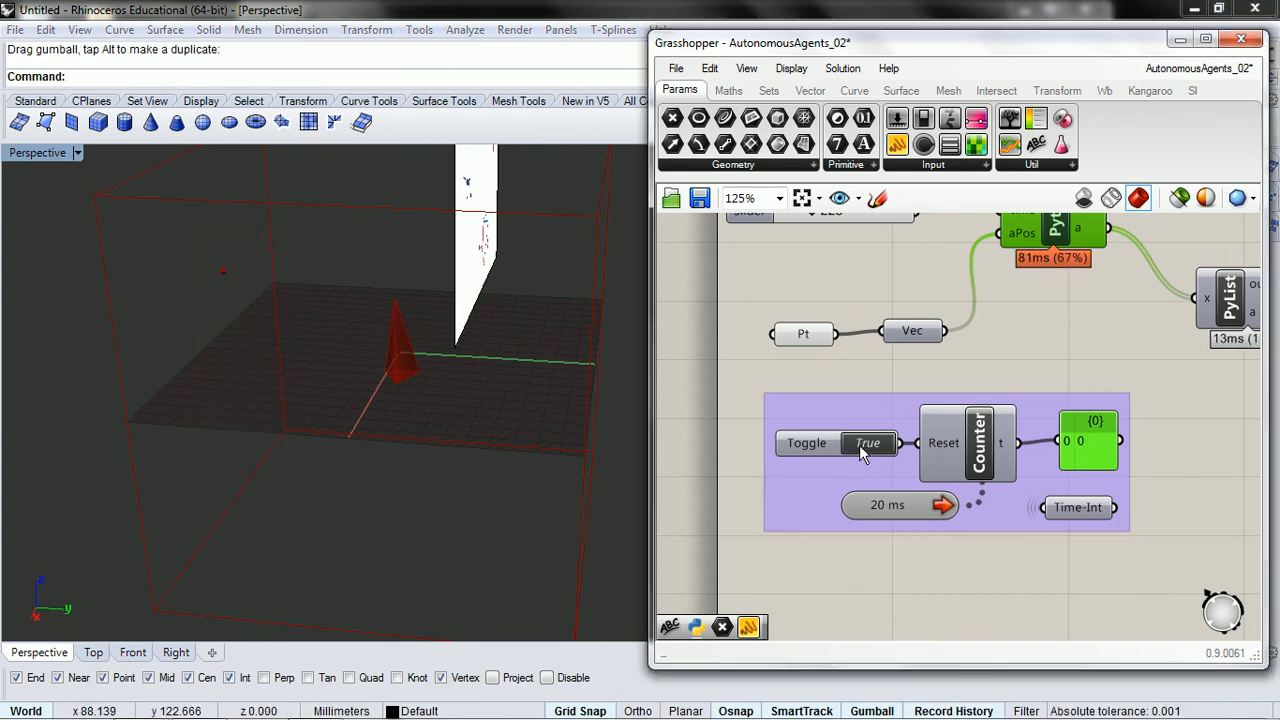
double_click(866, 444)
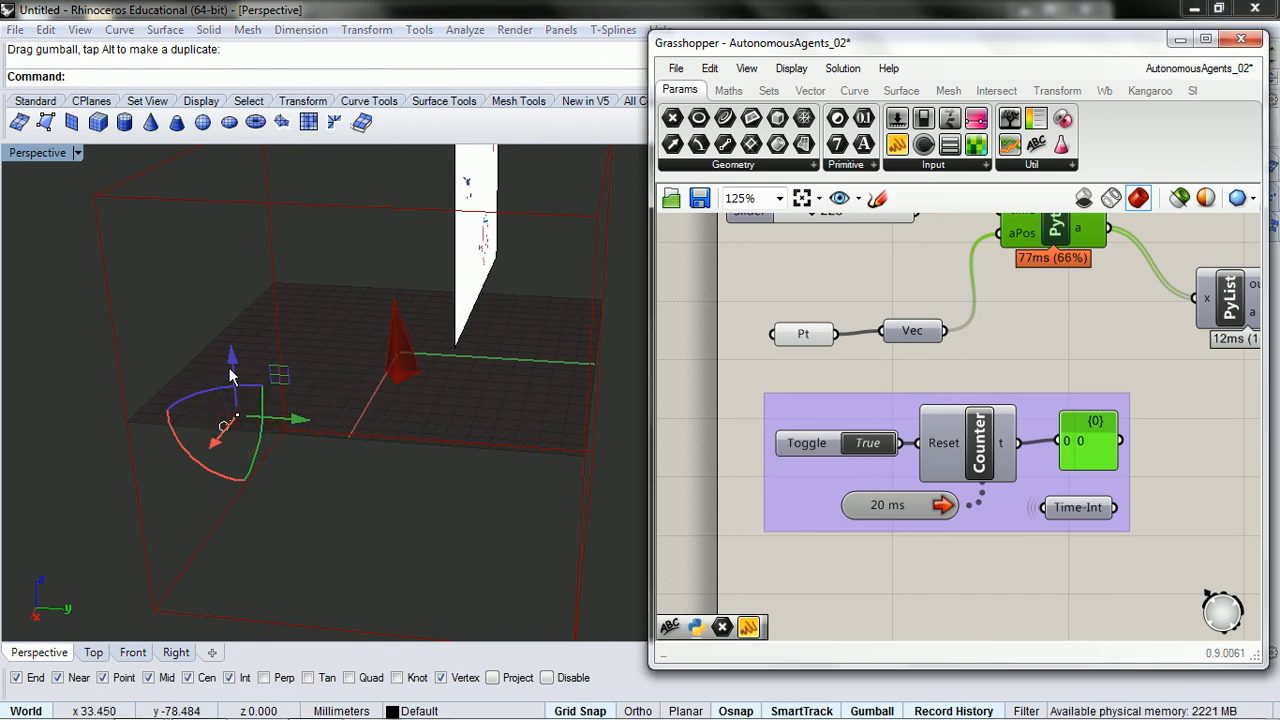
Move the target point to another spot and restart the simulation from the beginning
left_click_drag(230, 376, 320, 450)
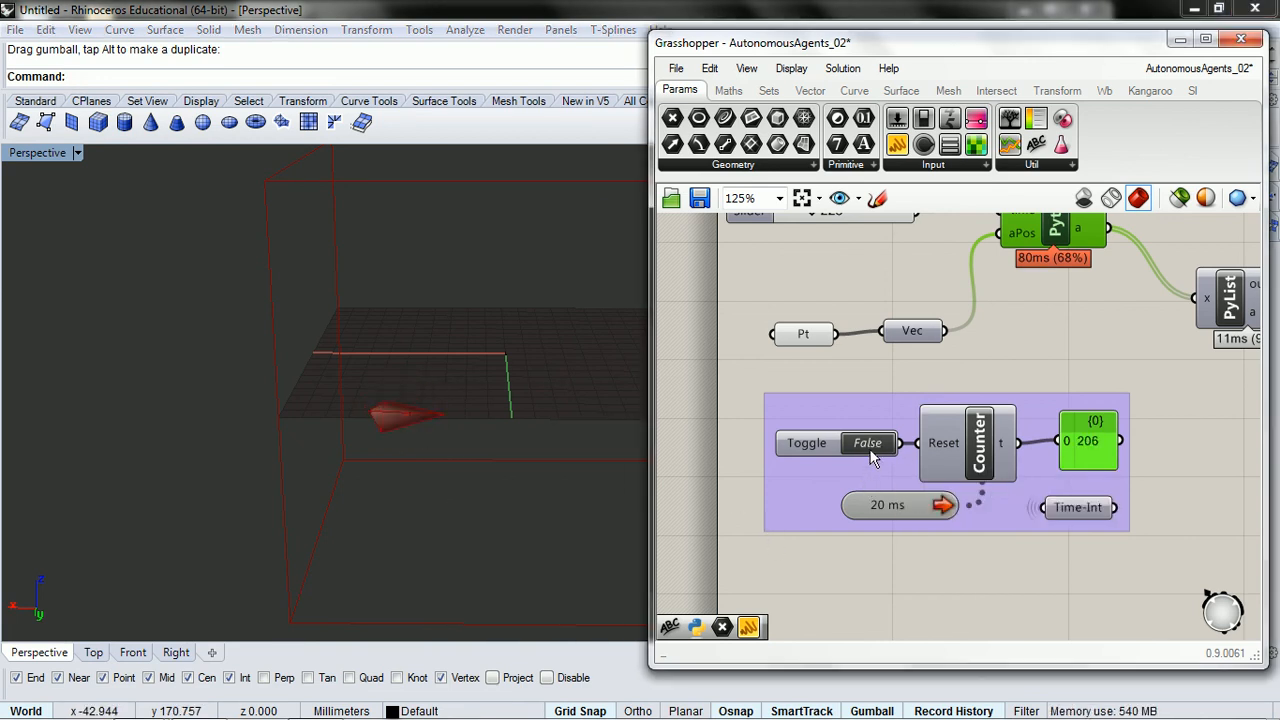
left_click(866, 444)
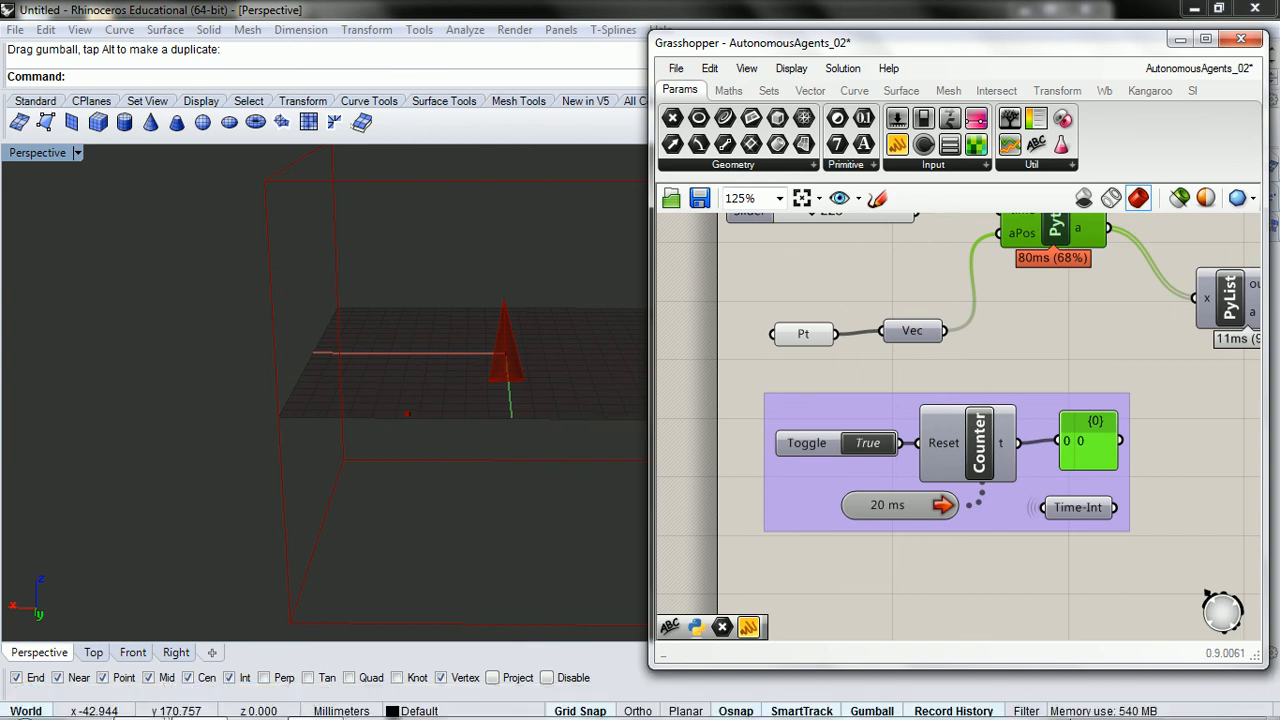